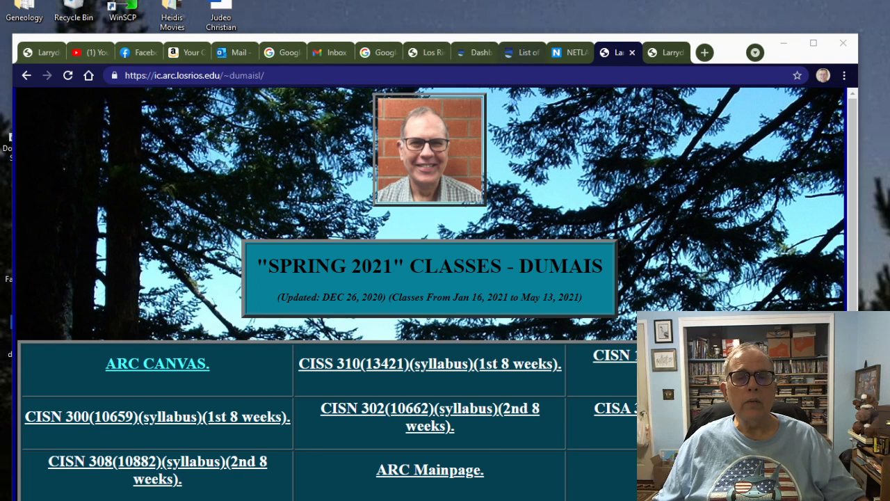
- Switch from the class list tab to the CISN 308 Canvas course home page
click(521, 53)
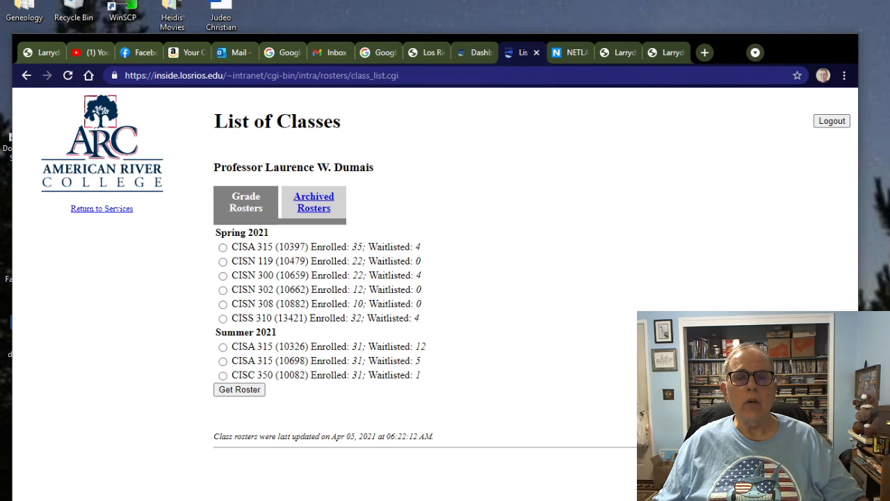
click(473, 53)
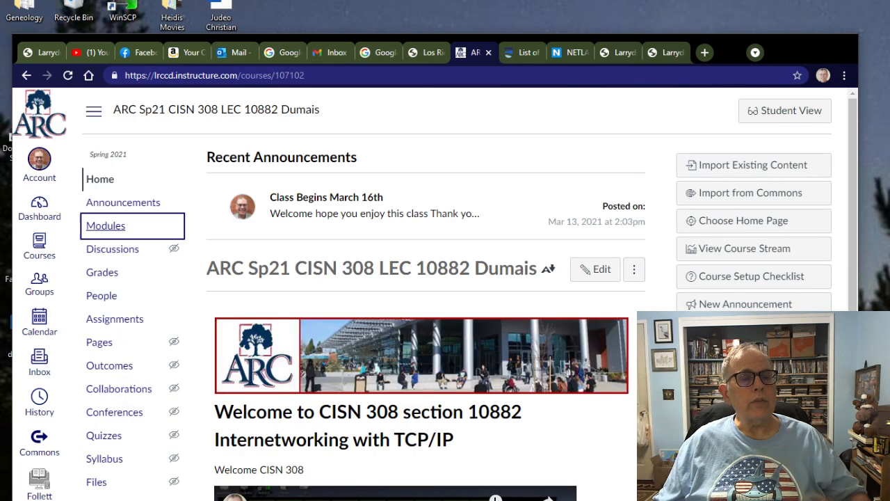
- Open Modules and scroll down to the Week 3 labs, Quiz 3 and IPv6 items
click(106, 225)
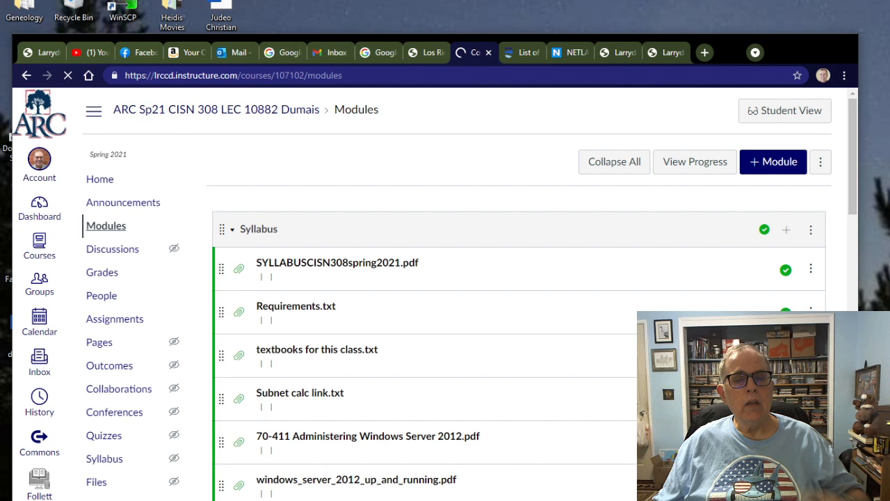
scroll(down, 3)
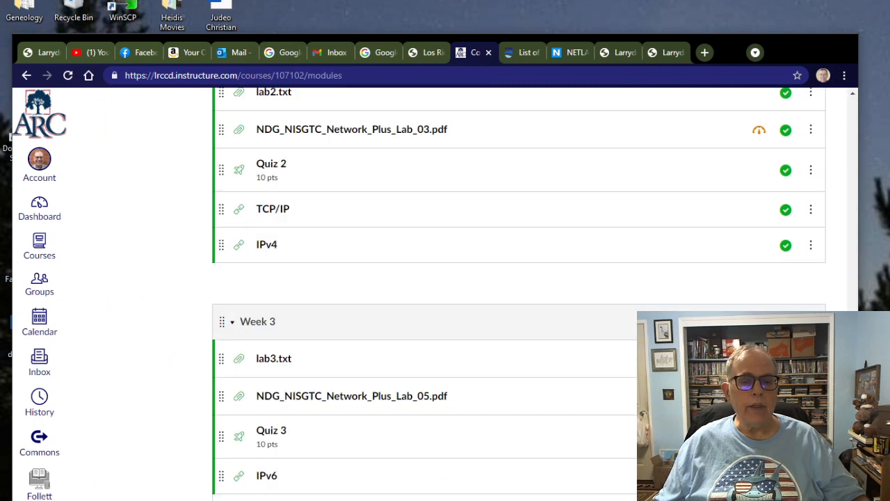
scroll(down, 3)
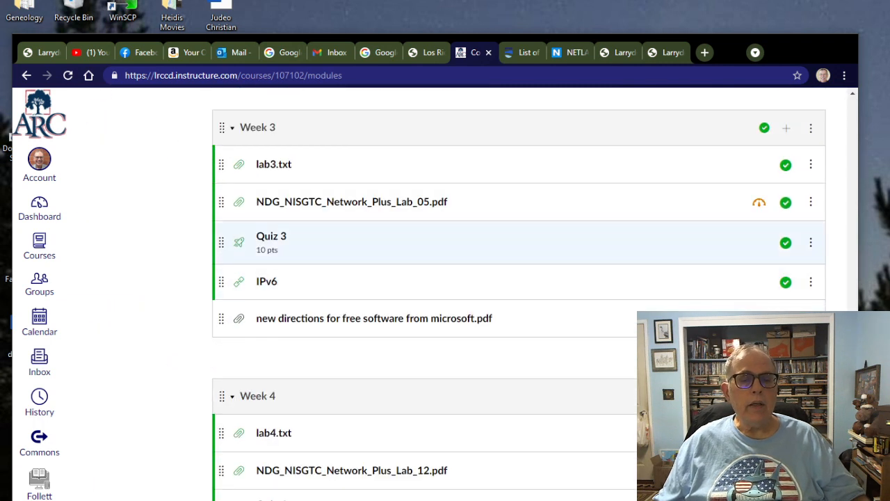
mouse_move(272, 164)
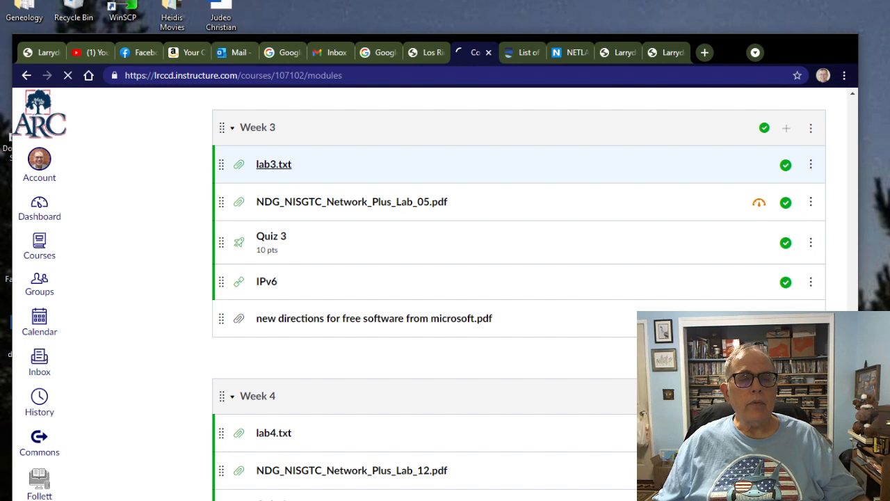
click(273, 164)
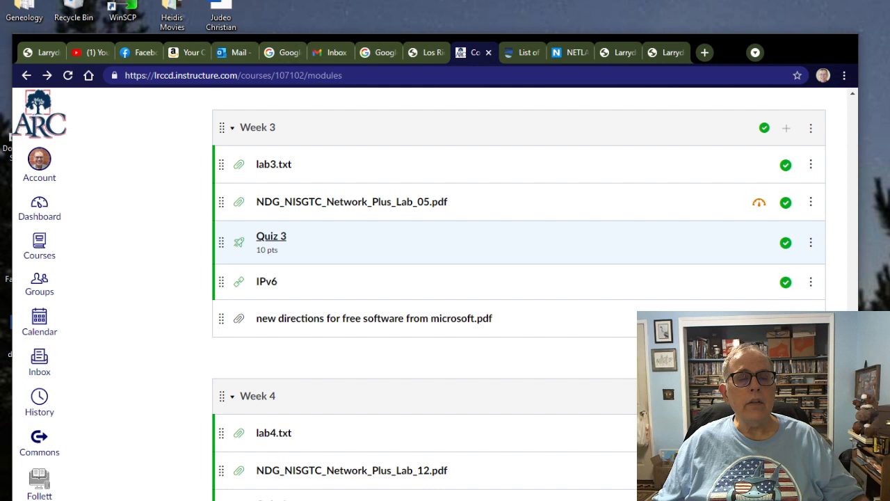
click(271, 237)
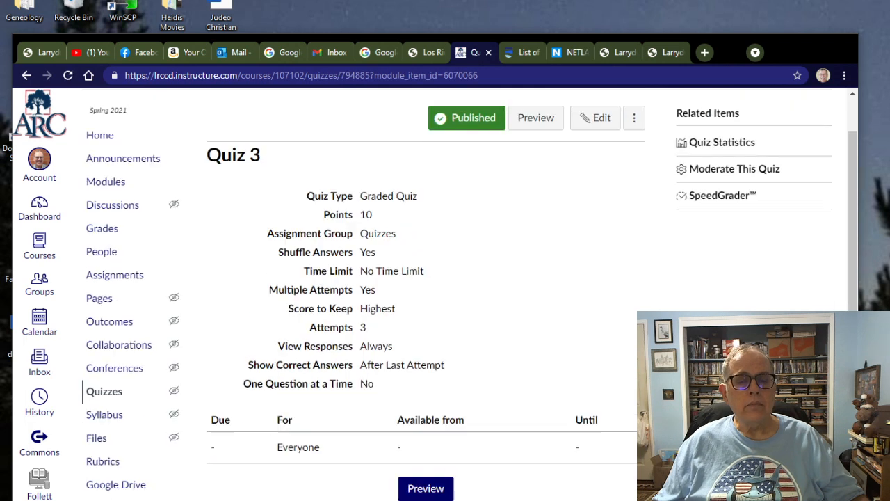
scroll(down, 3)
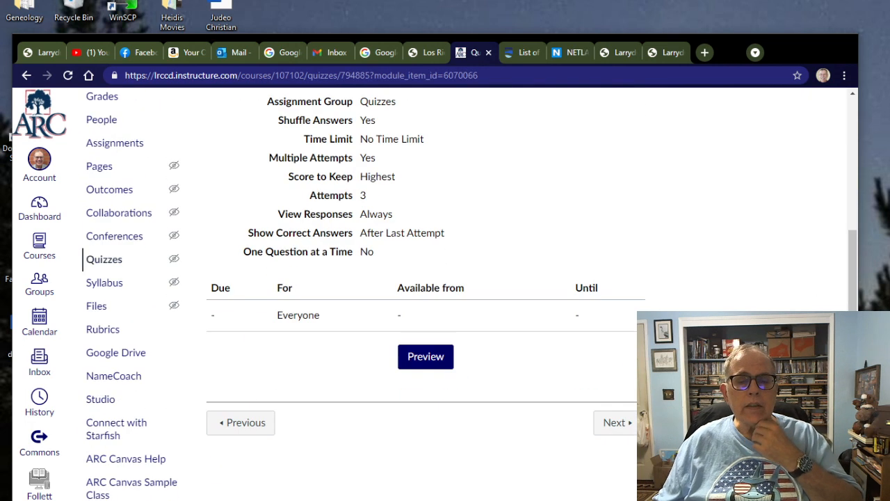
click(426, 356)
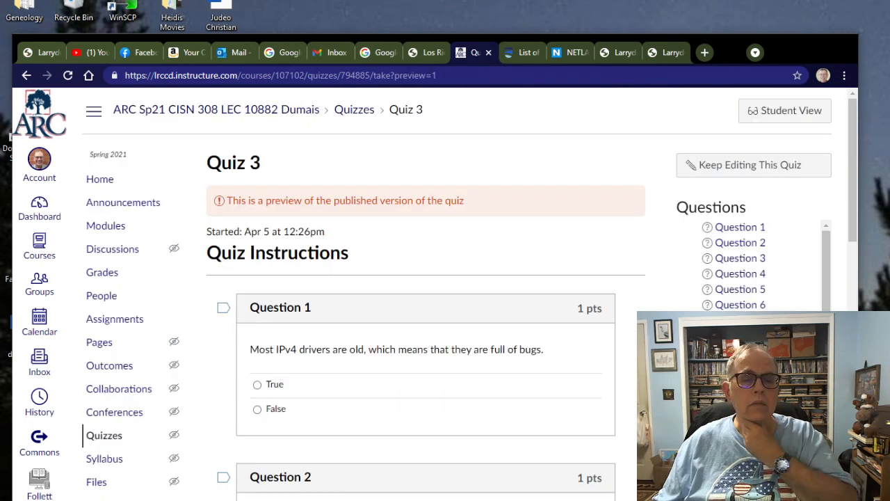
scroll(down, 3)
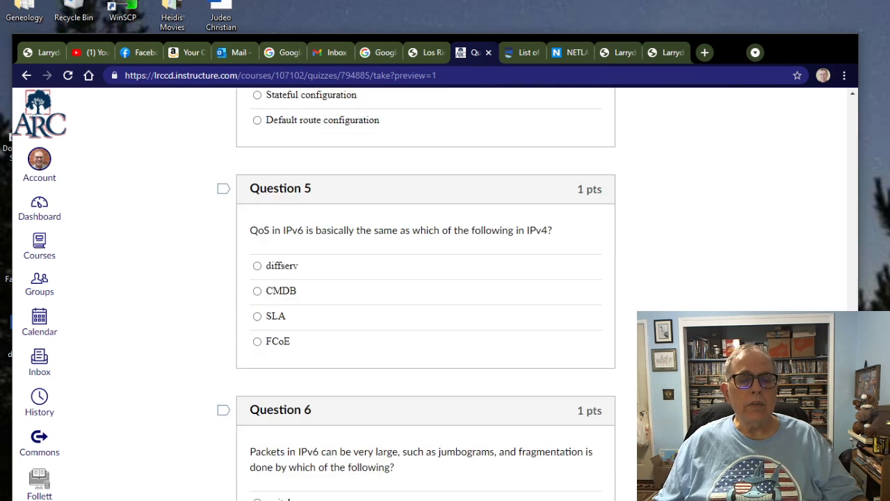
scroll(down, 3)
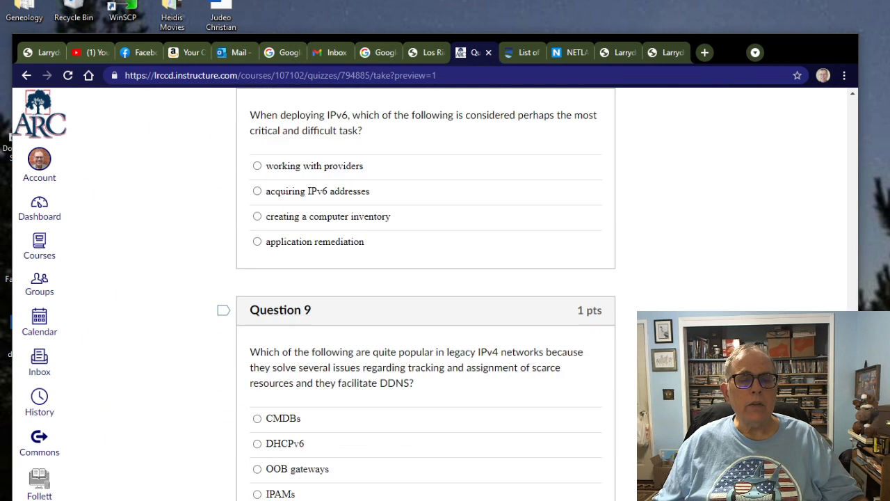
scroll(down, 3)
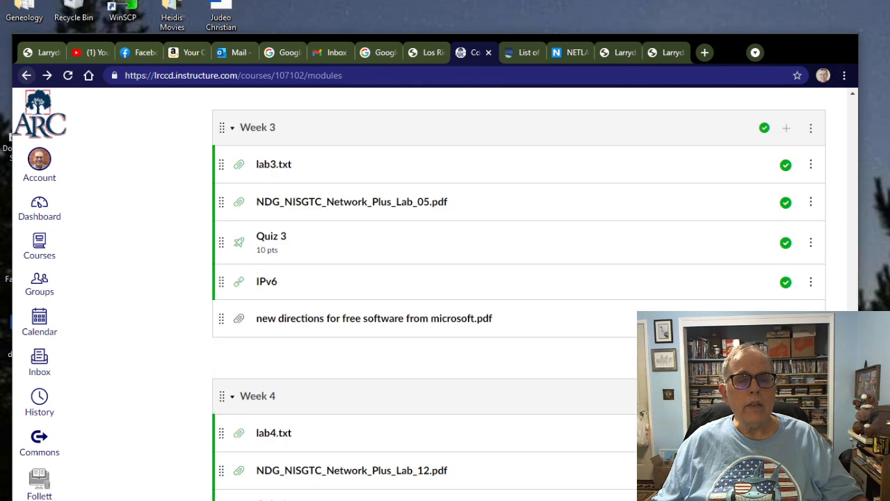
scroll(down, 3)
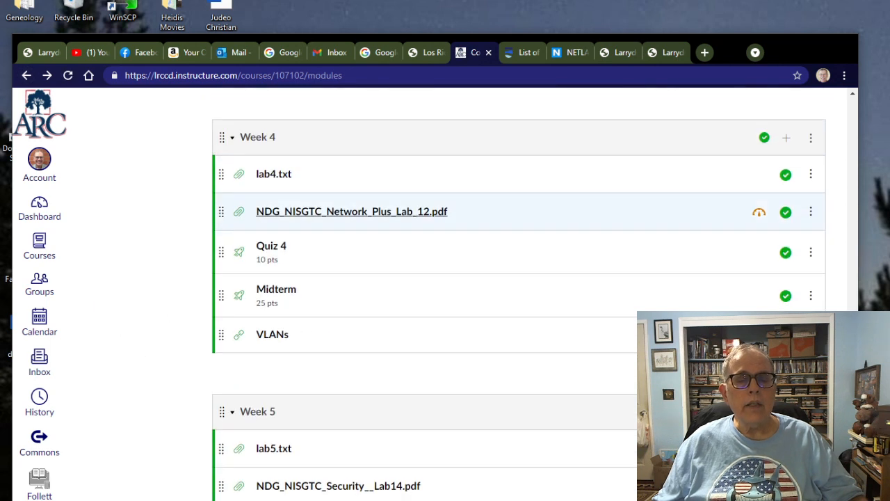
mouse_move(351, 212)
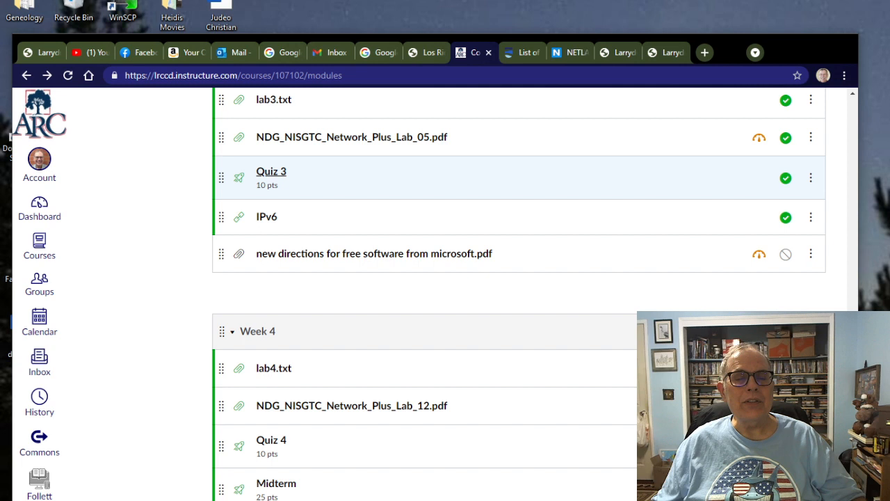
- Open the Week 3 IPv6 item and scroll through the embedded Wikipedia IPv6 article
click(266, 217)
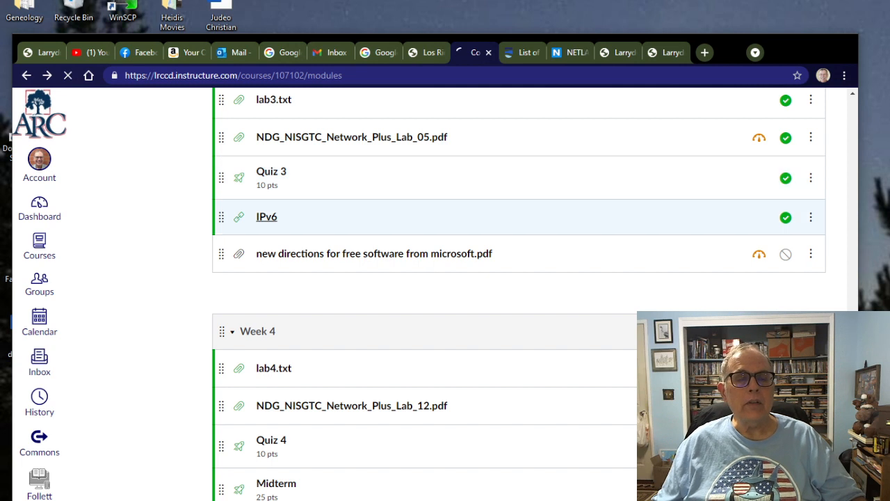
click(267, 217)
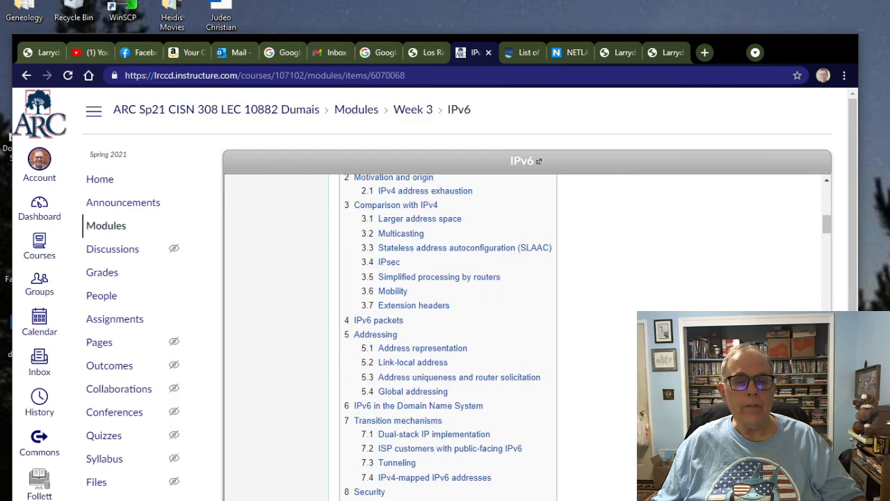
scroll(down, 3)
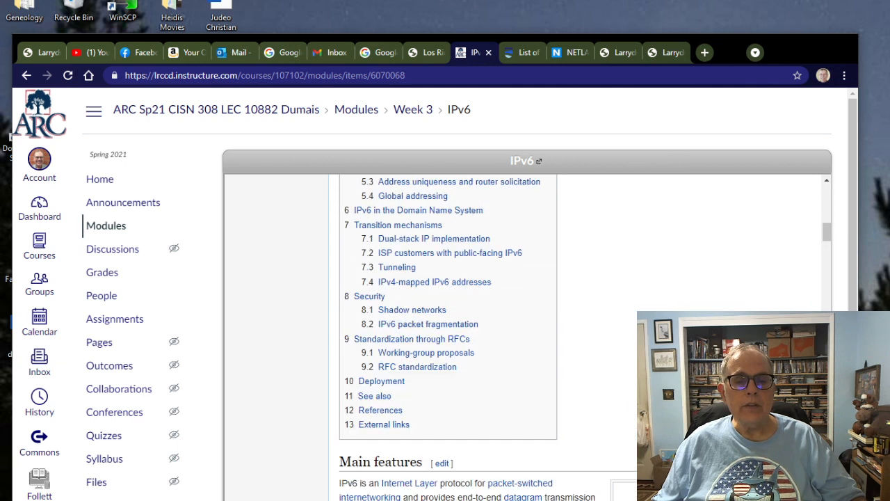
scroll(down, 3)
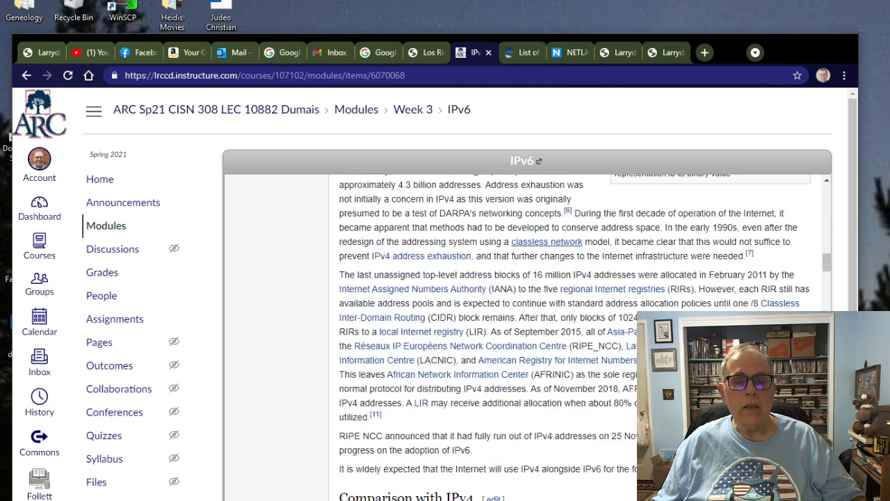
scroll(down, 3)
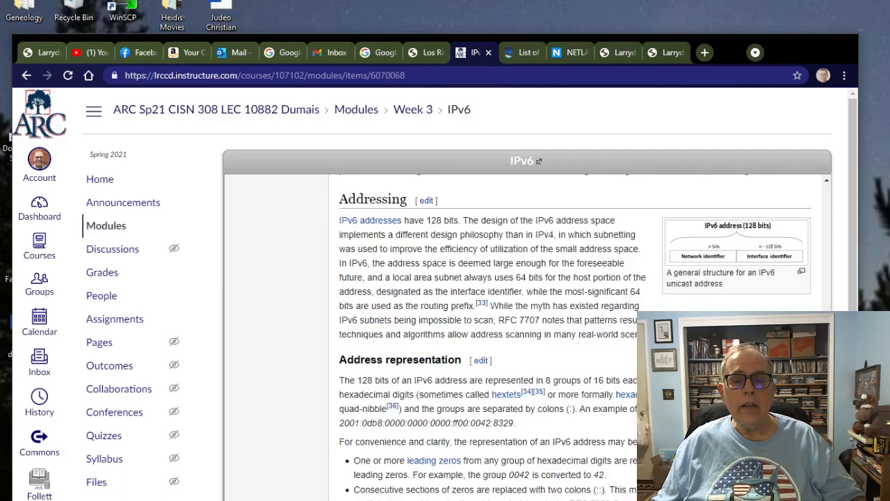
scroll(down, 3)
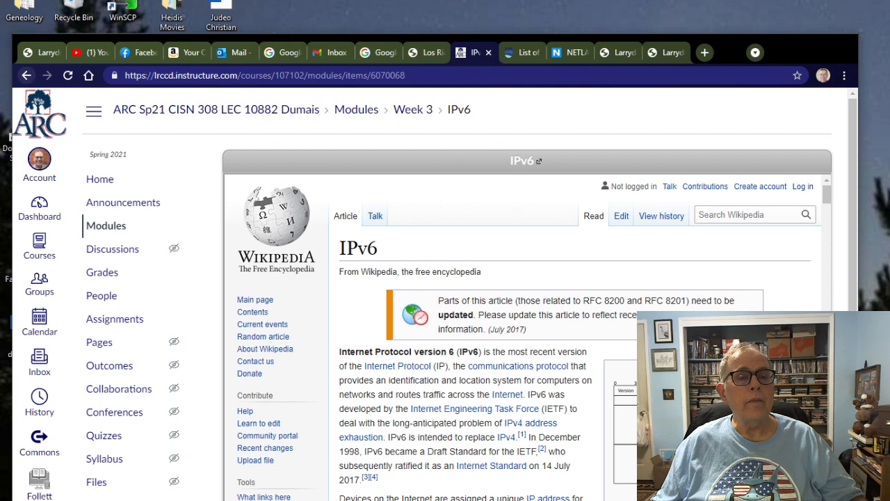
mouse_move(26, 75)
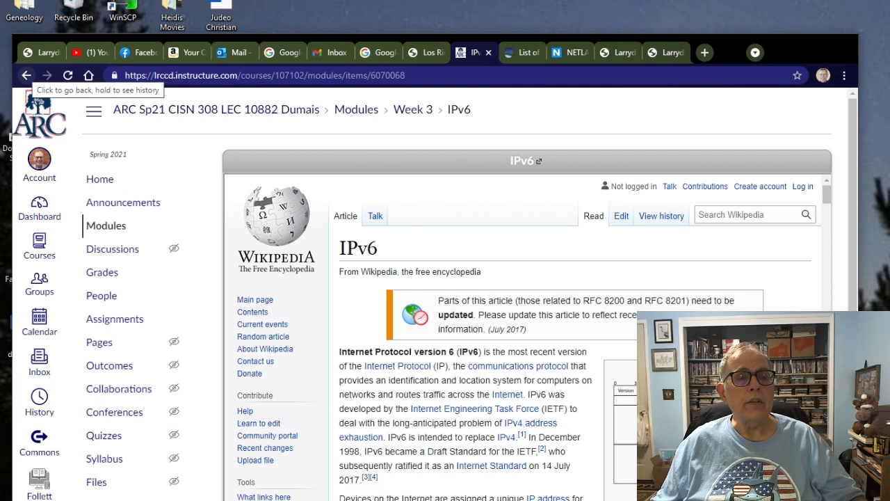
- Return to the modules, open the Network+ Lab 05 PDF and page forward to page 4
click(25, 76)
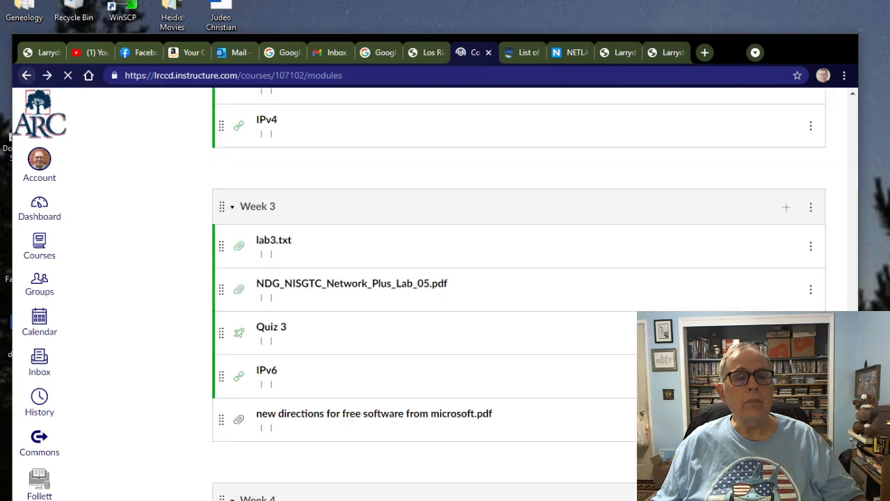
scroll(down, 3)
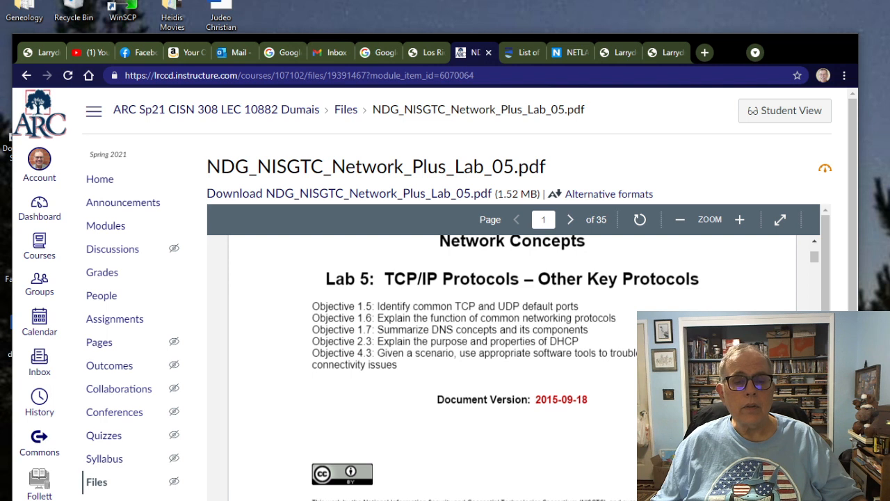
click(570, 220)
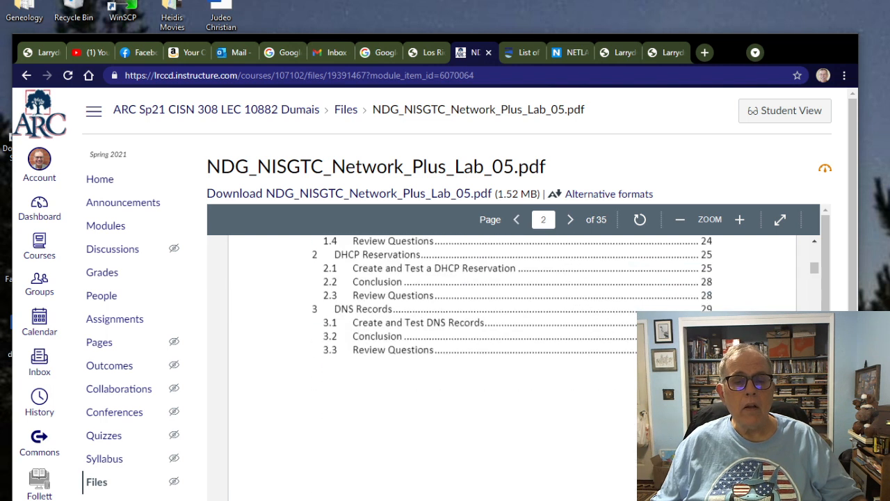
click(570, 220)
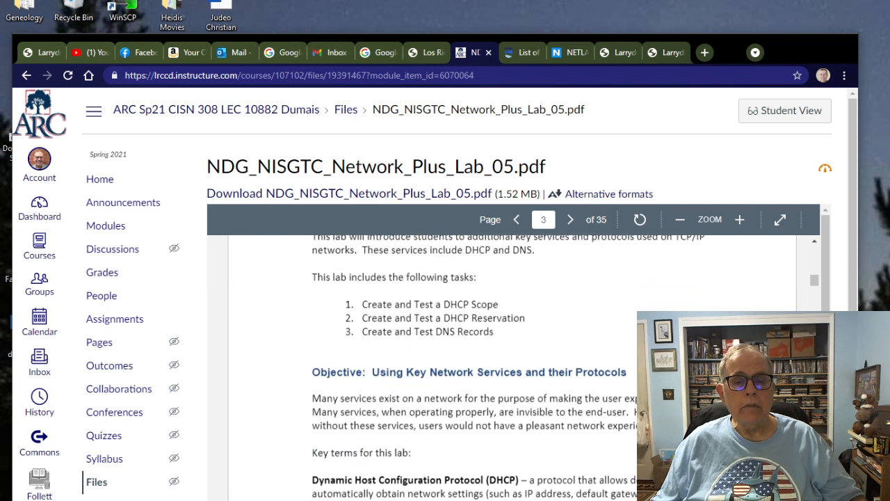
click(570, 220)
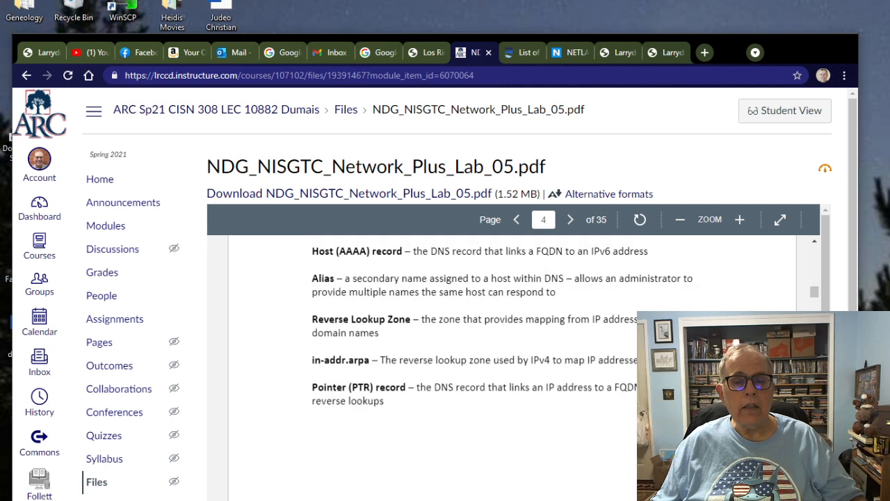
- Page through the topology, required virtual machines and login pages, then back to page 1
click(570, 219)
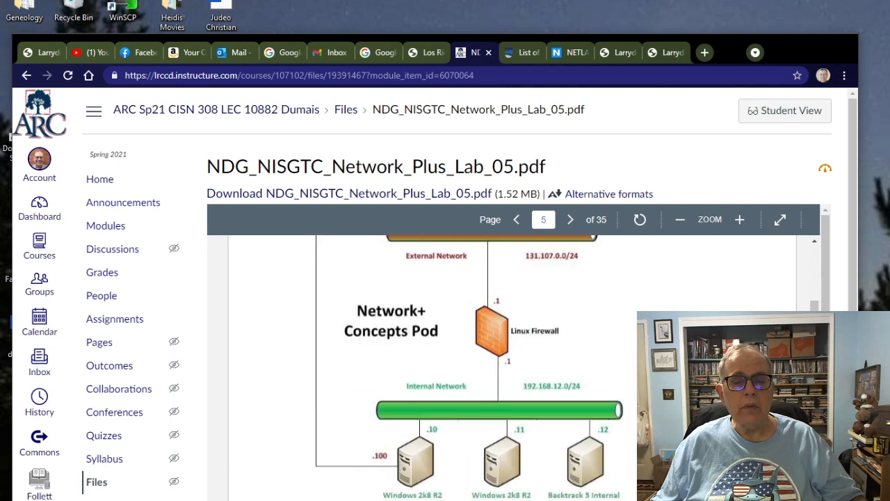
click(571, 220)
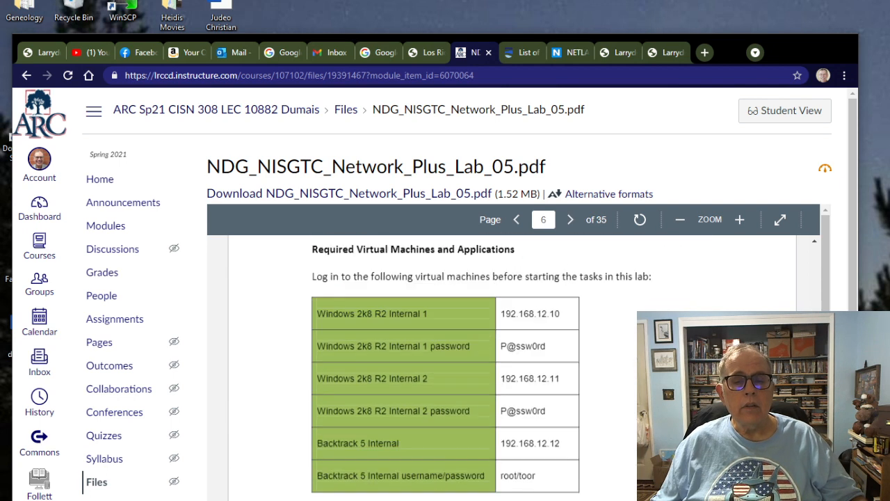
click(570, 220)
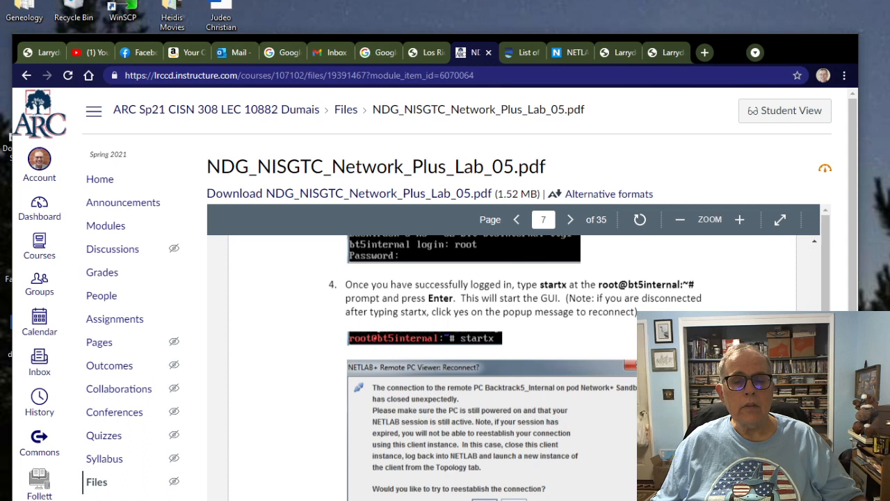
click(517, 220)
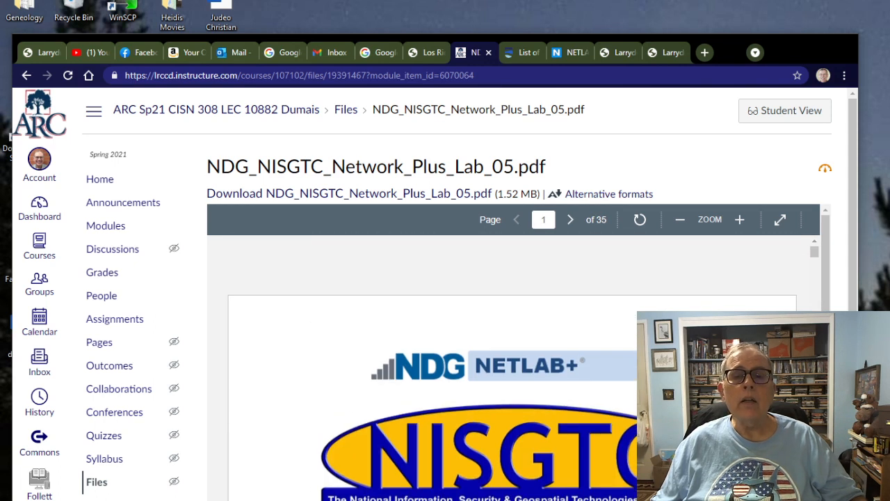
mouse_move(570, 53)
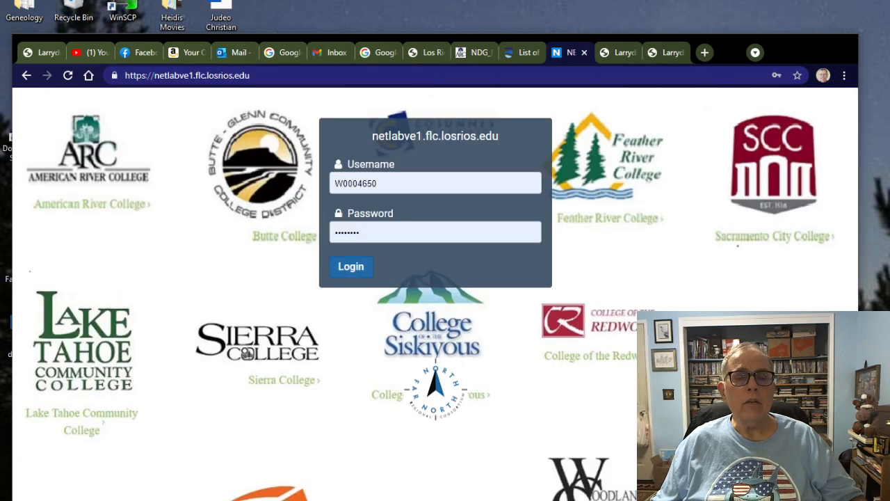
- Log in to NETLAB+ and return to its Scheduled Lab Reservations page
click(350, 267)
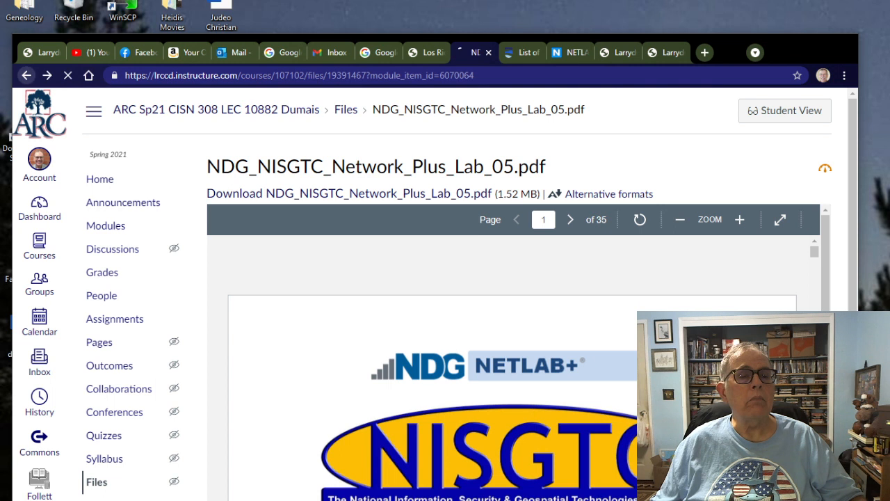
click(26, 75)
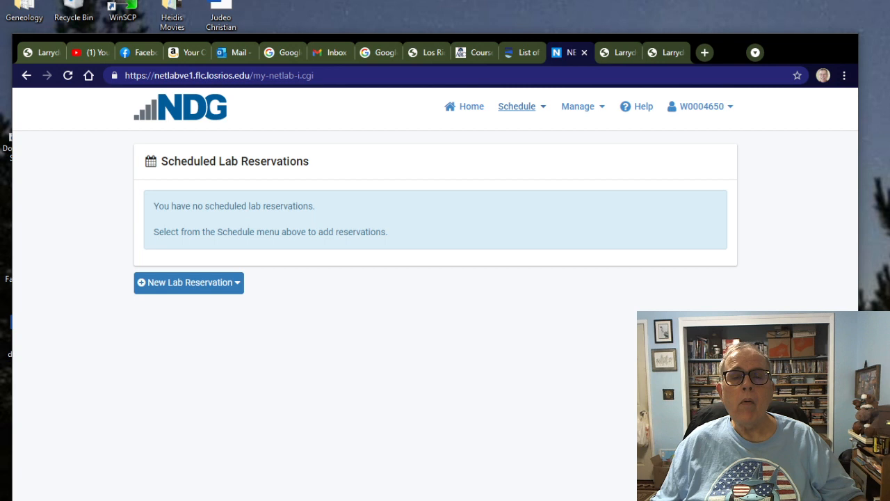
- Schedule Lab 5: TCP/IP Protocols - Other Key Protocols for myself in the CISN308 class
click(517, 106)
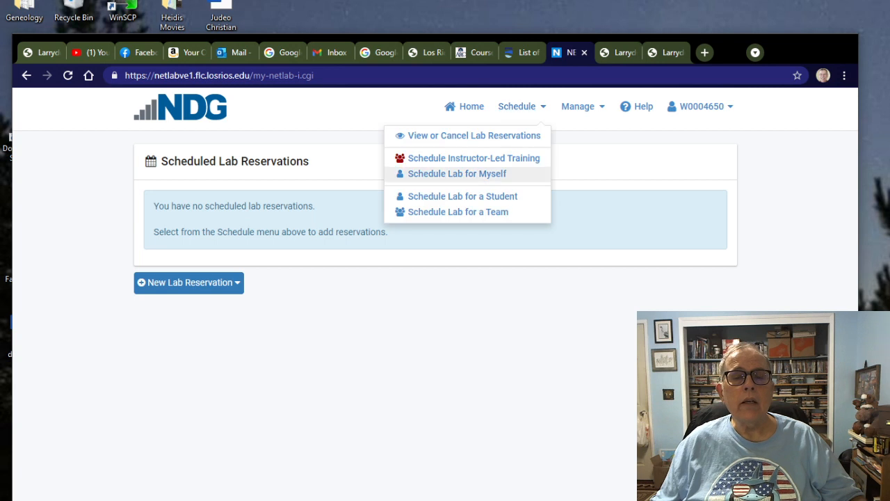
click(462, 174)
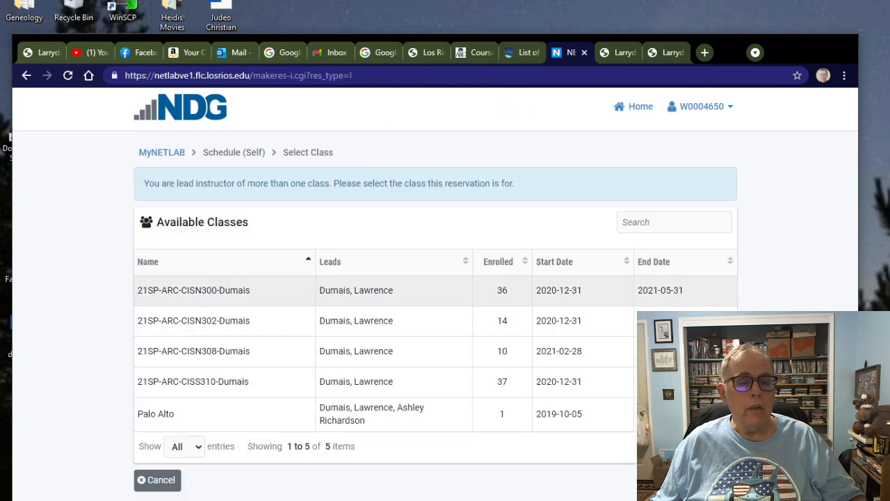
click(193, 351)
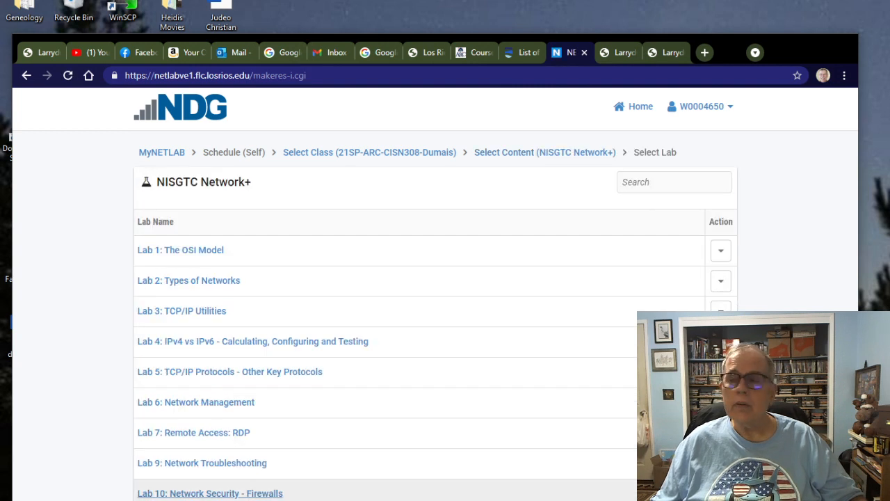
mouse_move(181, 311)
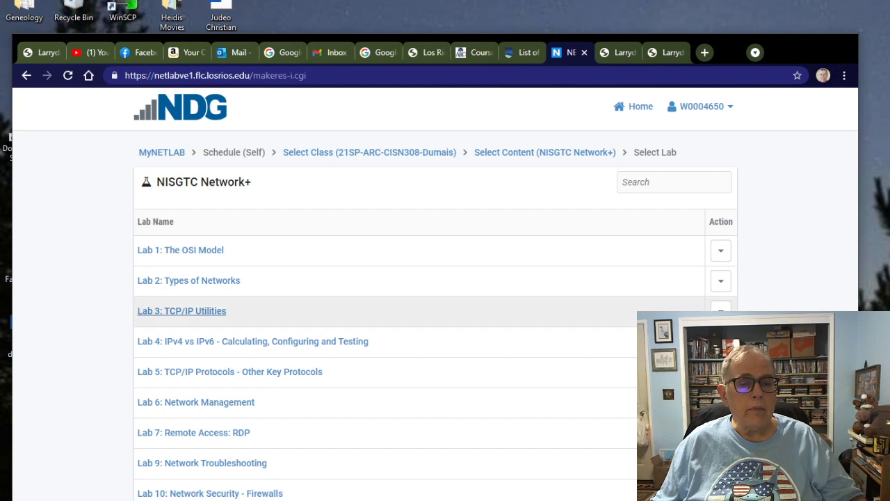
mouse_move(228, 372)
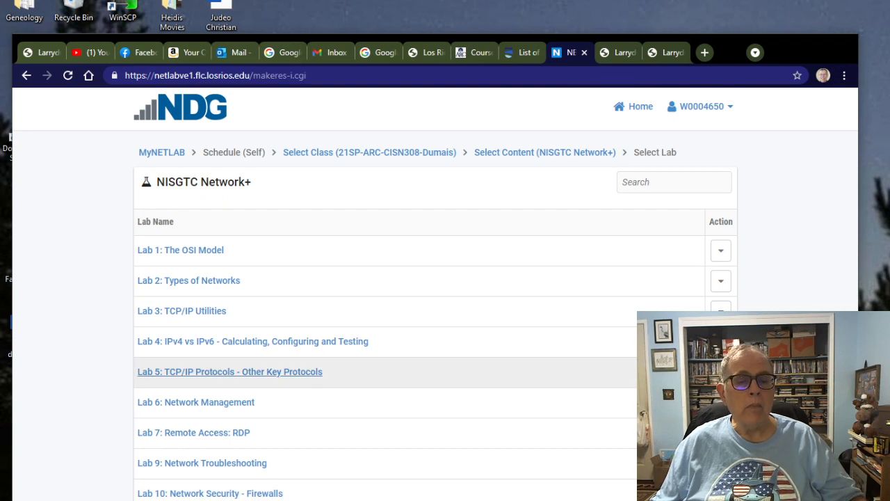
click(229, 371)
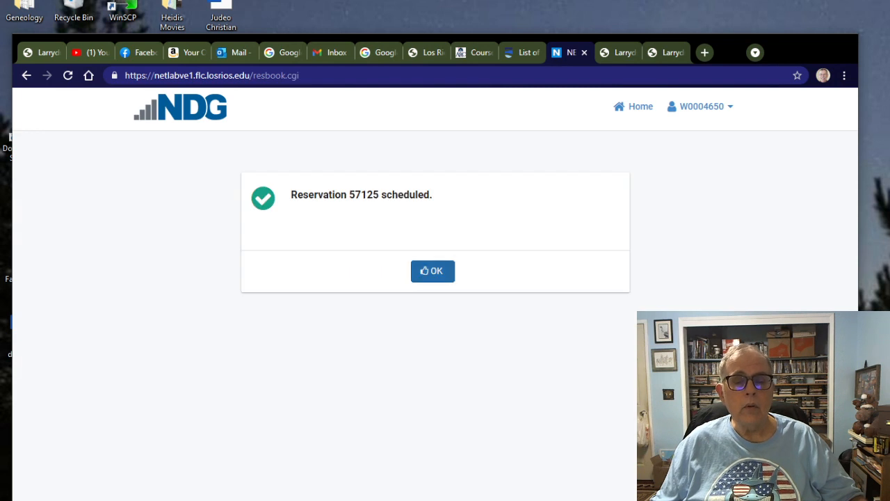
- Acknowledge the reservation confirmation with OK
click(433, 270)
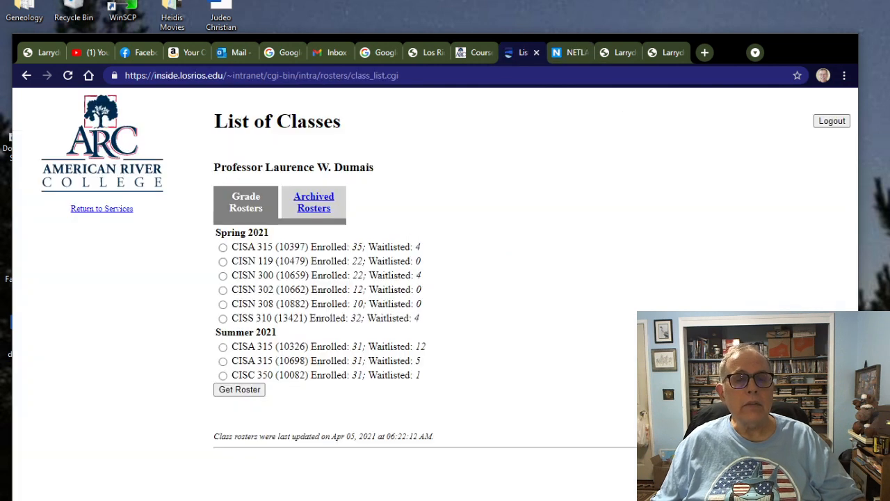
- Back in Canvas Modules, open the Week 3 NDG_NISGTC_Network_Plus_Lab_05.pdf
click(470, 53)
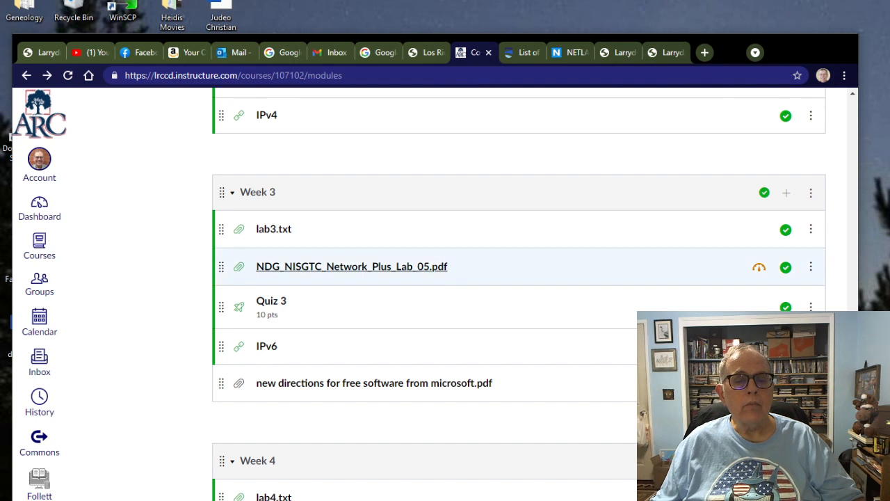
scroll(down, 3)
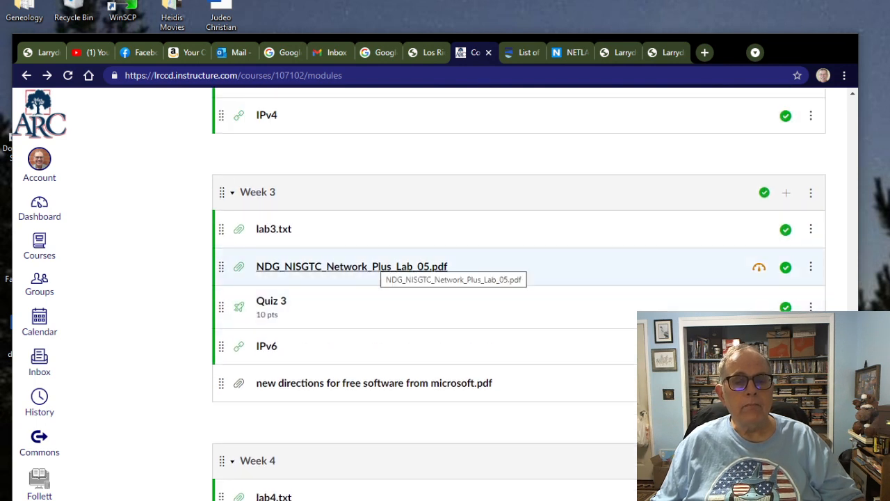
click(336, 266)
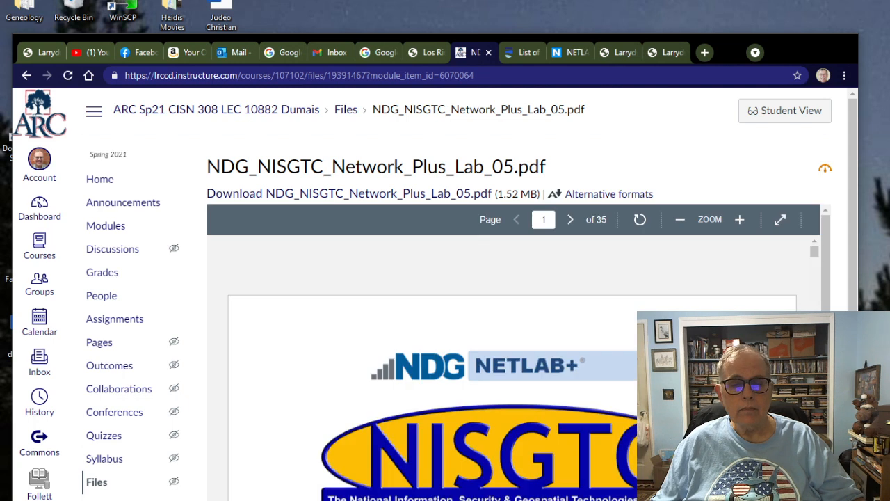
scroll(down, 3)
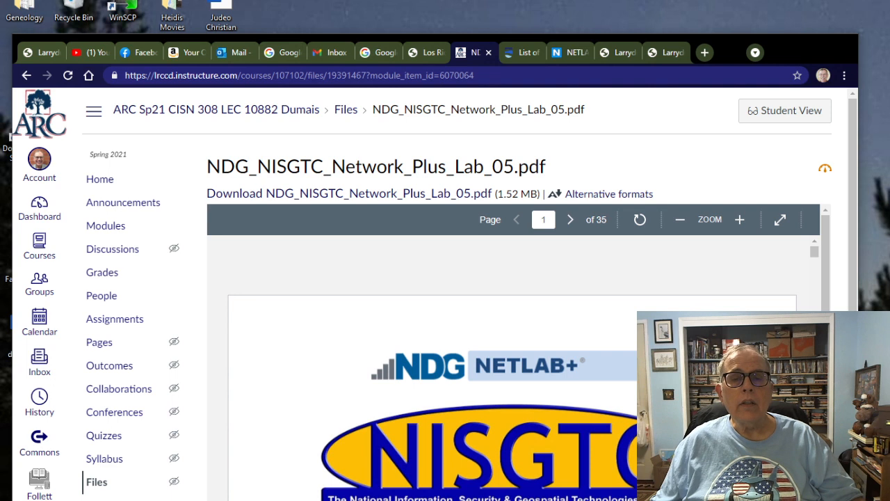
- Enter the Lab 5 reservation 57125 in NETLAB+ and open its Content lab guide
click(571, 53)
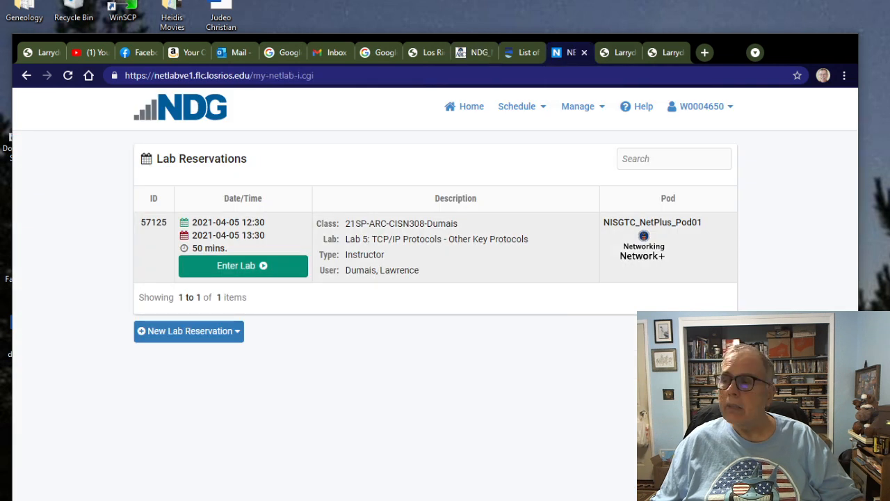
click(242, 265)
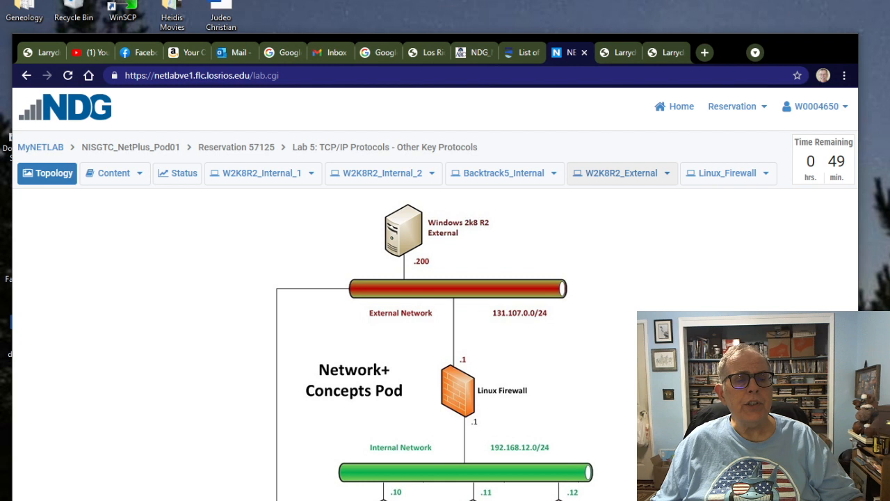
click(109, 173)
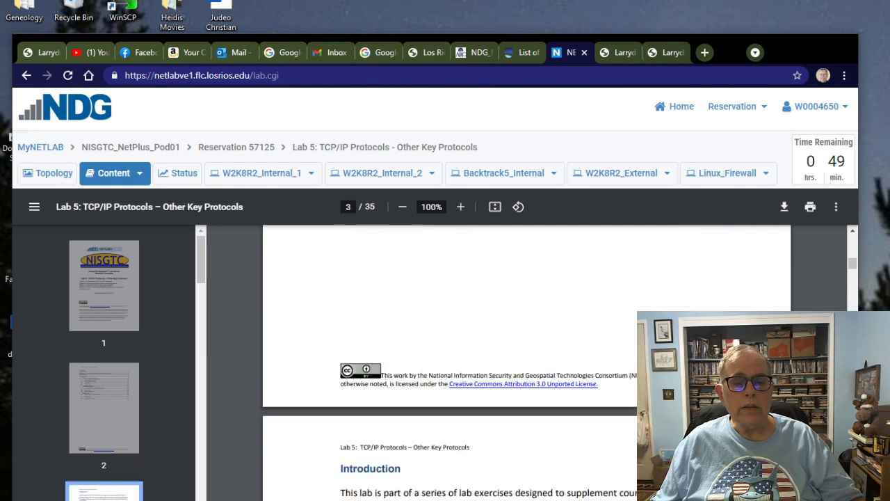
- Scroll the lab guide down to the Required Virtual Machines credentials table
scroll(down, 3)
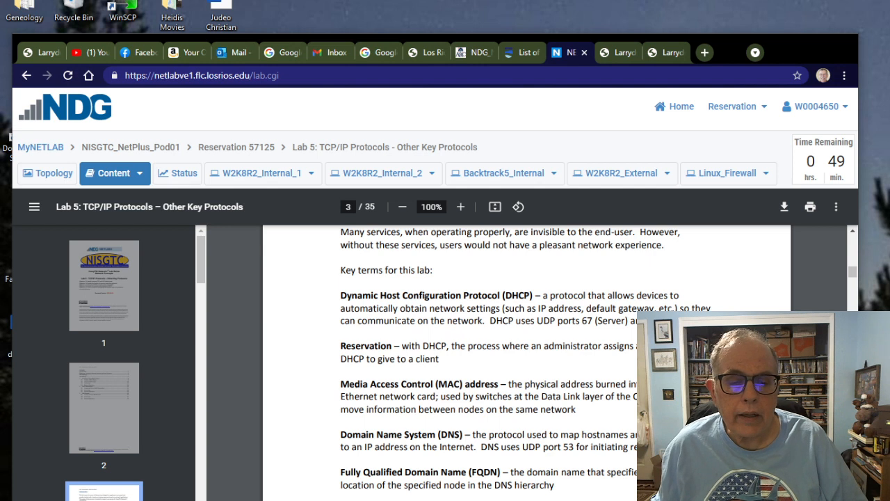
scroll(down, 3)
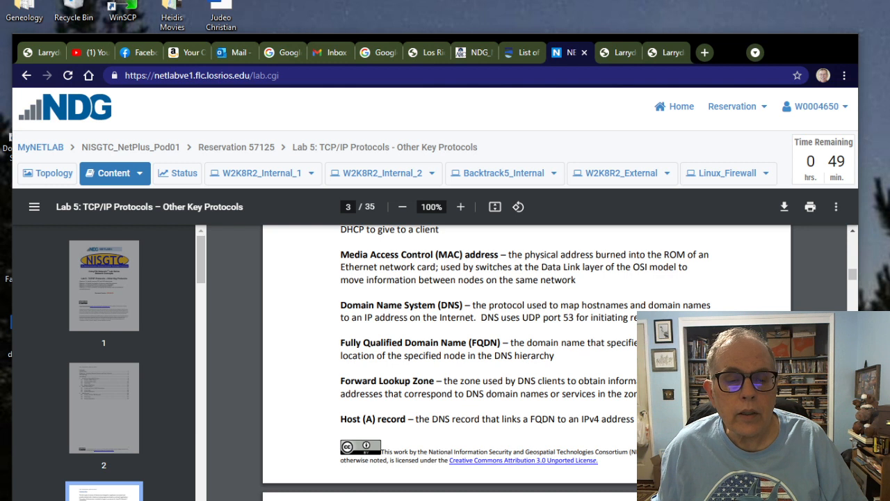
scroll(down, 3)
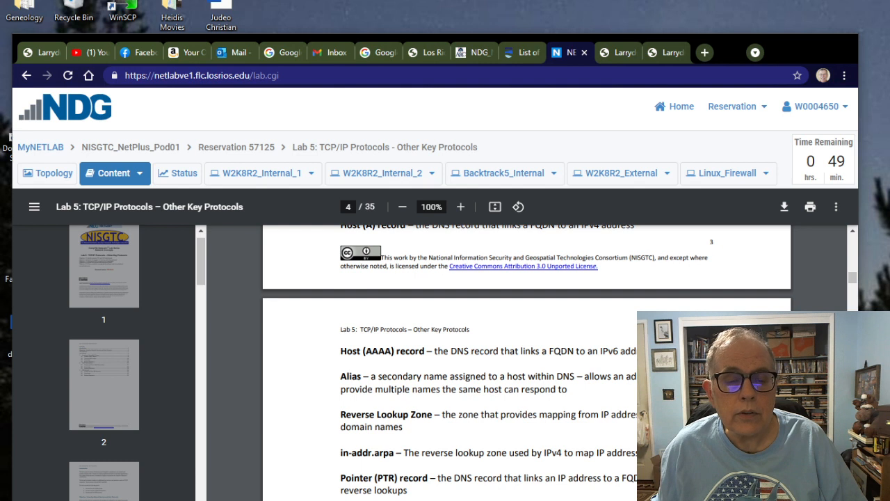
scroll(down, 3)
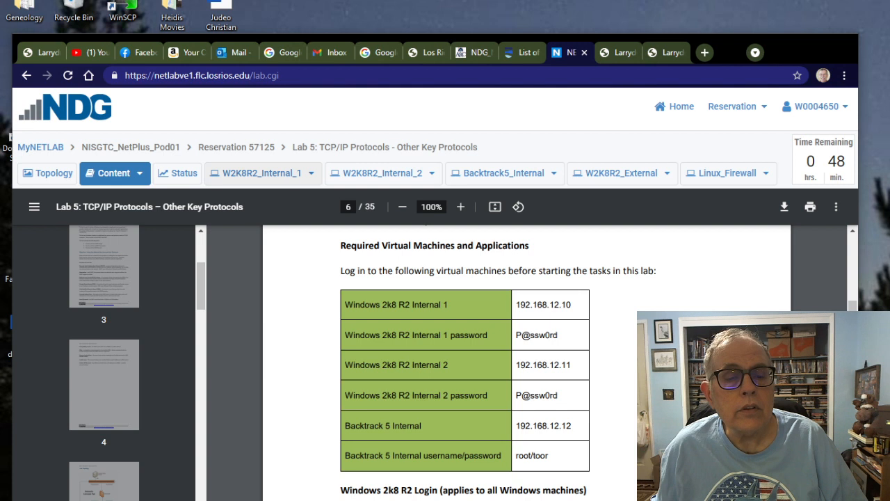
- Open the W2K8R2_Internal_1 console and send Ctrl-Alt-Del to reach its logon screen
click(256, 173)
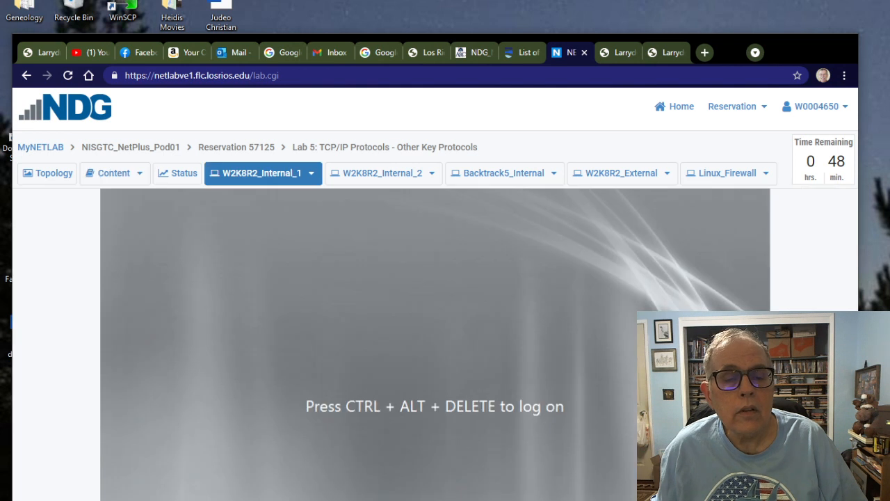
click(310, 173)
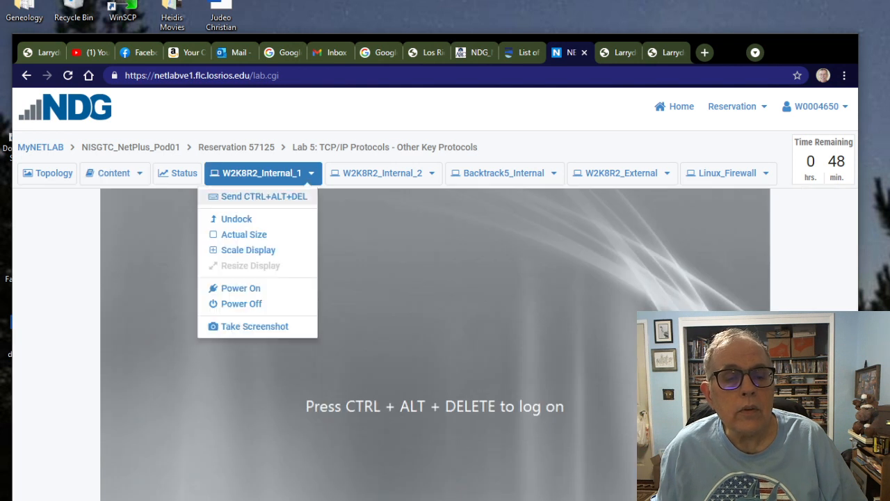
click(257, 196)
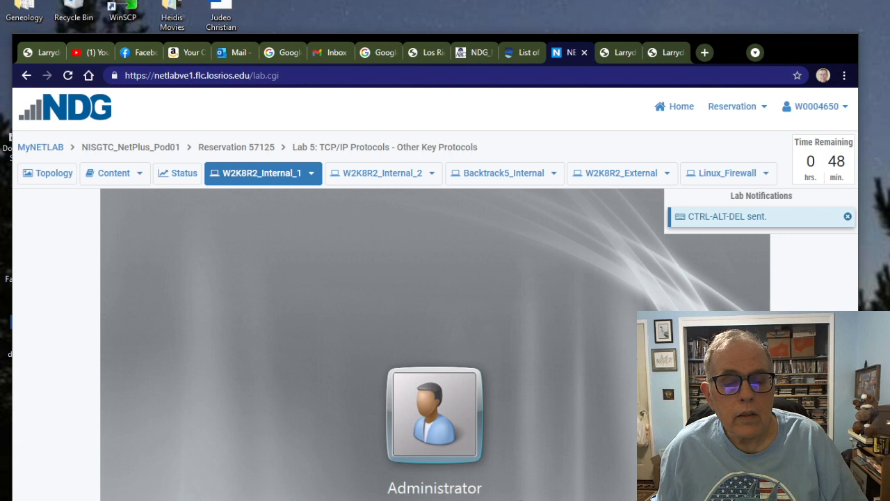
click(846, 217)
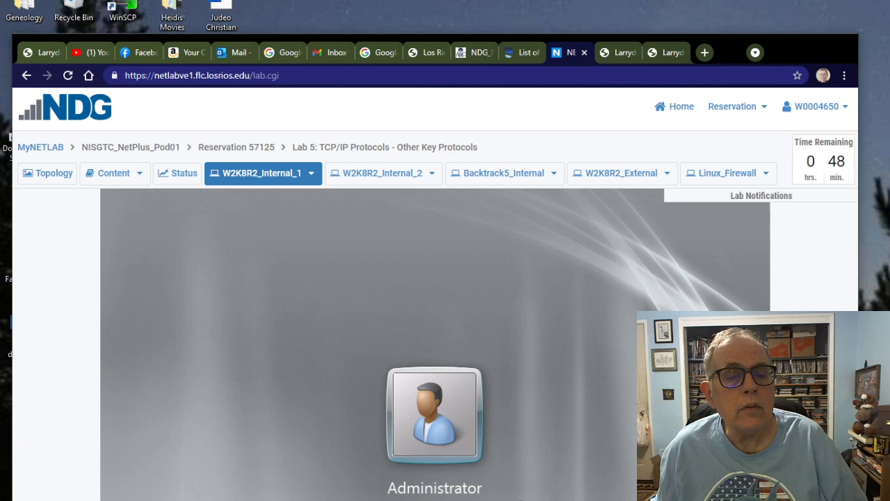
- Check the credentials, sign in as Administrator, then return to the lab instructions
click(109, 172)
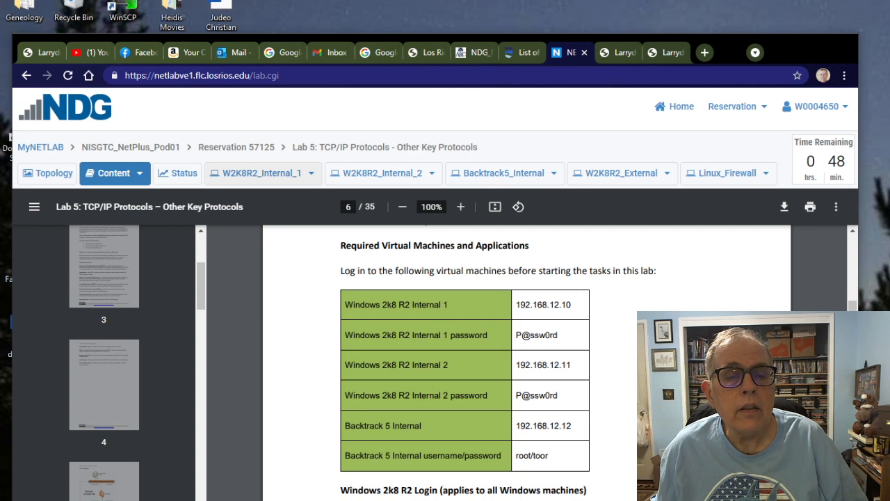
click(257, 172)
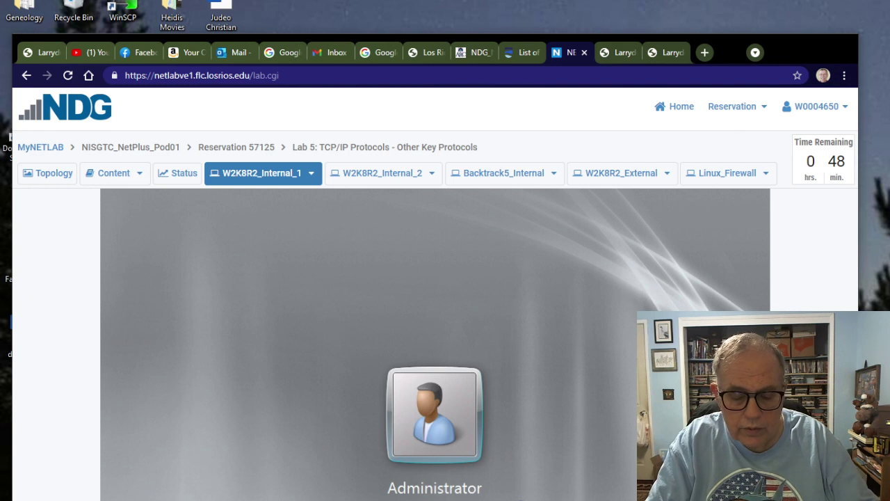
click(437, 423)
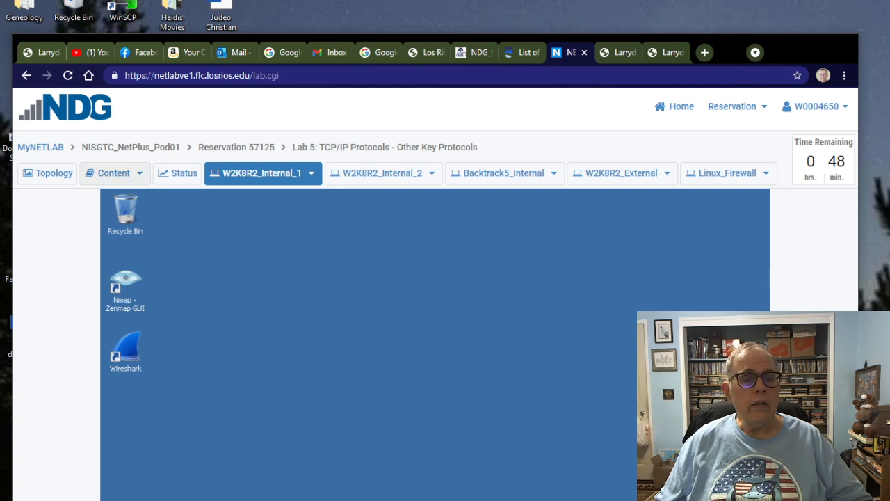
click(109, 172)
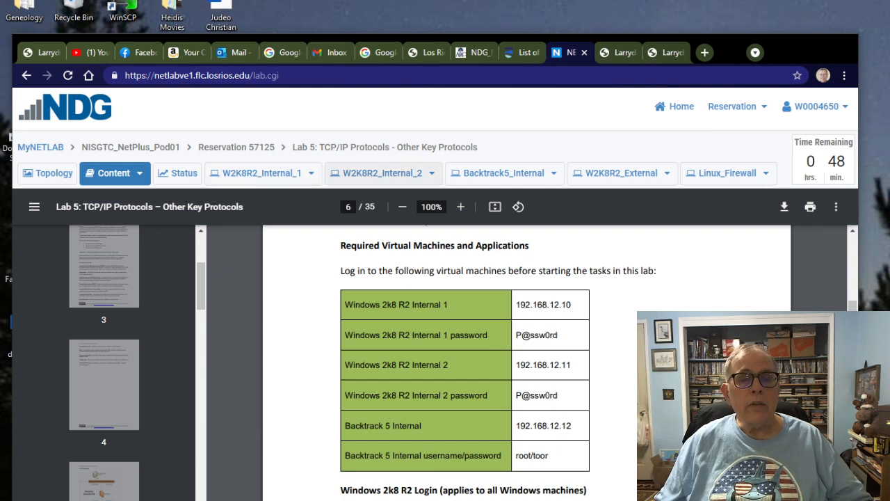
- Log on to W2K8R2_Internal_2 as Administrator via Ctrl+Alt+Del, close Server Manager, and return to the lab guide
click(376, 173)
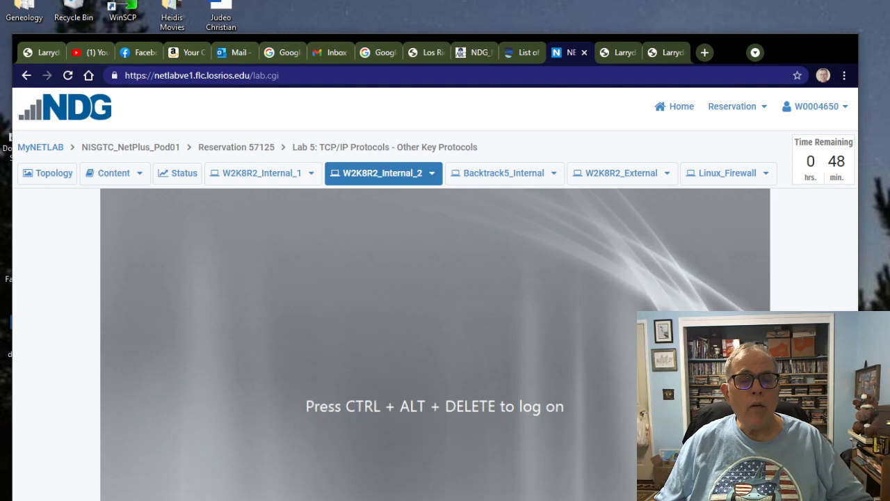
click(430, 173)
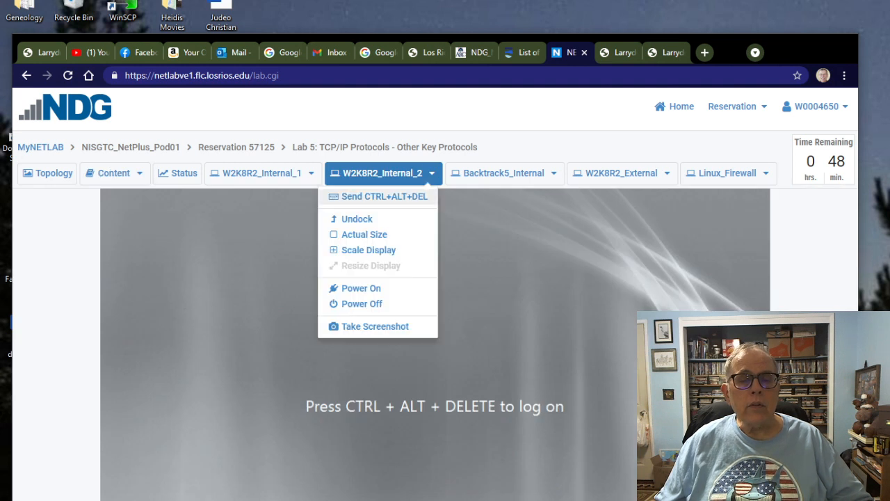
click(377, 196)
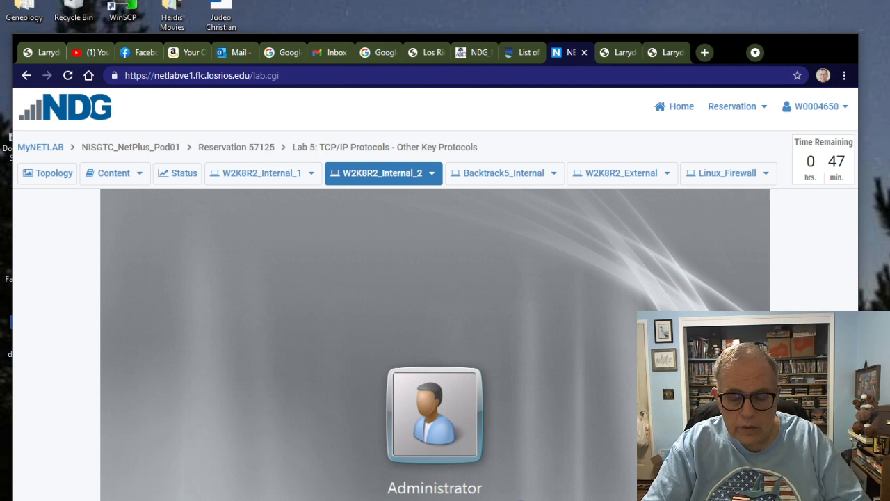
click(435, 422)
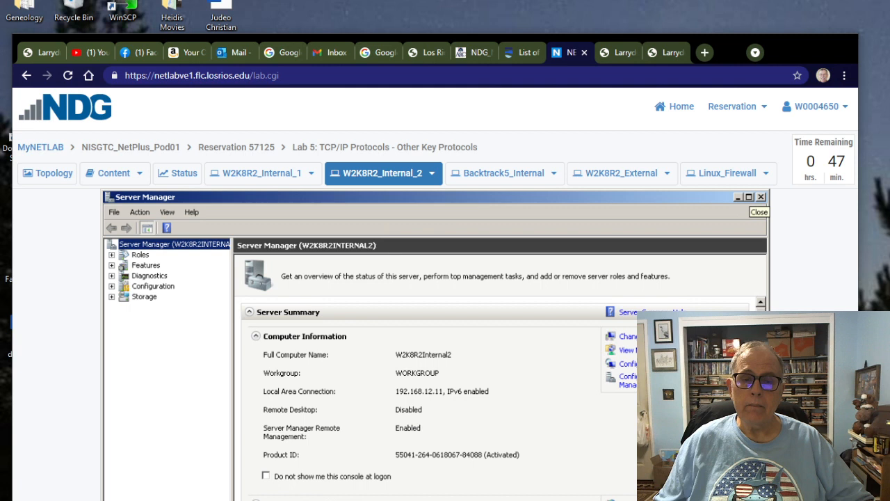
click(760, 198)
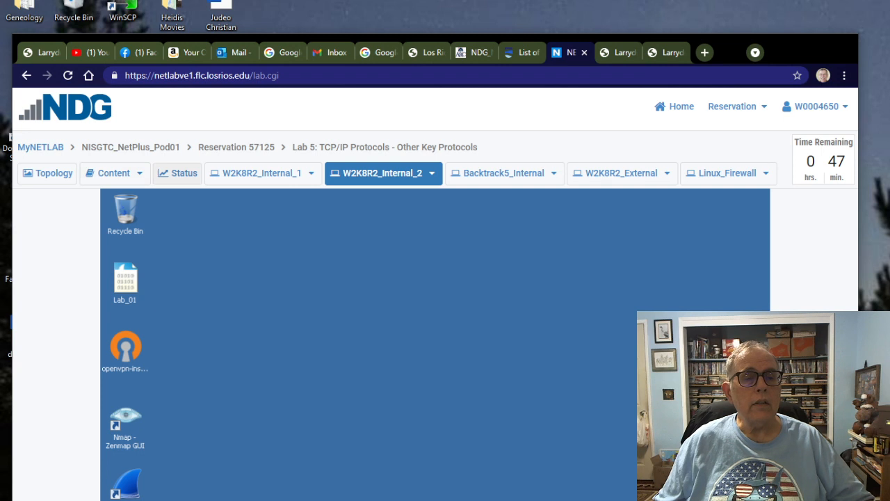
click(107, 172)
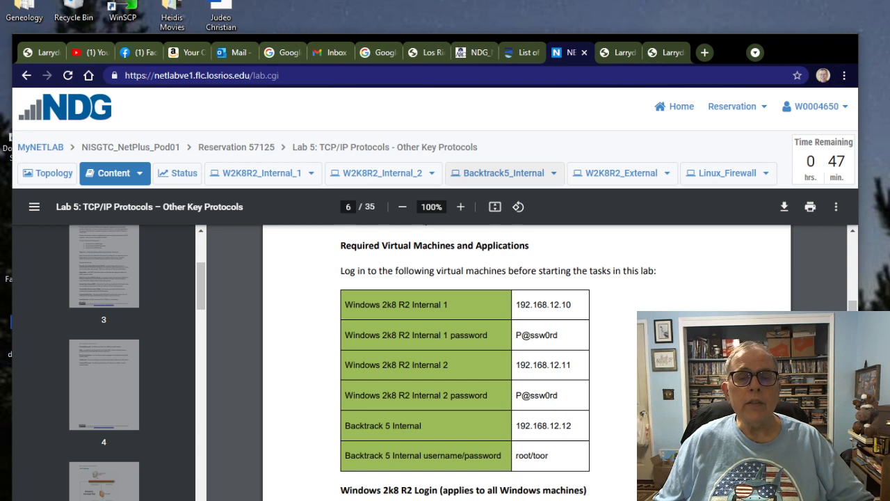
click(495, 173)
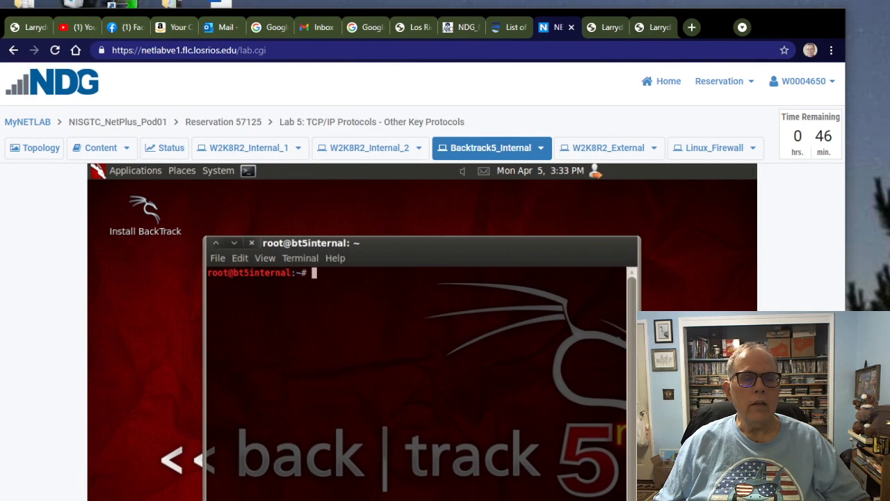
- Scroll the lab PDF down to section 1.1 Create a DHCP Scope, reading through the wizard steps
click(95, 147)
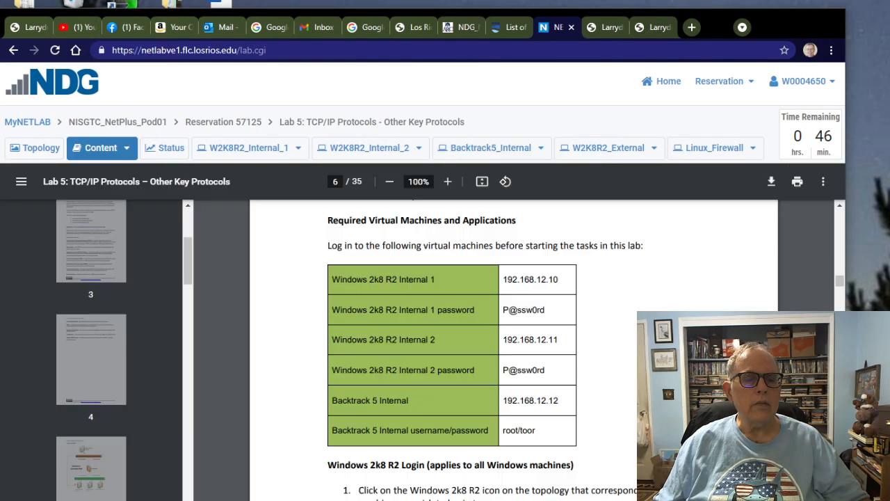
scroll(down, 3)
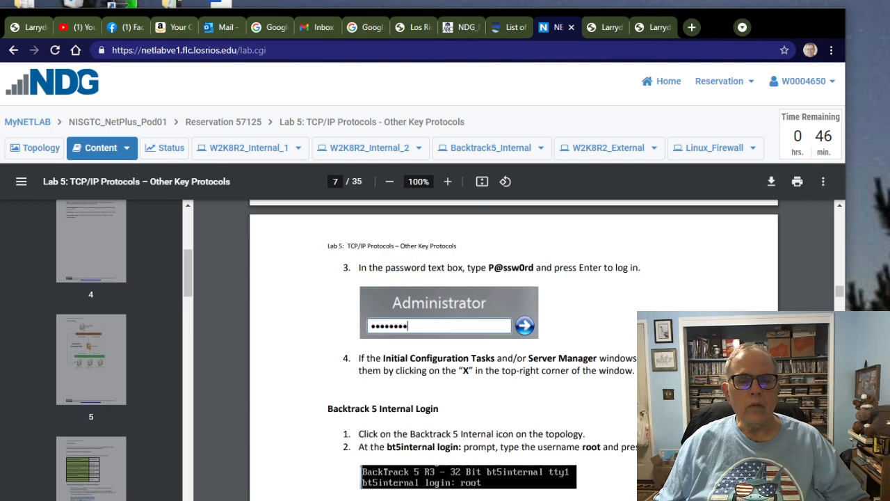
scroll(down, 3)
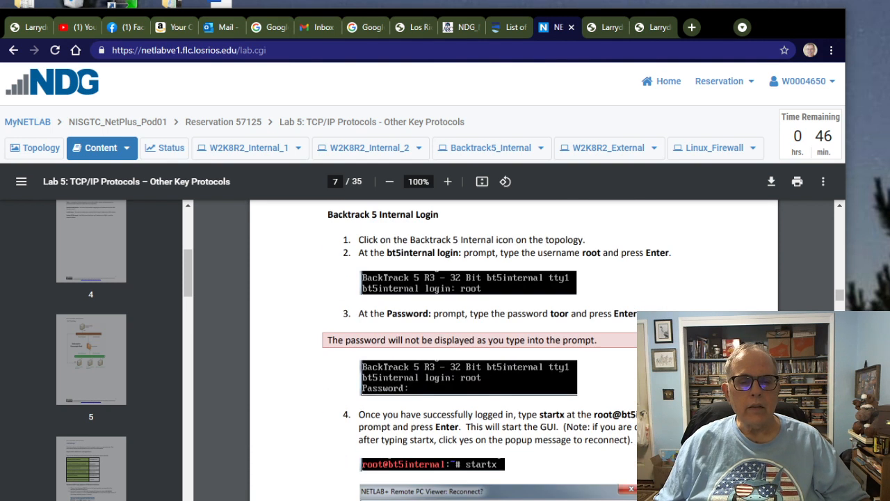
scroll(down, 3)
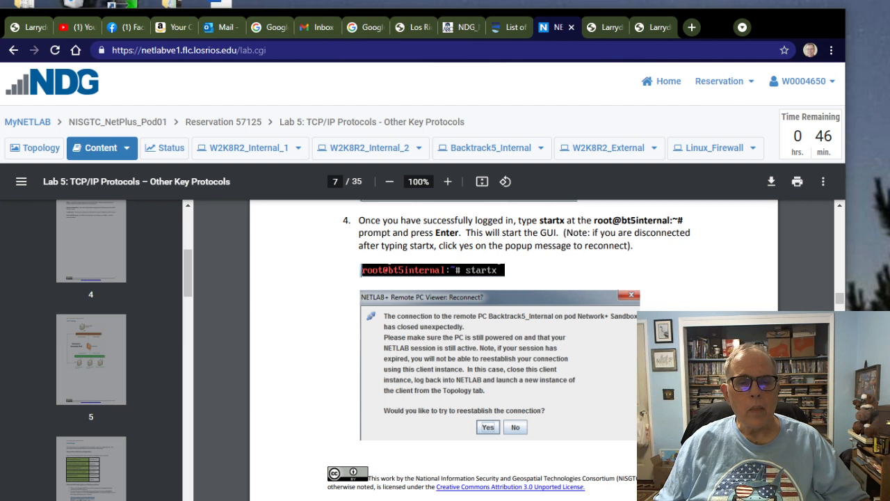
scroll(down, 3)
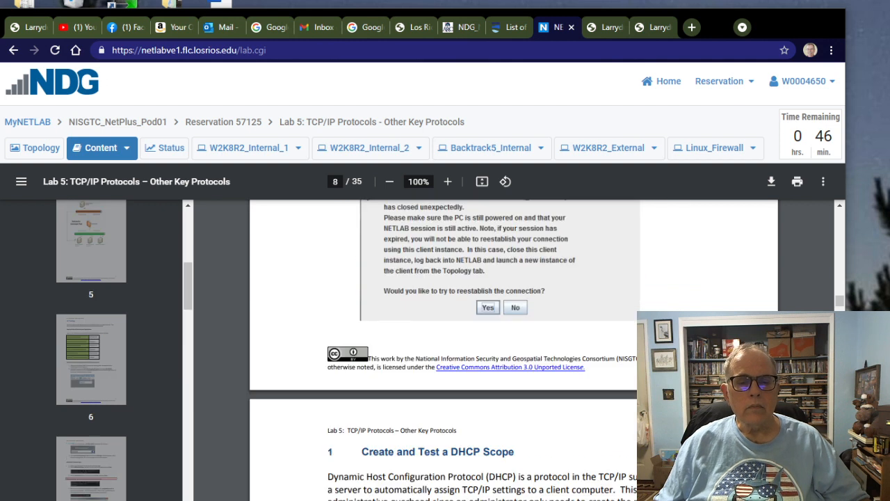
scroll(down, 3)
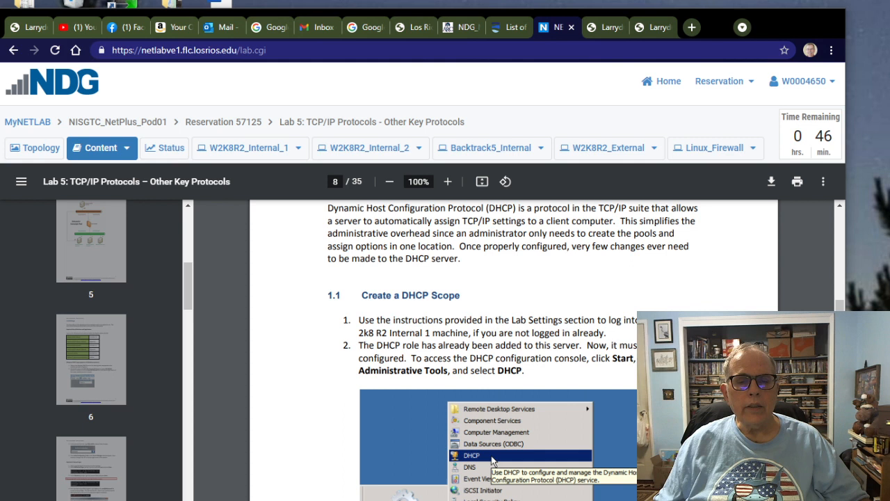
scroll(down, 3)
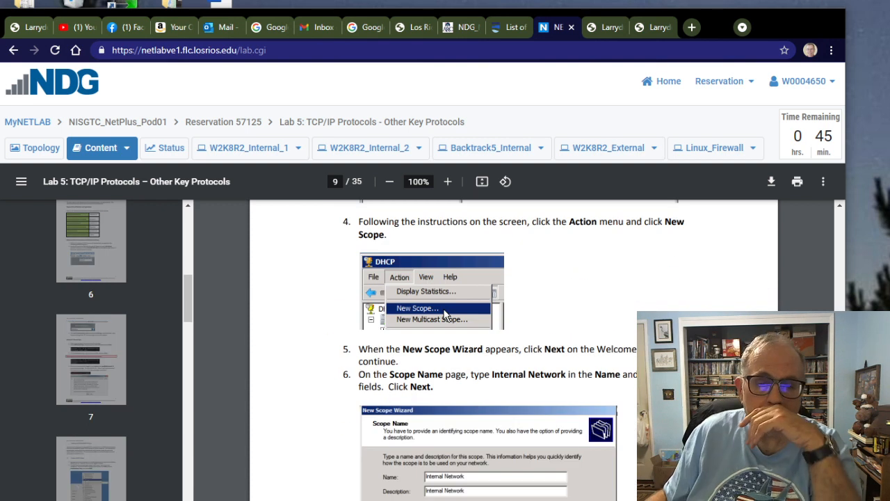
scroll(down, 3)
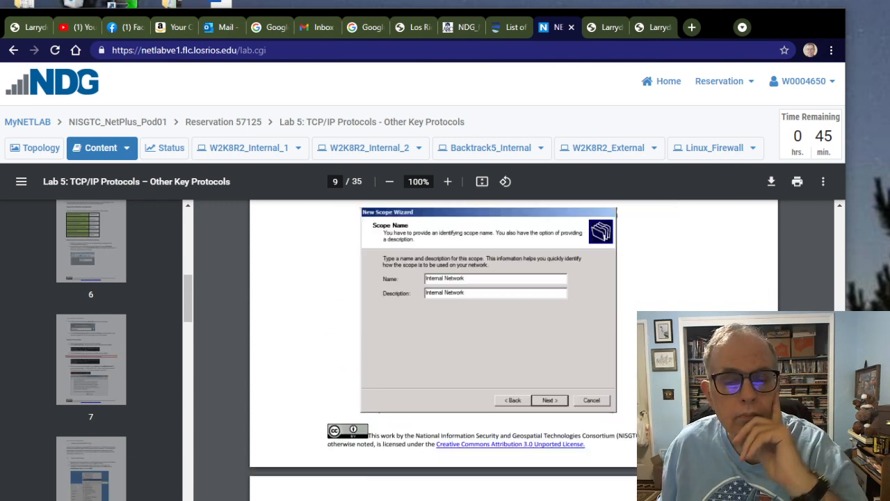
scroll(down, 3)
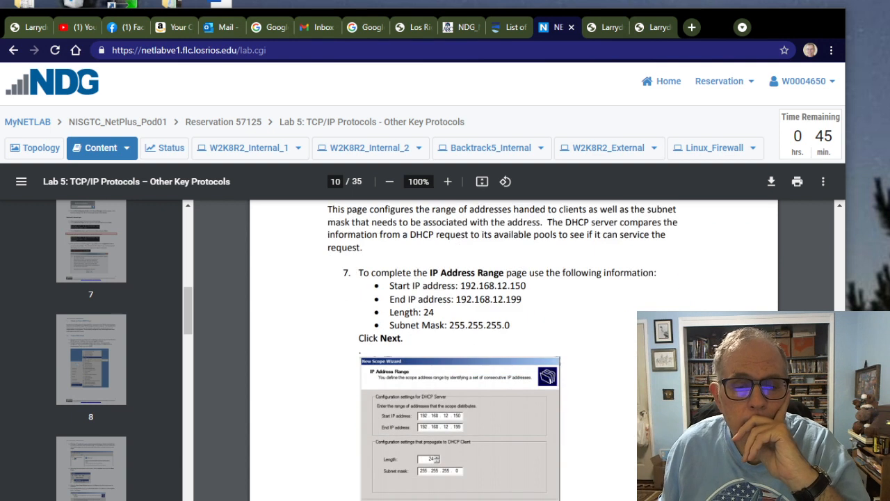
scroll(down, 3)
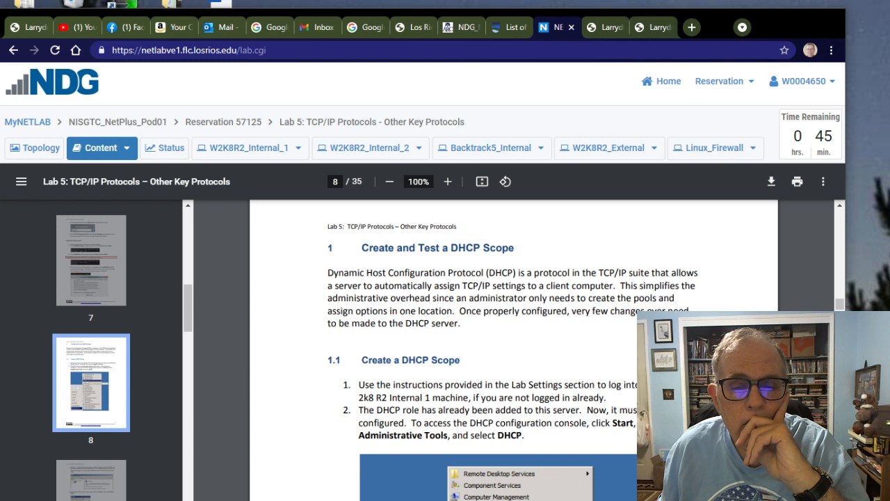
scroll(down, 3)
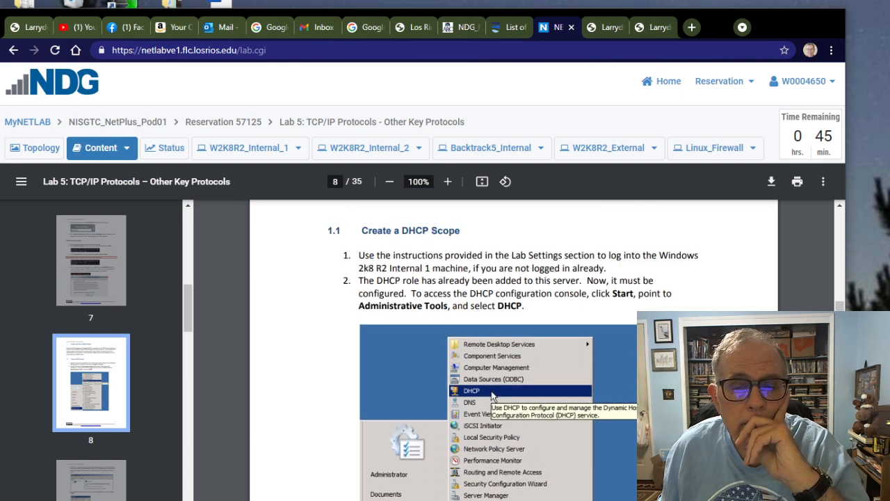
scroll(down, 3)
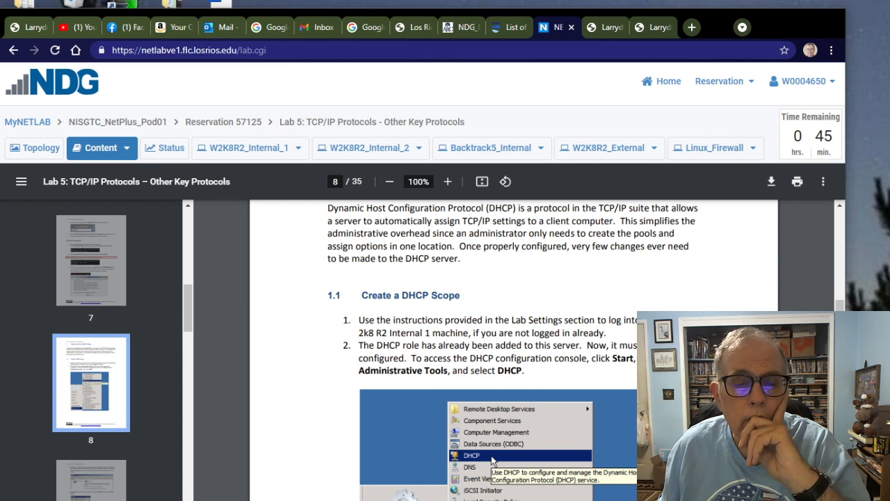
scroll(down, 3)
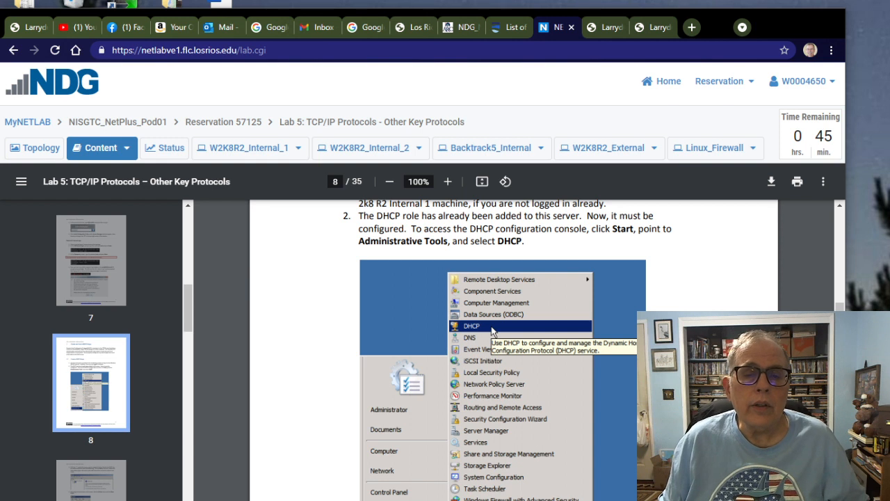
- On W2K8R2_Internal_1, launch DHCP from Start > All Programs > Administrative Tools, then return to the lab guide
click(244, 147)
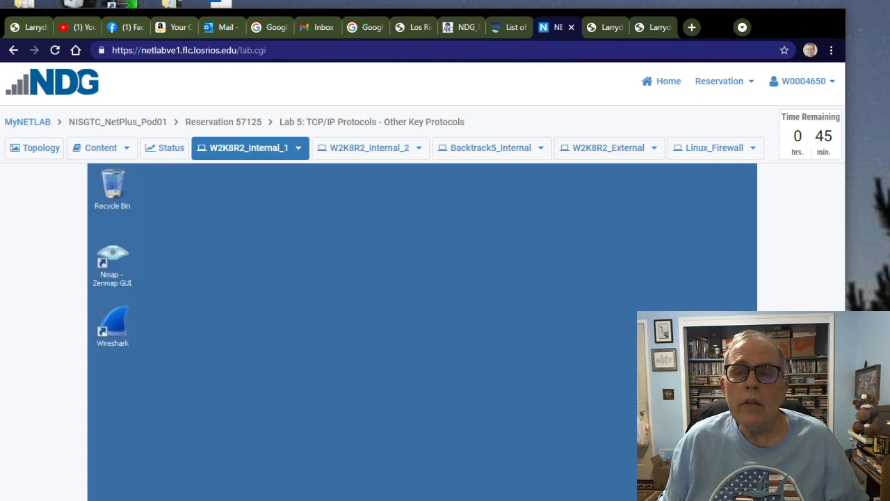
scroll(down, 3)
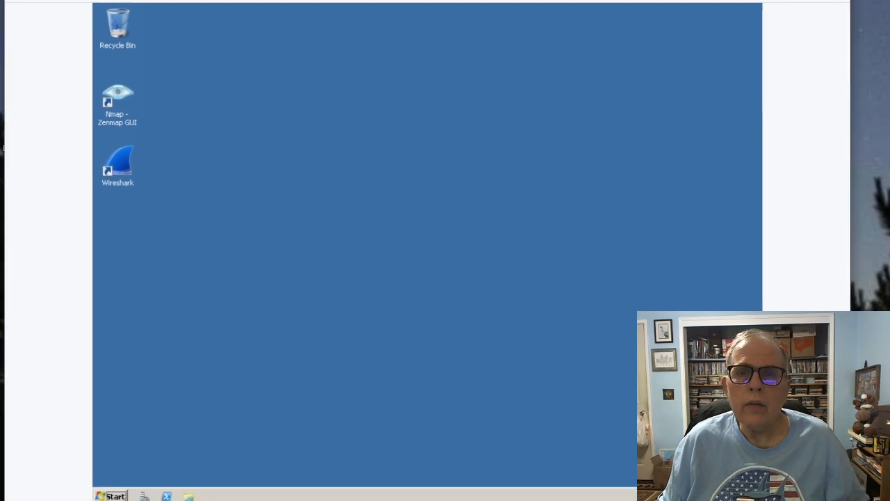
click(116, 495)
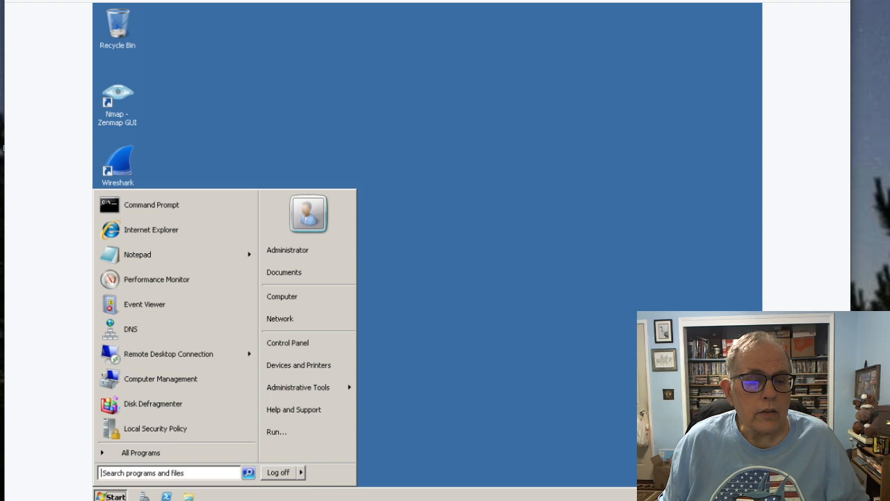
mouse_move(131, 328)
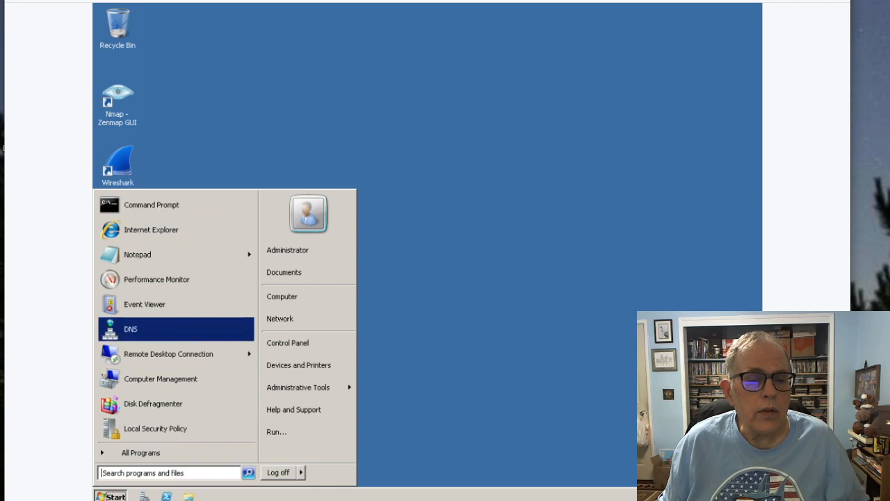
mouse_move(161, 378)
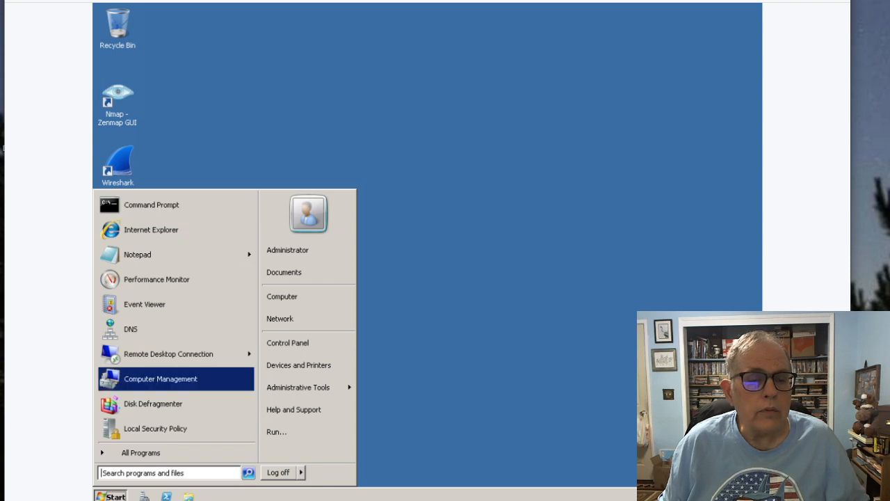
mouse_move(168, 354)
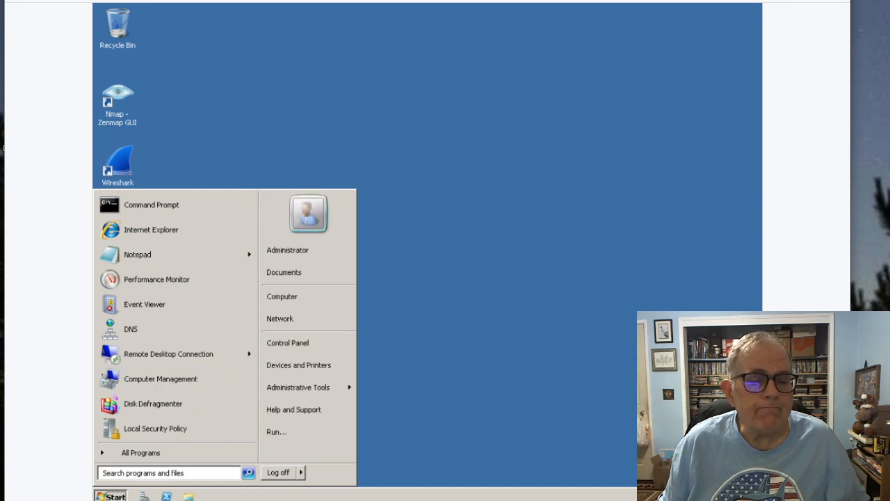
click(142, 452)
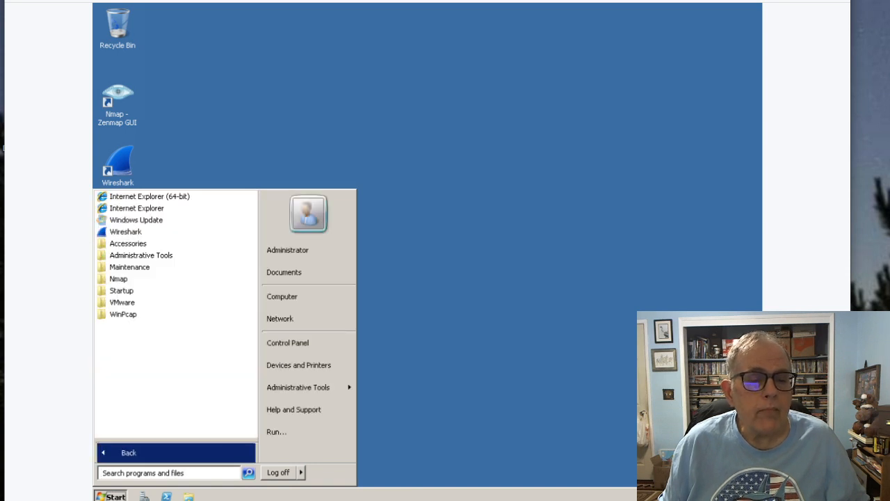
mouse_move(128, 268)
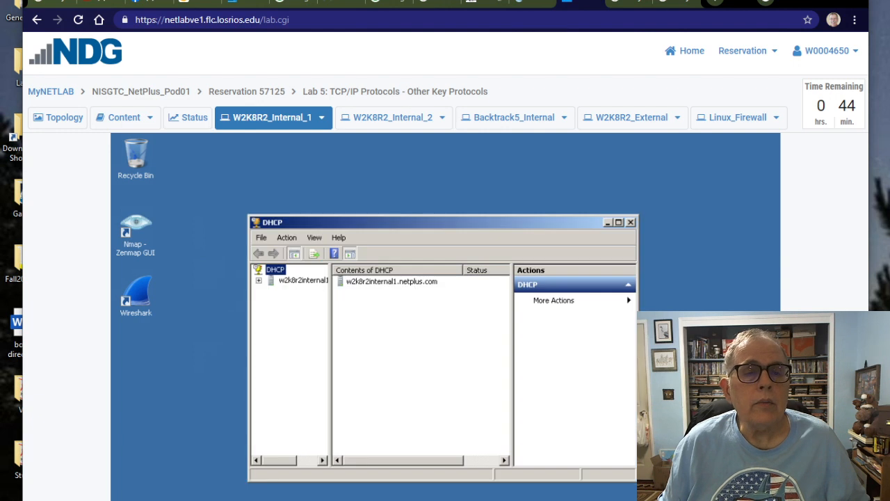
click(124, 116)
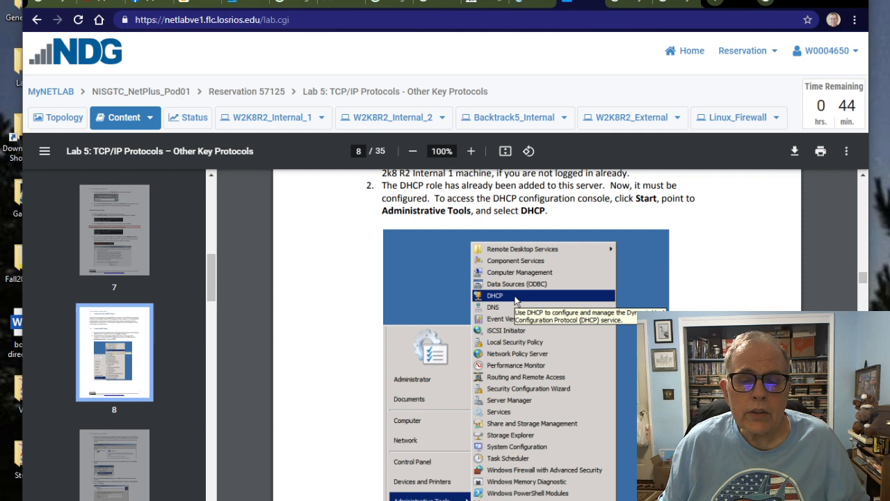
- Scroll the lab guide to the New Scope steps
scroll(down, 3)
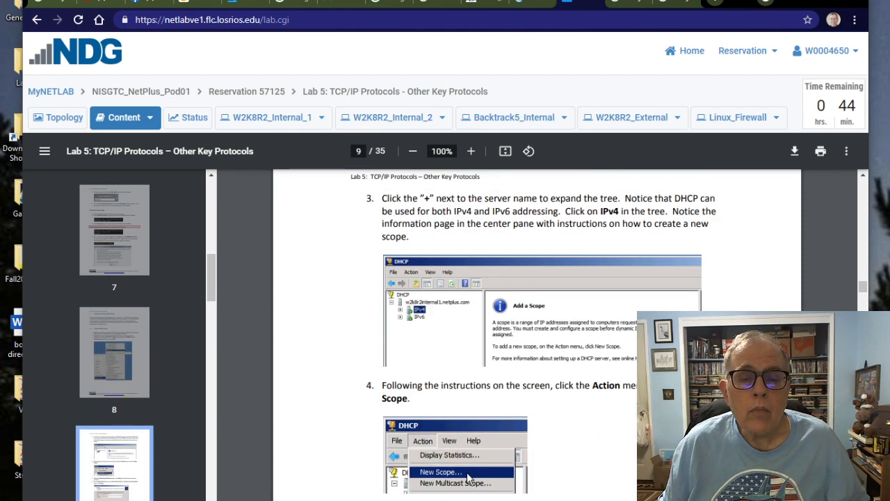
scroll(down, 3)
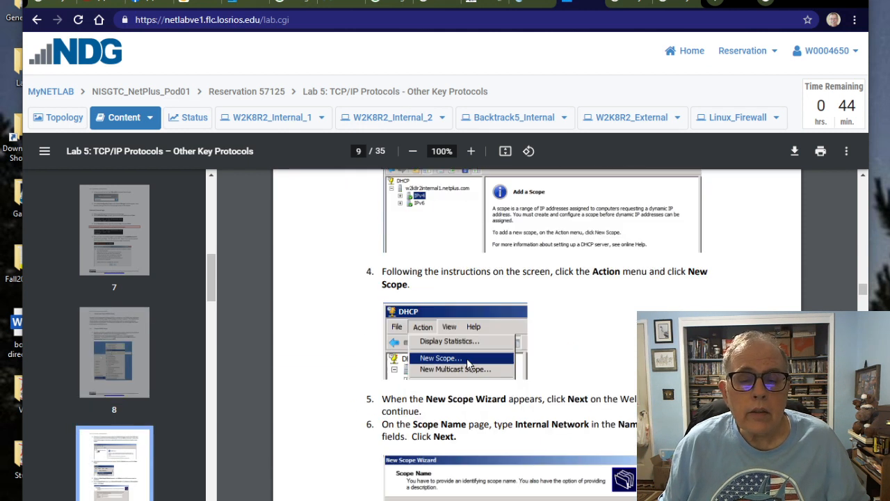
scroll(down, 3)
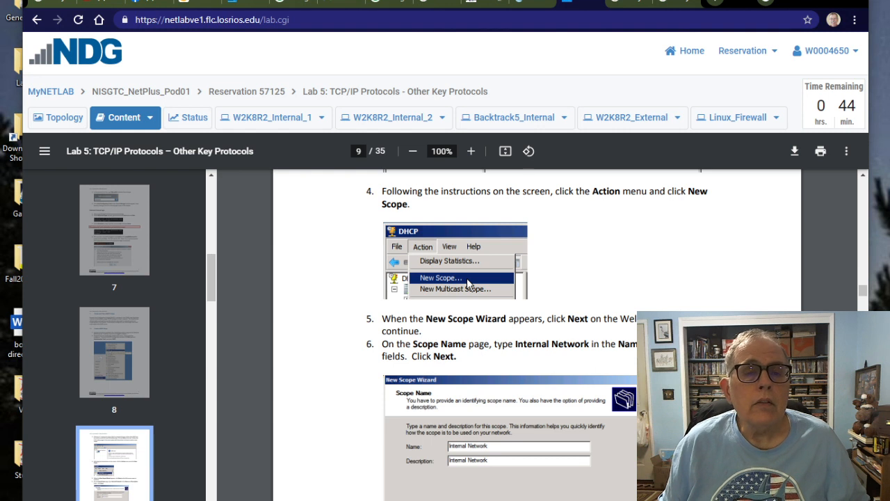
- On Internal 1, expand the DHCP server node to show IPv4 and IPv6, then close the console
click(267, 117)
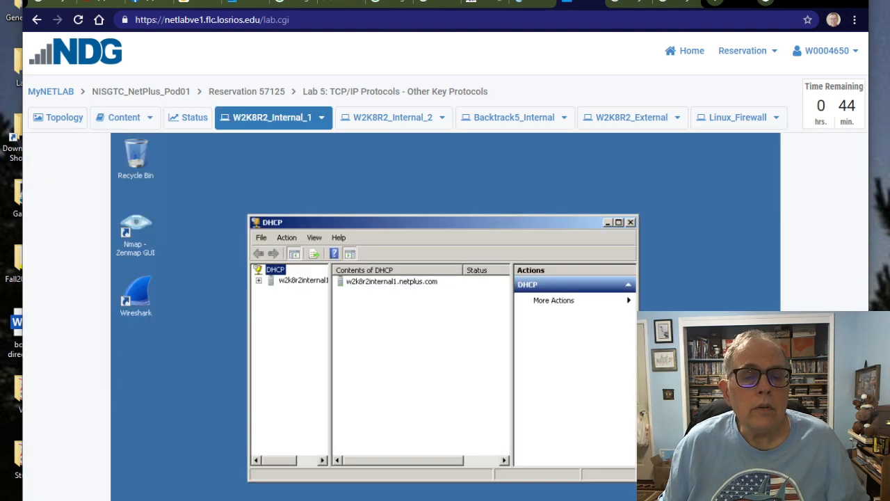
click(258, 281)
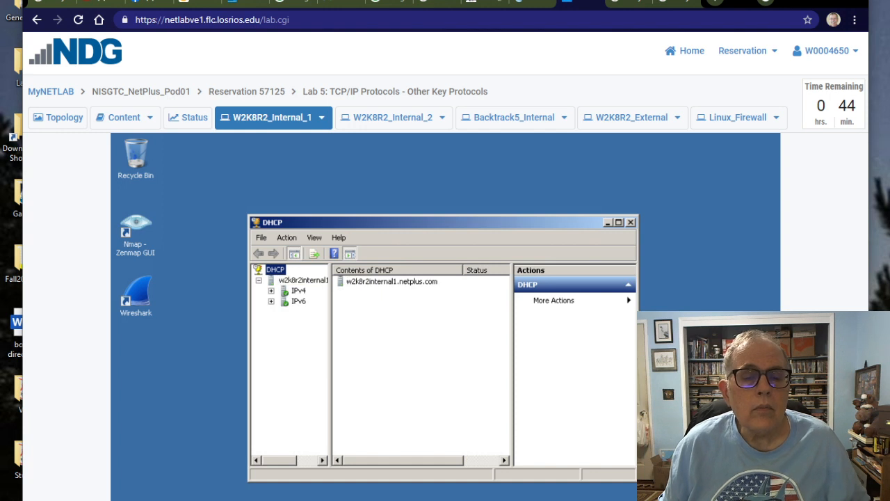
right_click(273, 270)
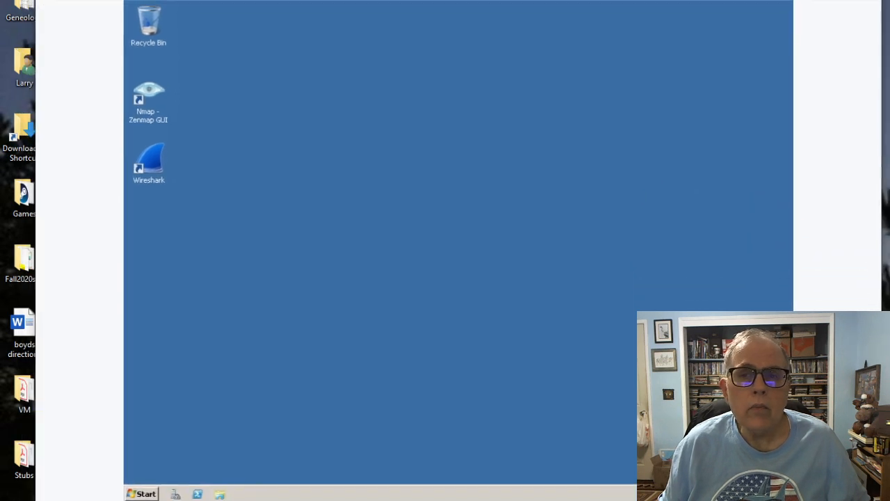
click(139, 492)
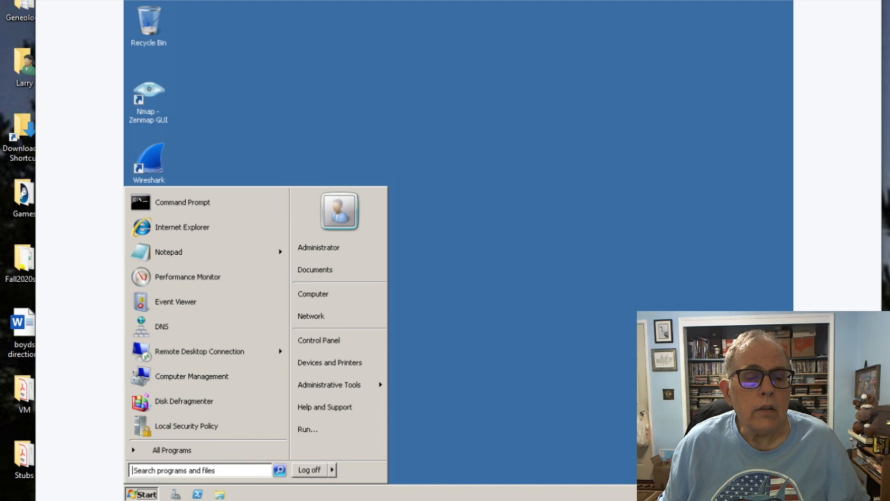
mouse_move(187, 426)
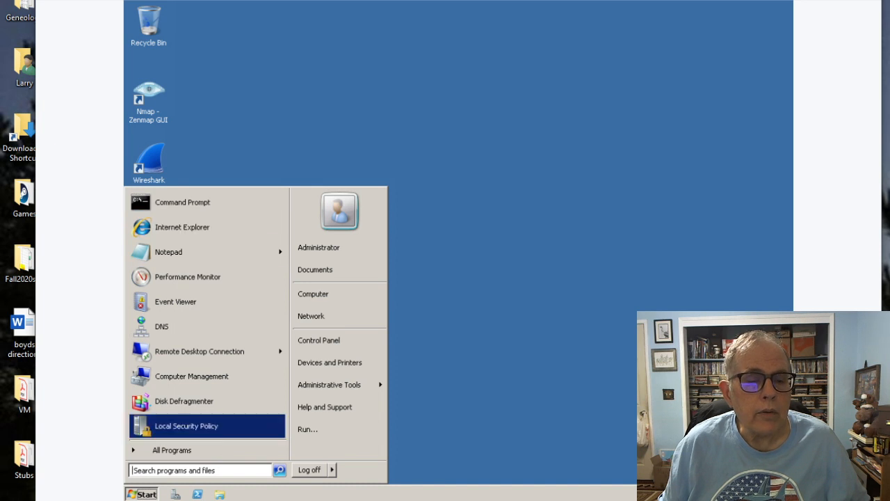
mouse_move(162, 325)
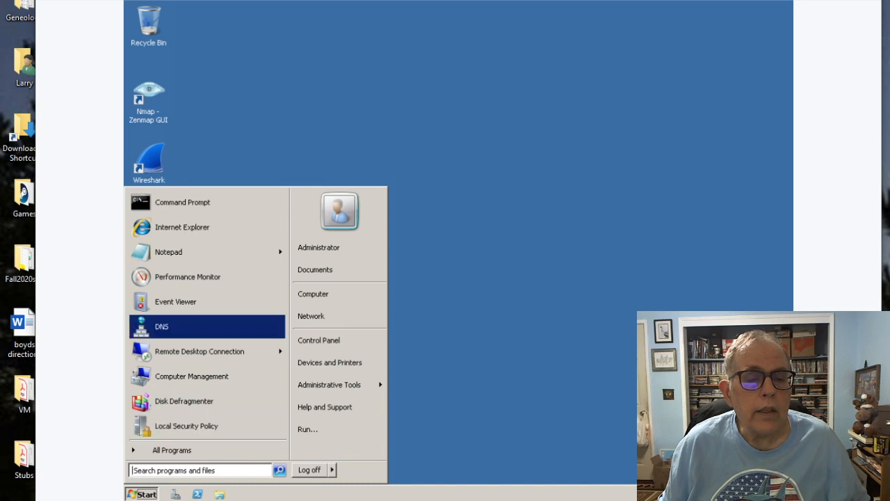
click(161, 325)
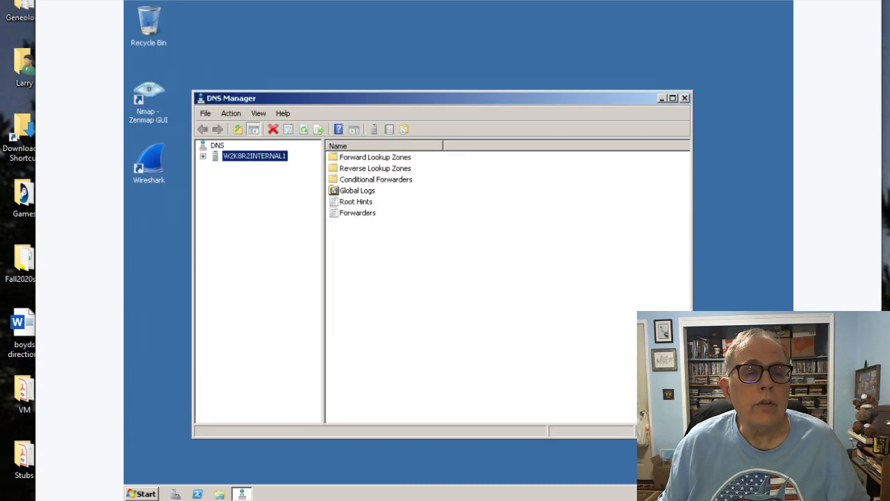
right_click(253, 156)
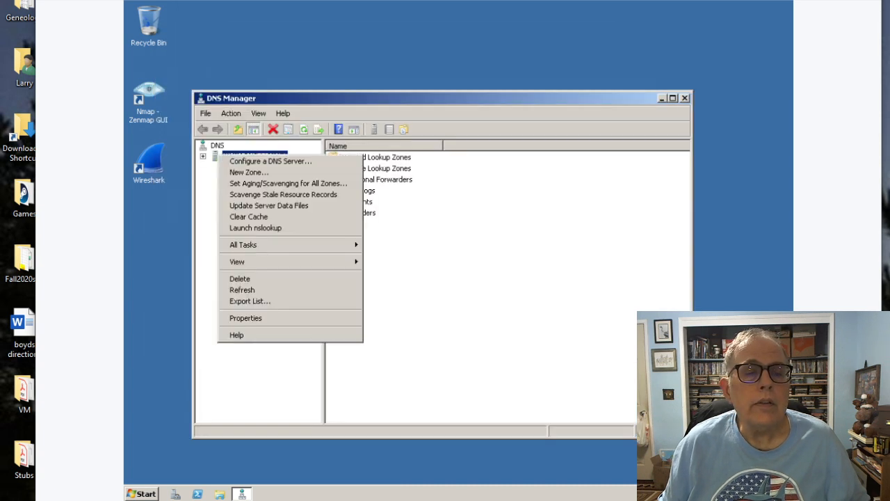
mouse_move(247, 173)
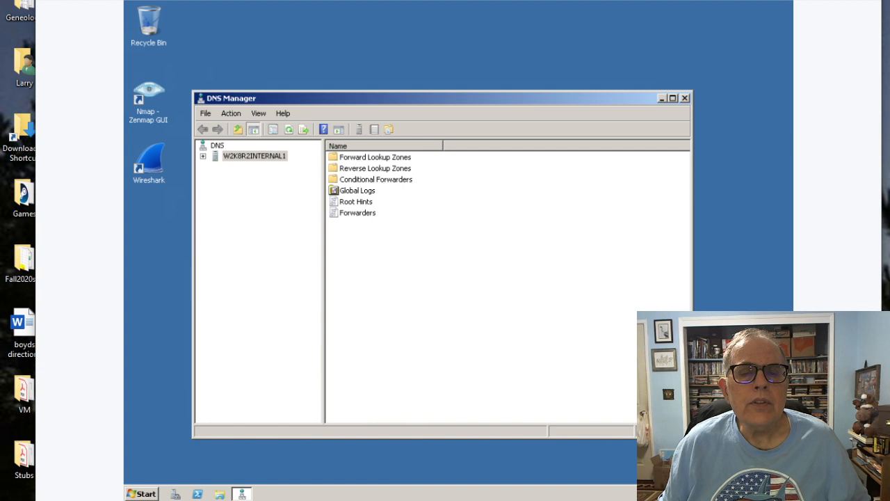
click(684, 97)
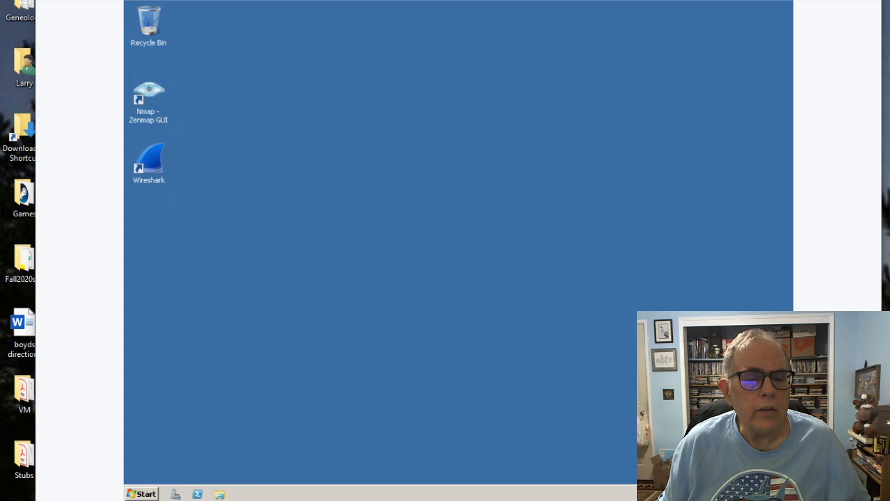
- Reopen the DHCP console from Start > Administrative Tools on the Internal 1 server
click(139, 492)
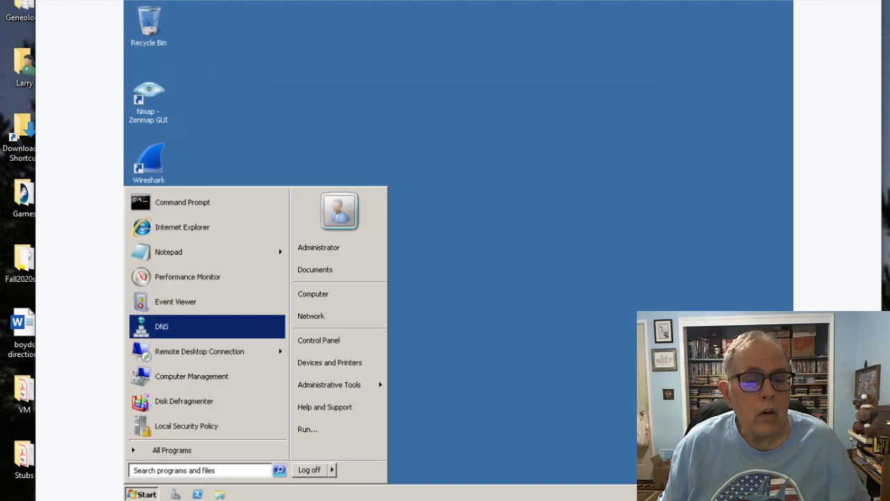
mouse_move(201, 350)
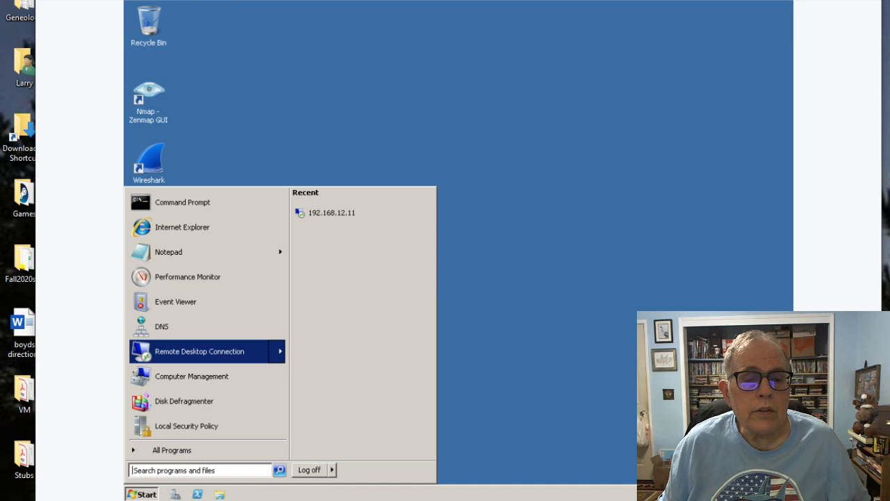
mouse_move(184, 400)
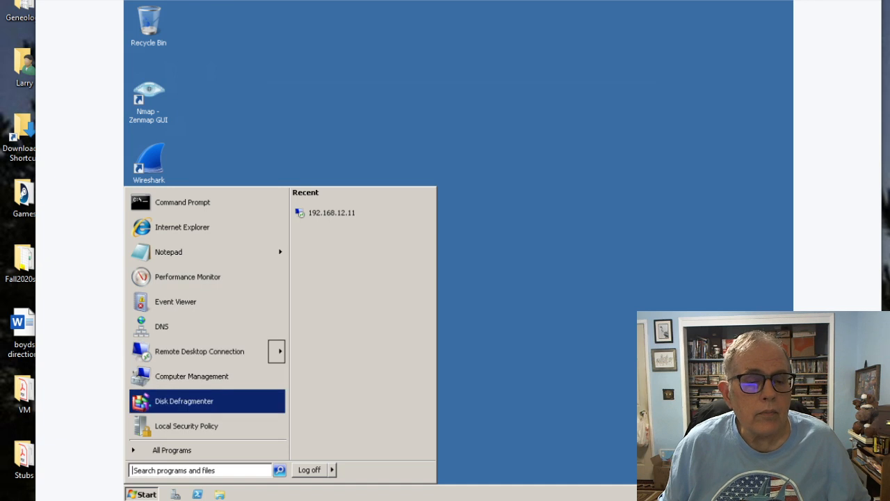
mouse_move(172, 451)
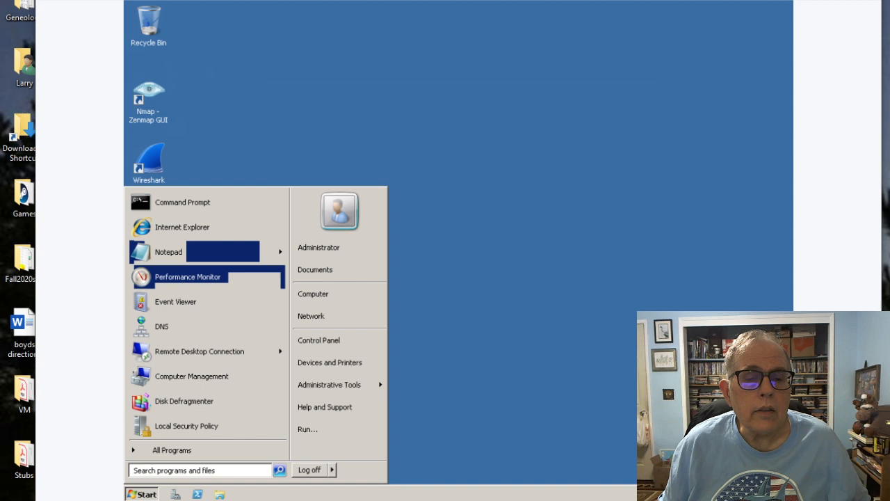
mouse_move(314, 269)
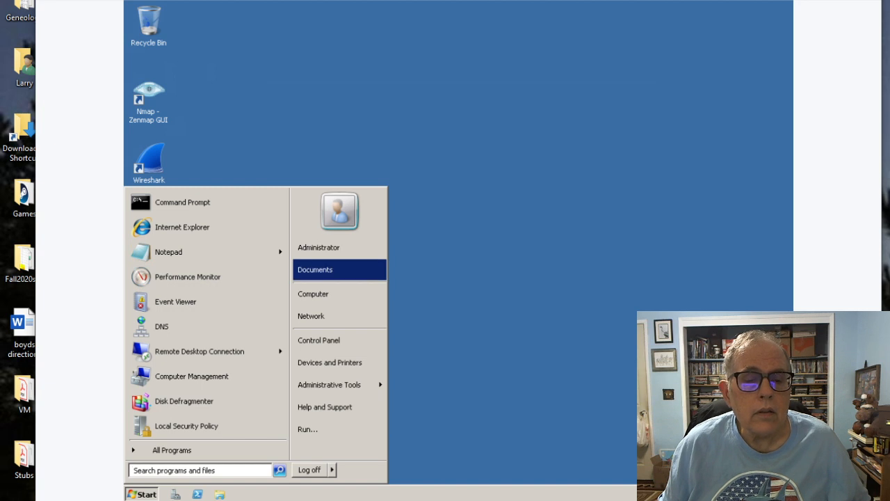
mouse_move(329, 384)
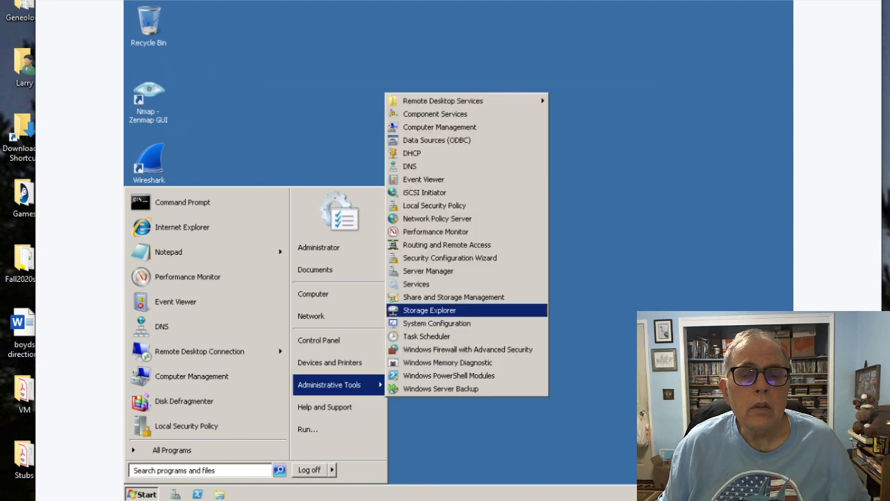
click(409, 153)
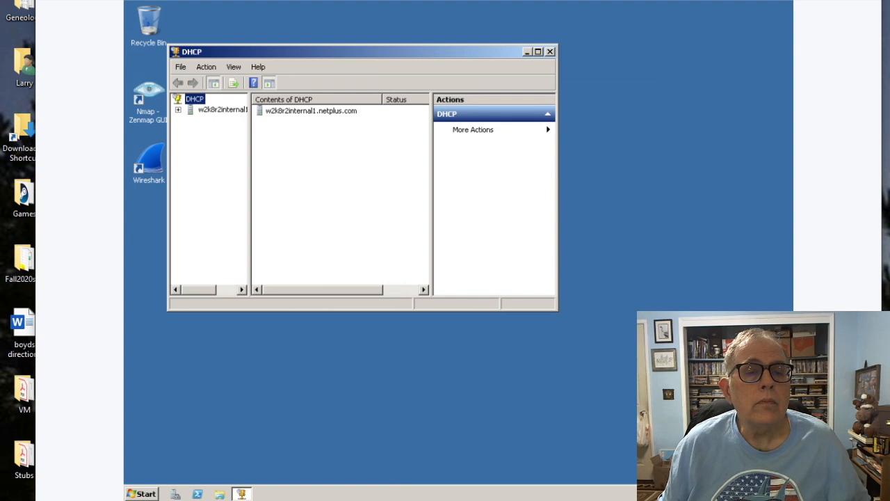
click(206, 66)
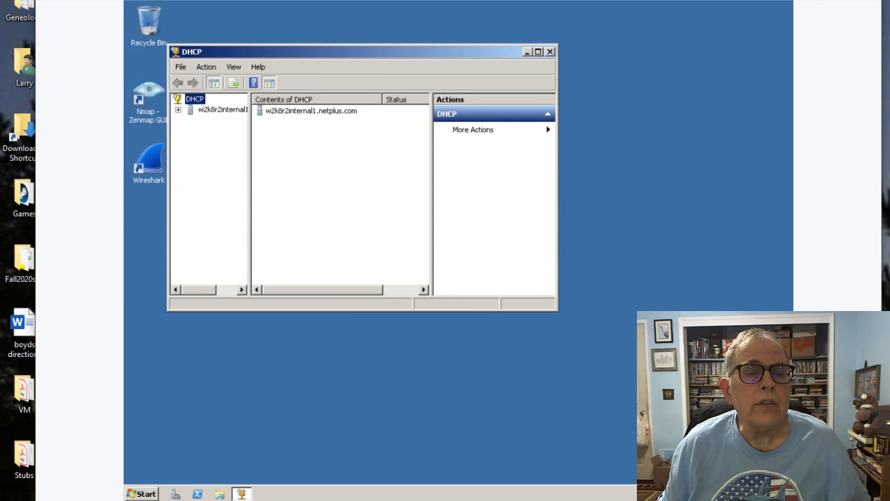
right_click(195, 100)
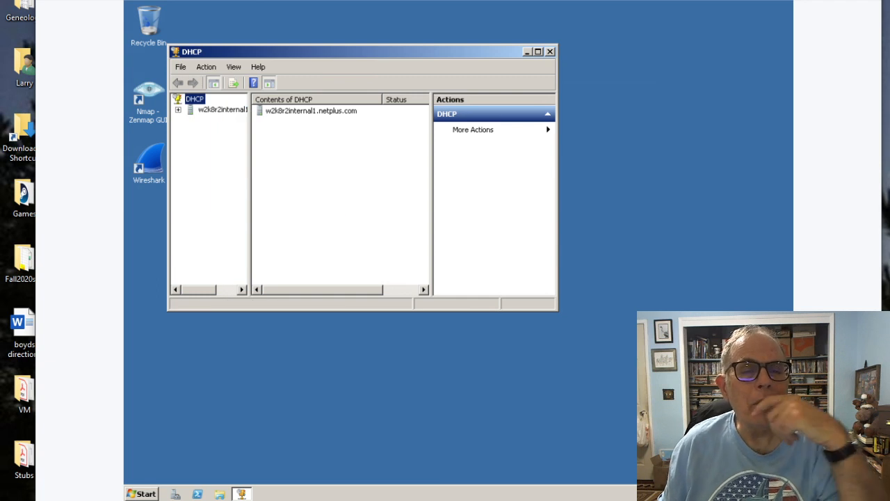
click(258, 67)
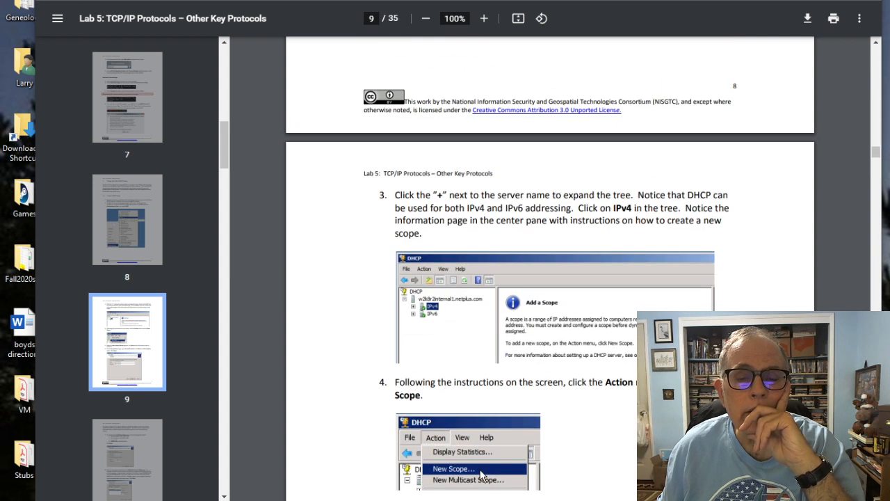
- Expand the DHCP server node and choose New Scope on IPv4 to launch the New Scope Wizard
scroll(down, 3)
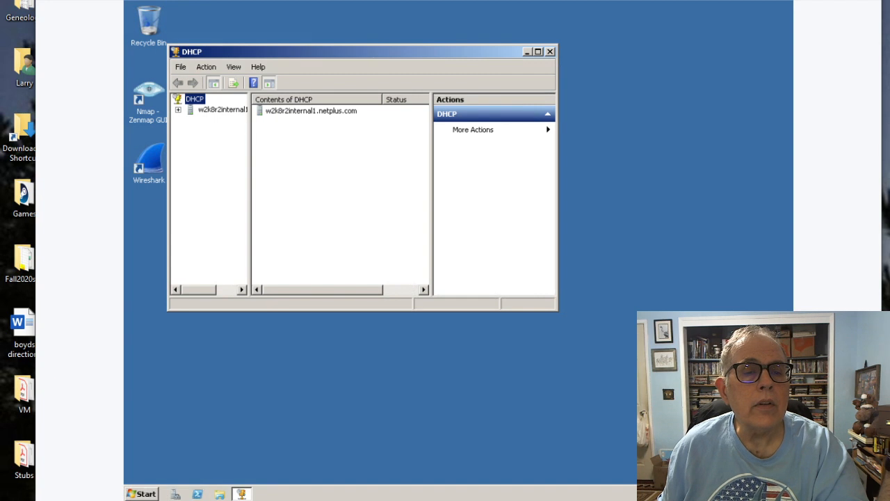
click(182, 110)
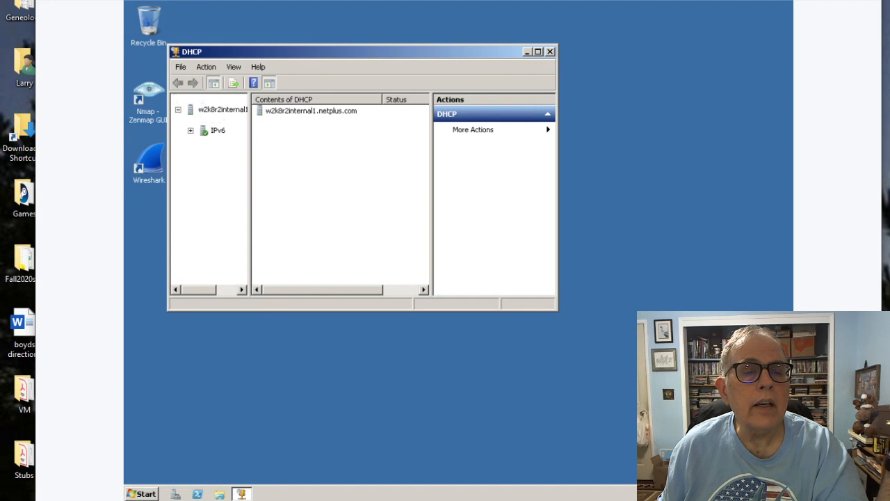
right_click(215, 120)
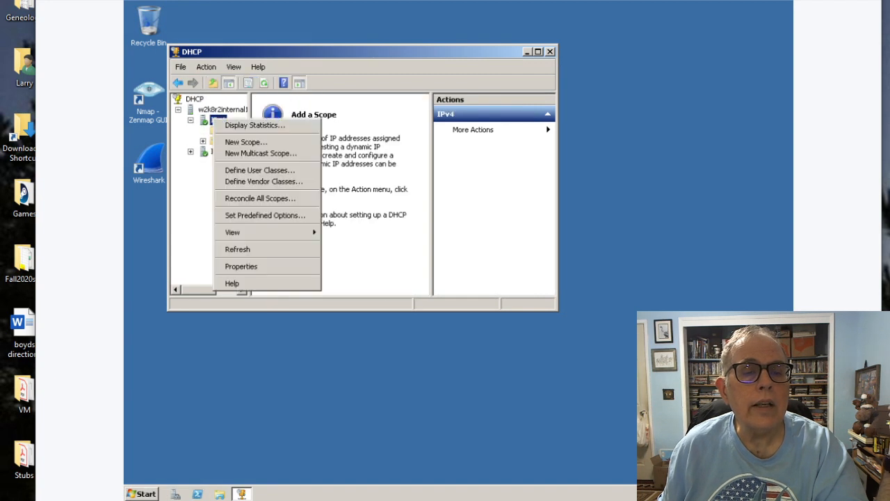
click(245, 142)
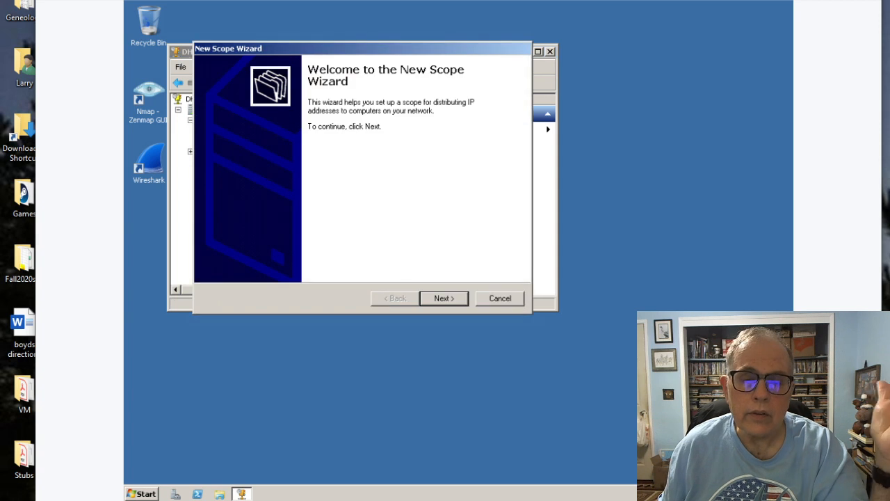
- Advance past the welcome page and enter 'internal network' as the scope name and description
click(442, 297)
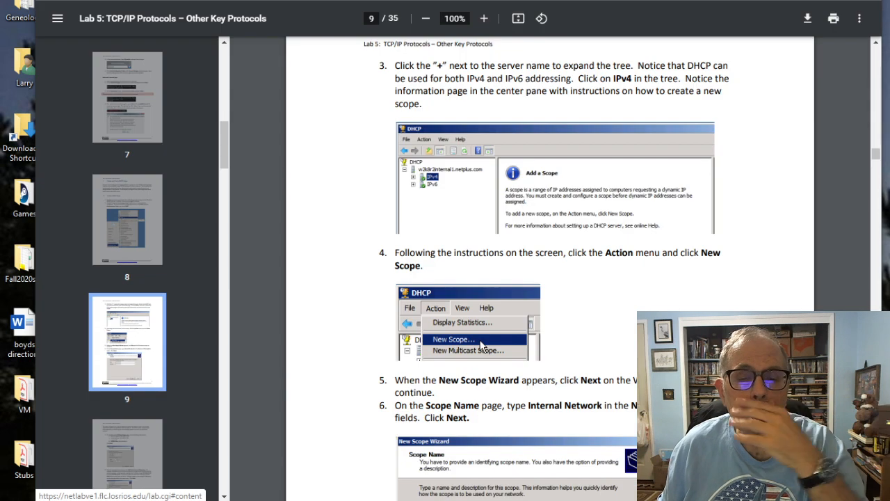
scroll(down, 3)
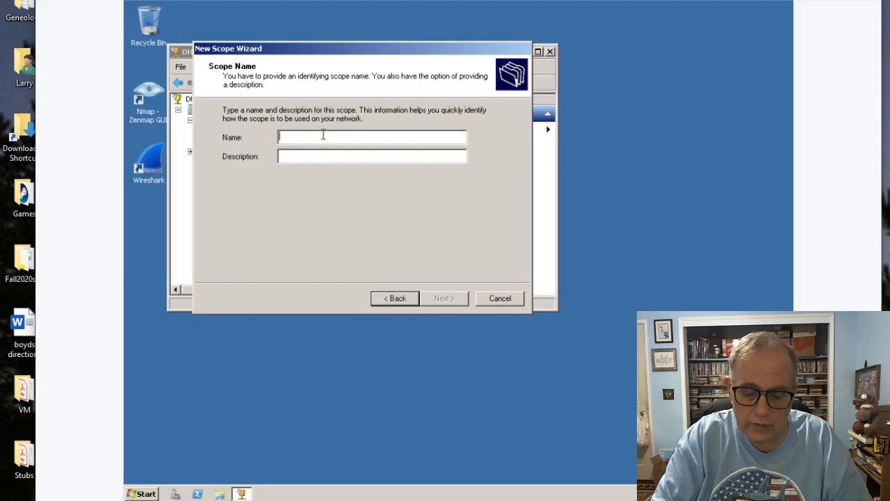
text(internal network)
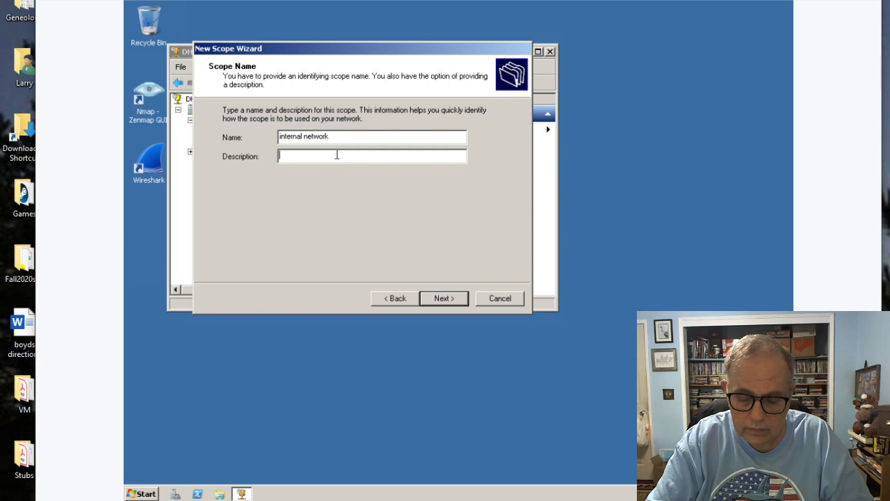
text(internal network)
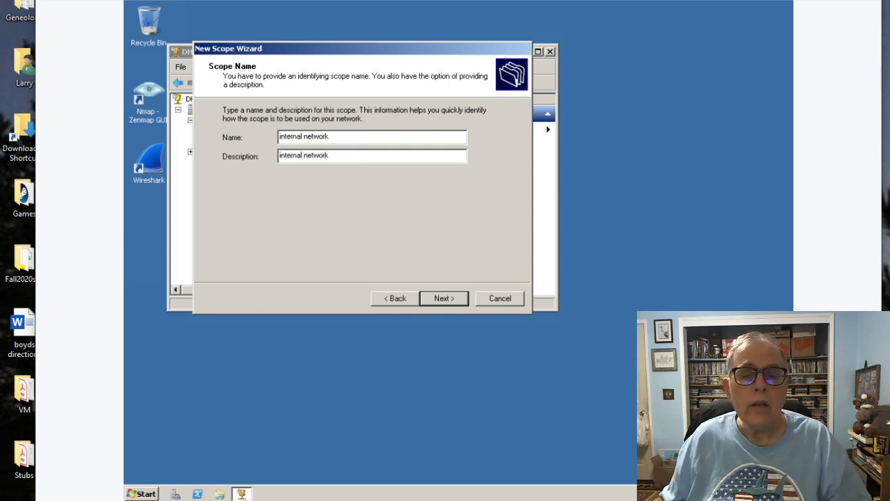
click(444, 297)
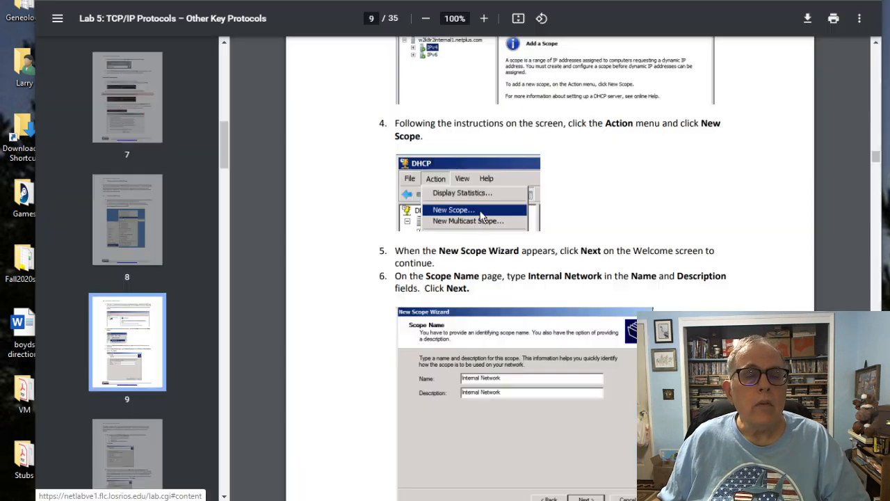
scroll(down, 3)
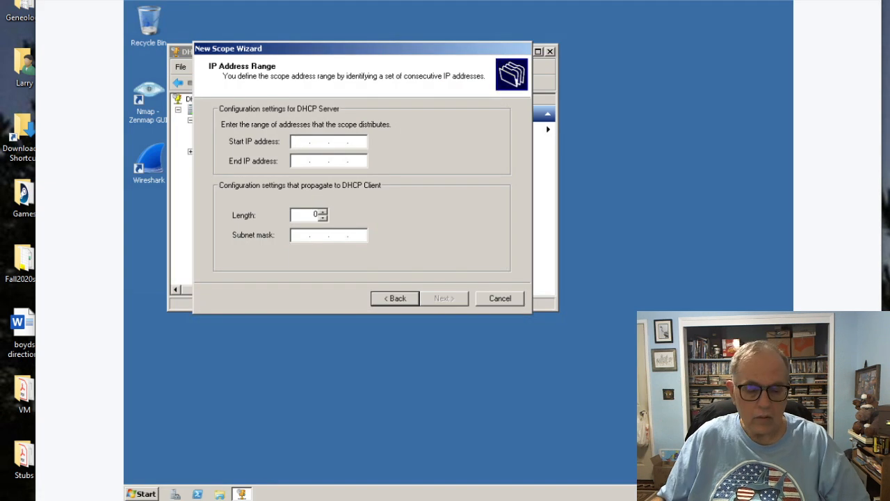
- Enter start IP 192.168.12.150 and end IP 192.168.12.194, with length 24 giving mask 255.255.255.0
text(192.1)
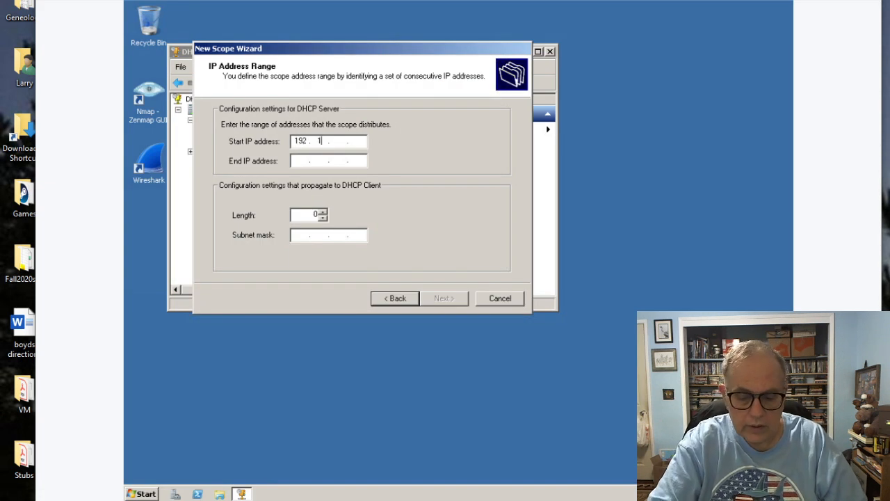
text(68.12)
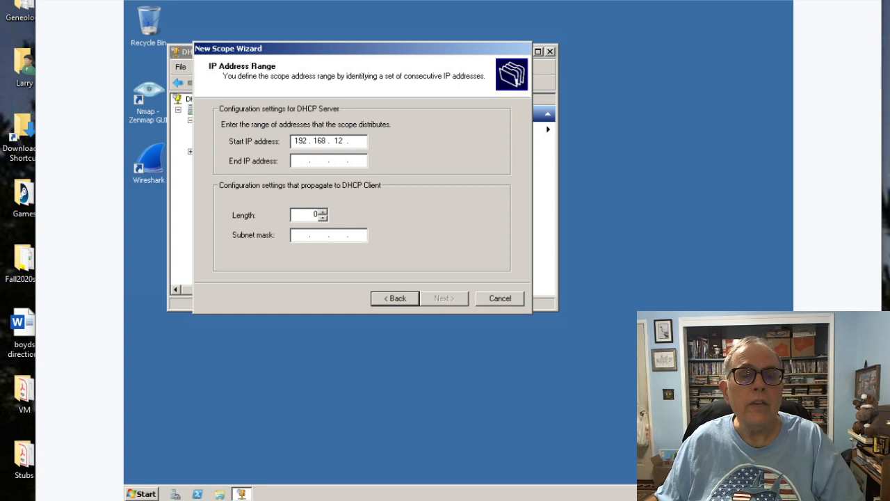
text(1)
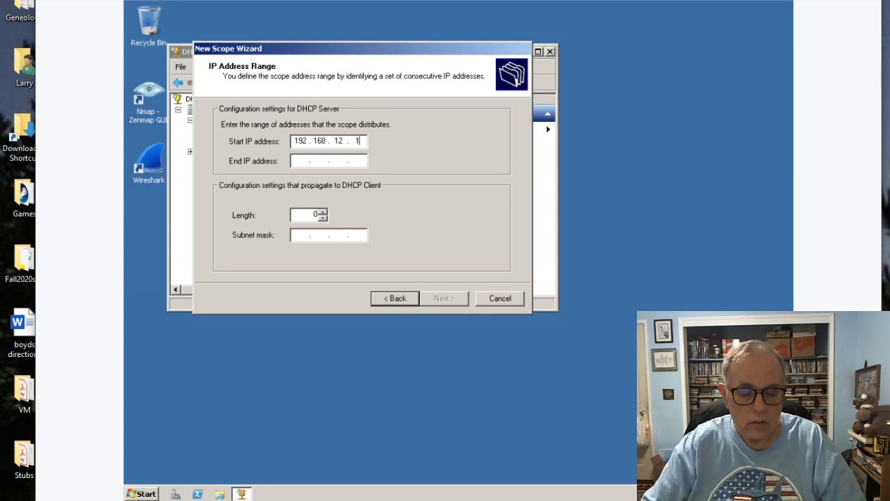
text(50)
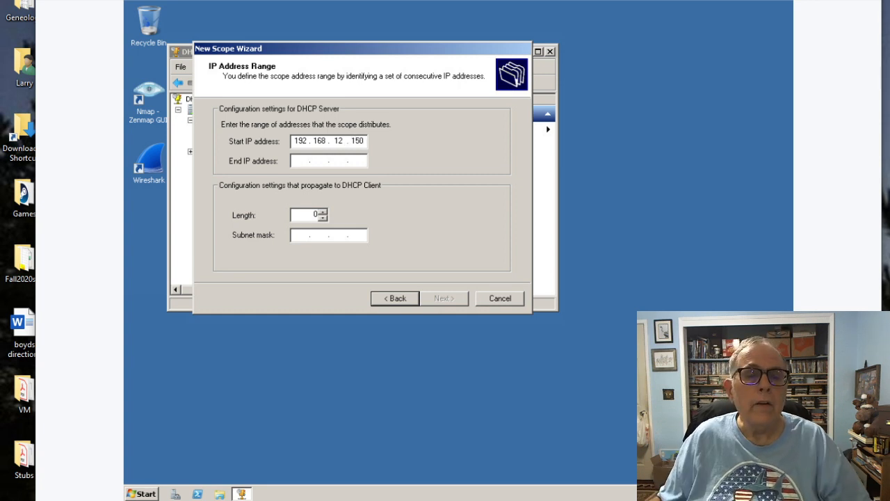
text(1 . . .)
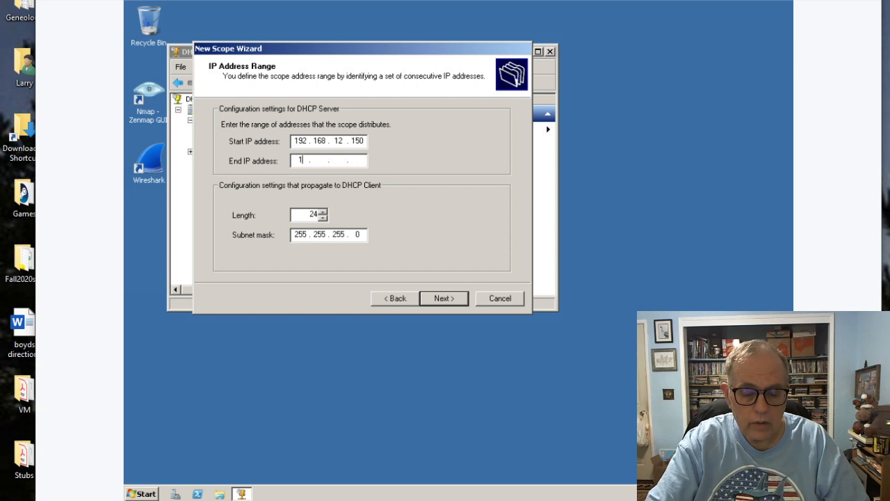
text(92)
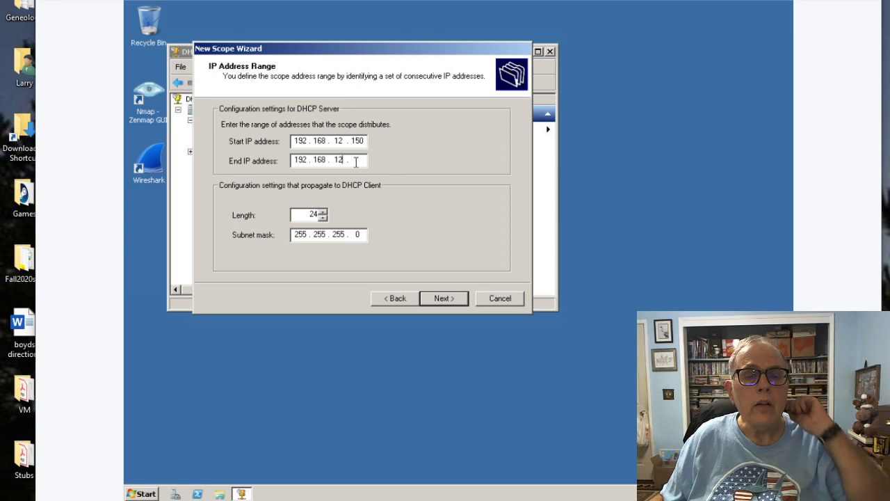
text(1)
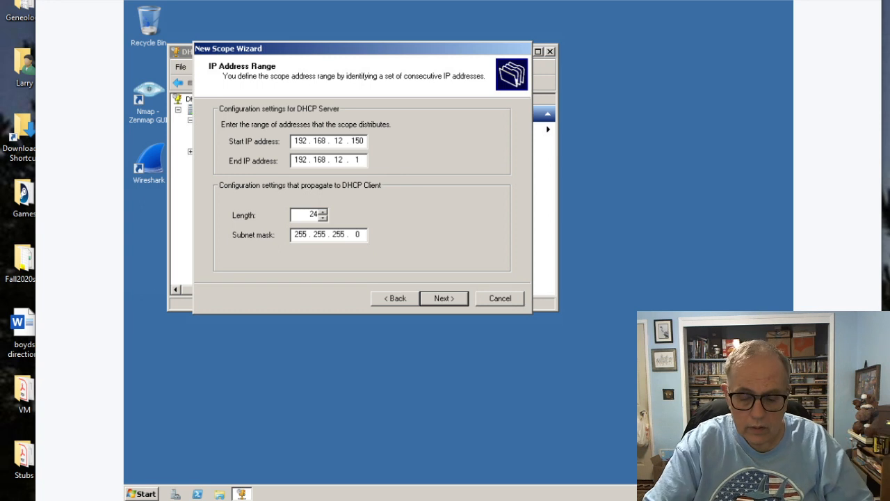
text(94)
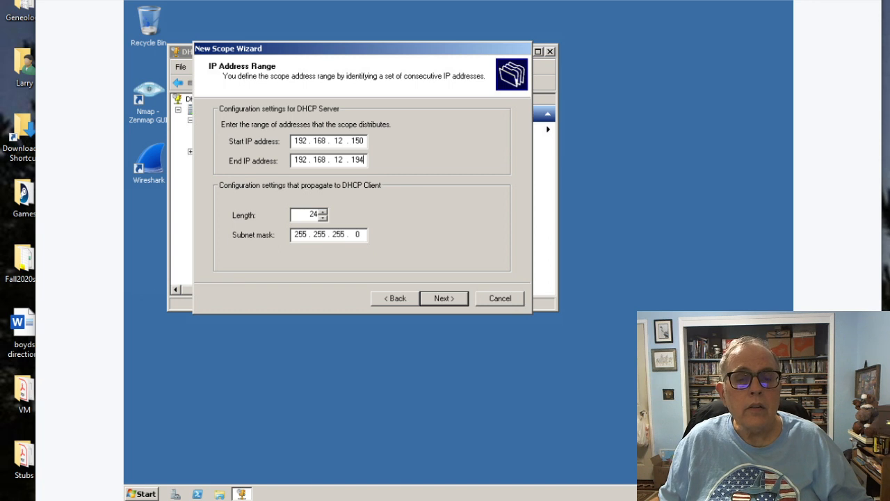
click(444, 297)
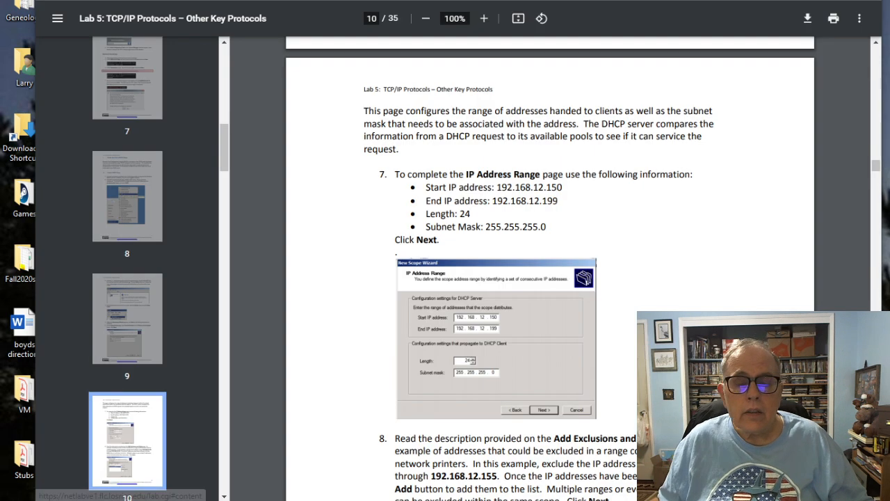
- Scroll the lab PDF to step 8 on excluding 192.168.12.151-155 before advancing to Add Exclusions
scroll(down, 3)
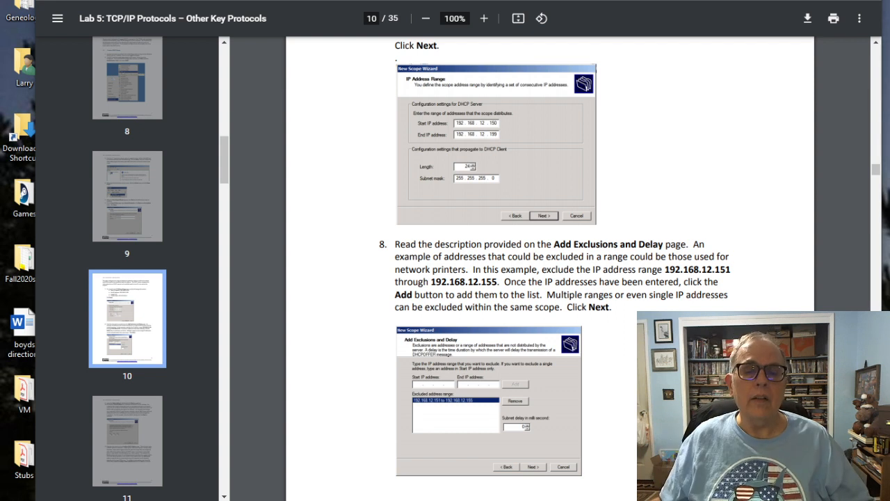
scroll(down, 3)
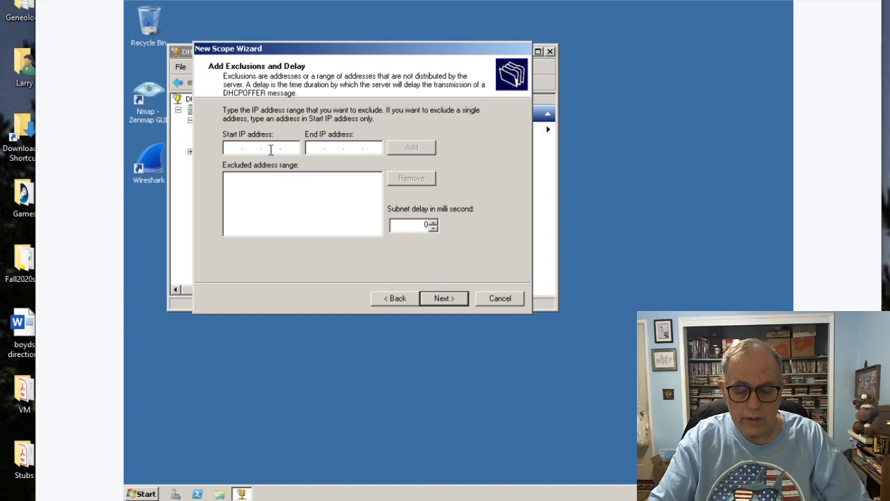
- Enter exclusion Start 192.168.12.151 and End 192.168.12.199, triggering the out-of-range warning
text(192.168)
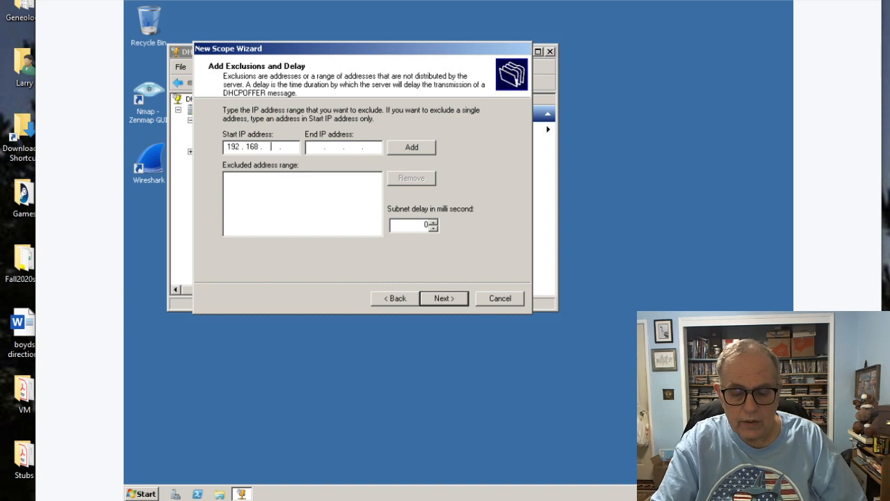
text(151)
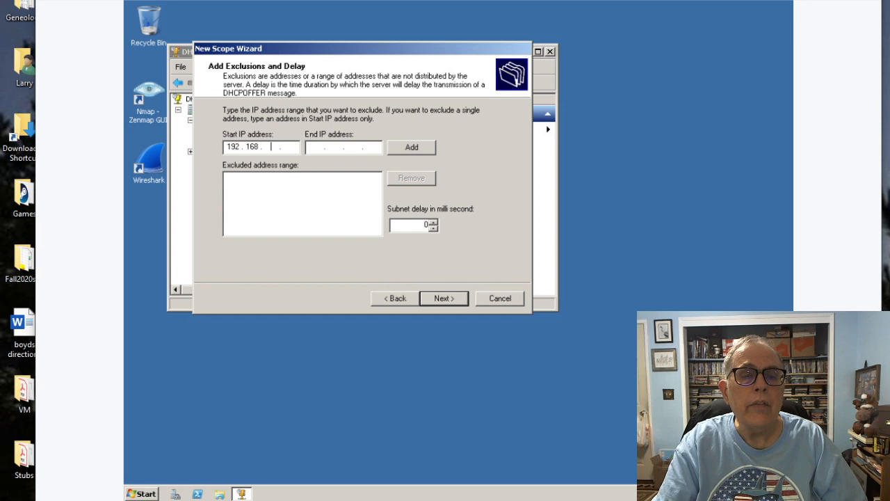
text(12)
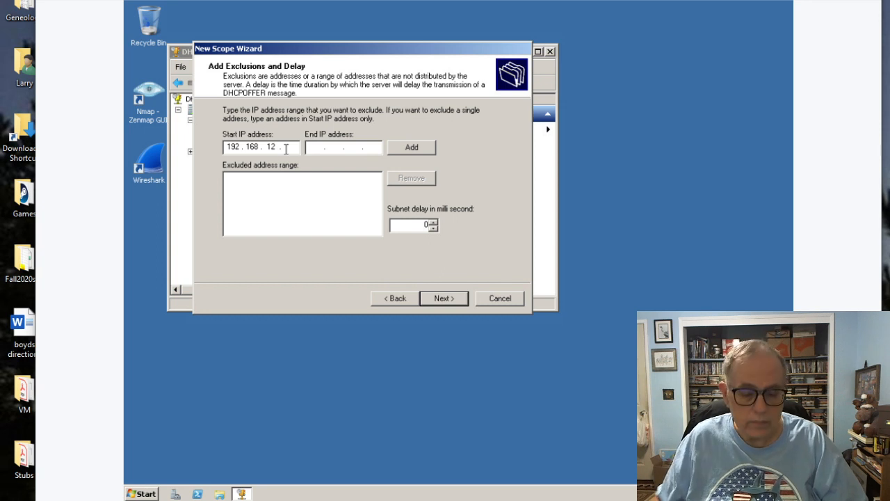
text(151)
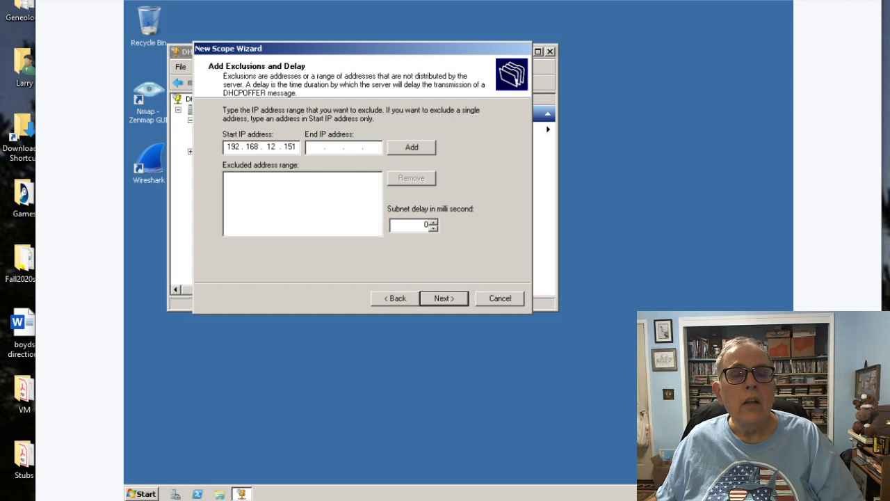
click(317, 147)
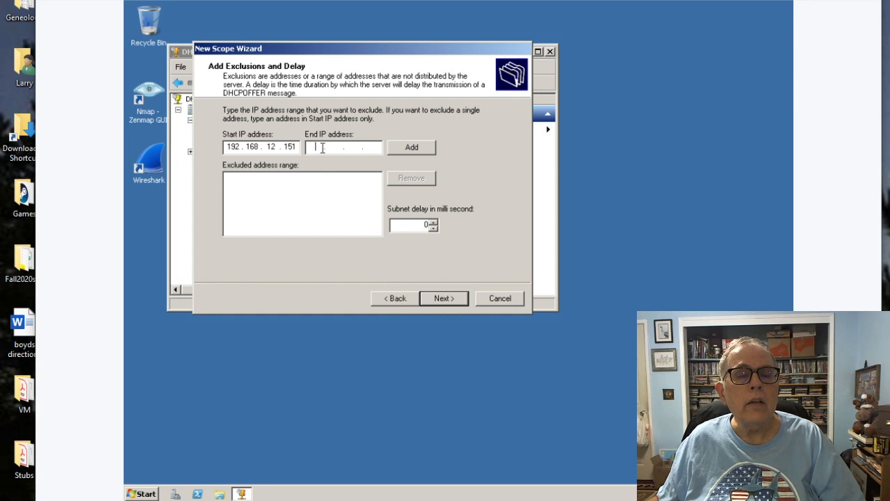
text(192 . . .)
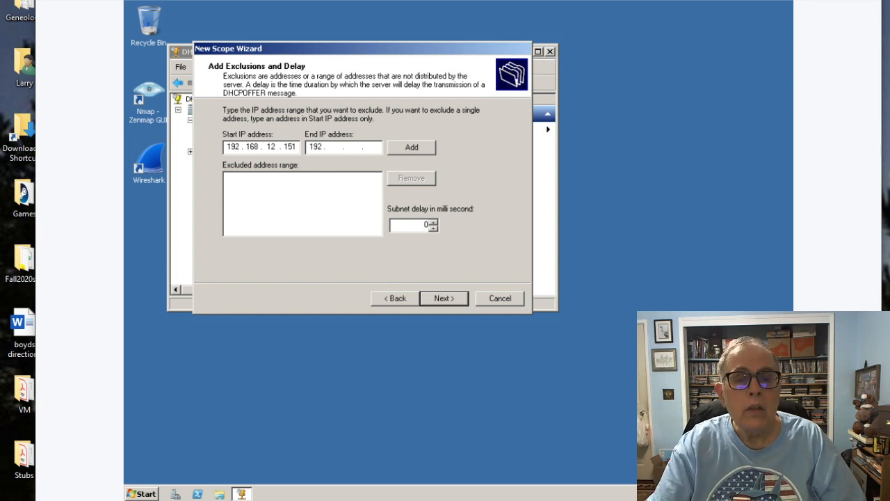
text(1)
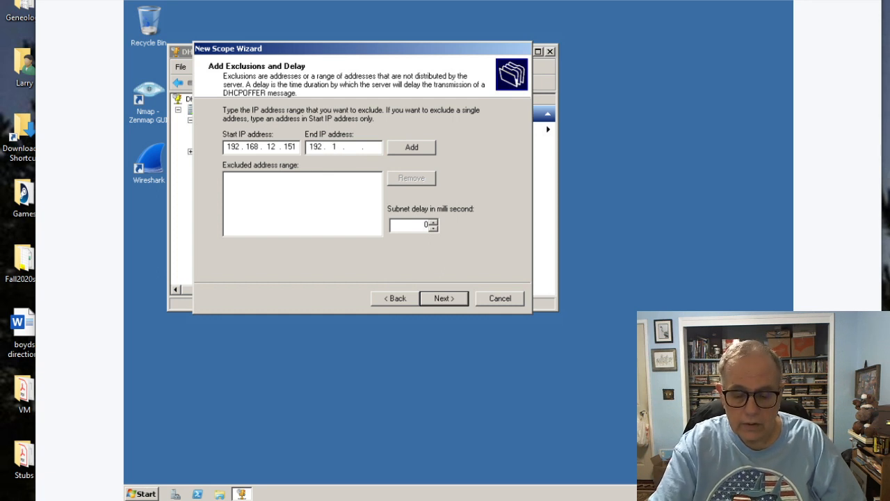
text(168.12)
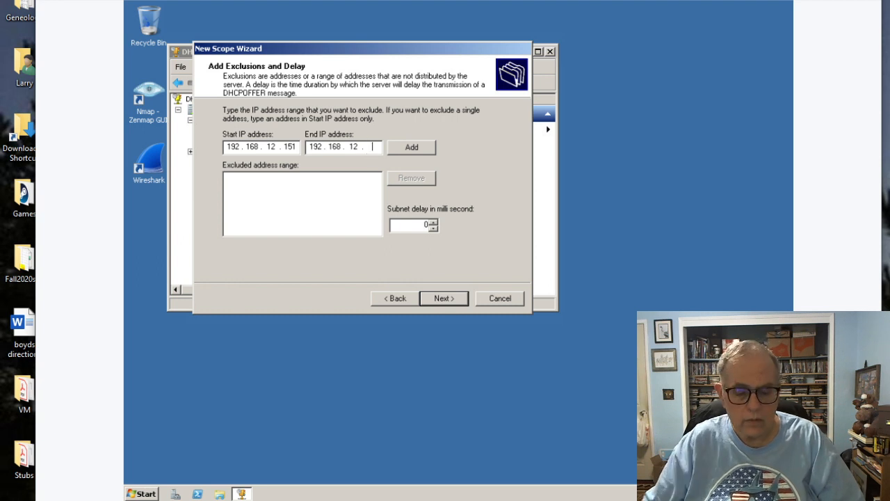
text(199)
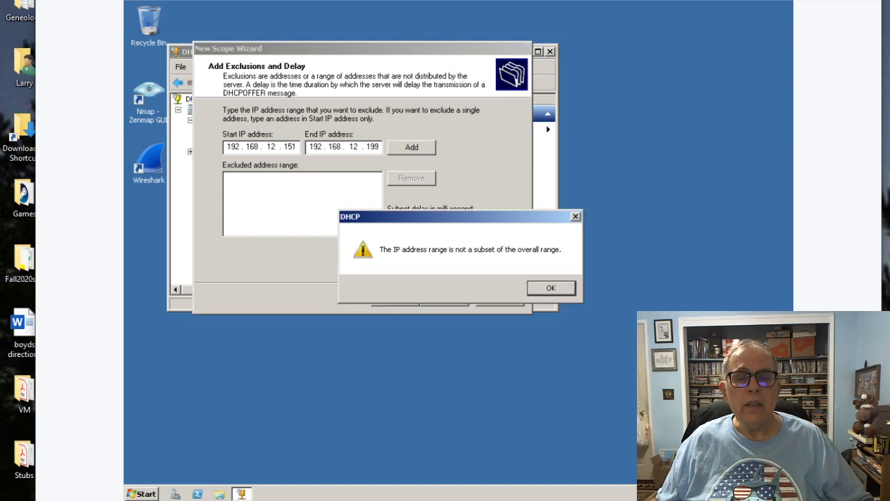
- Dismiss the warning, add the corrected exclusion 192.168.12.151–192.168.12.159 and continue
click(551, 288)
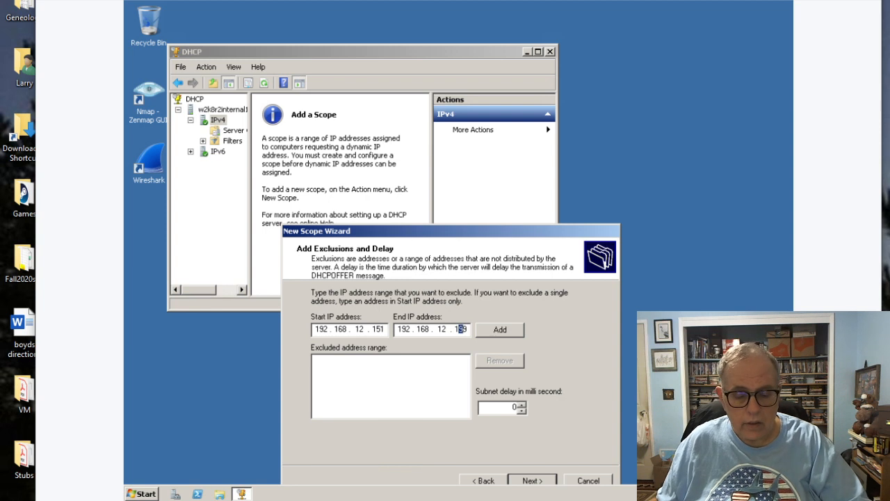
click(499, 329)
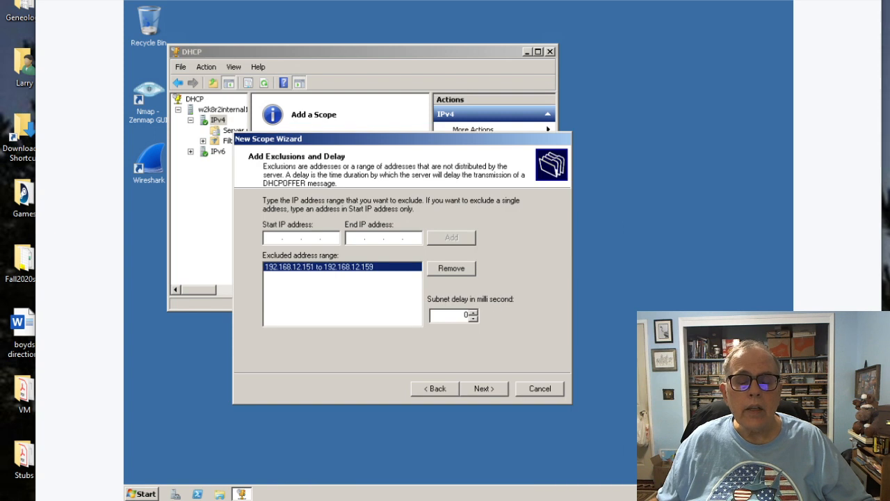
click(484, 388)
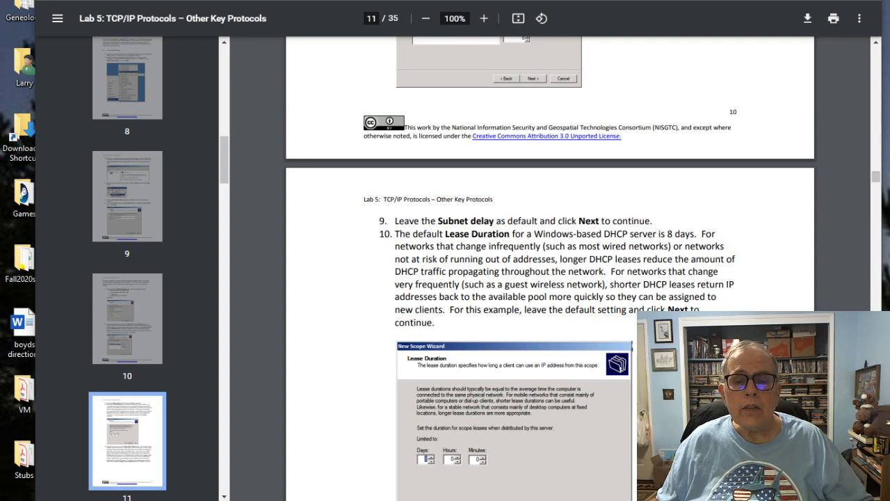
- Scroll the lab PDF down to the lease duration, DHCP options and default gateway steps
scroll(down, 3)
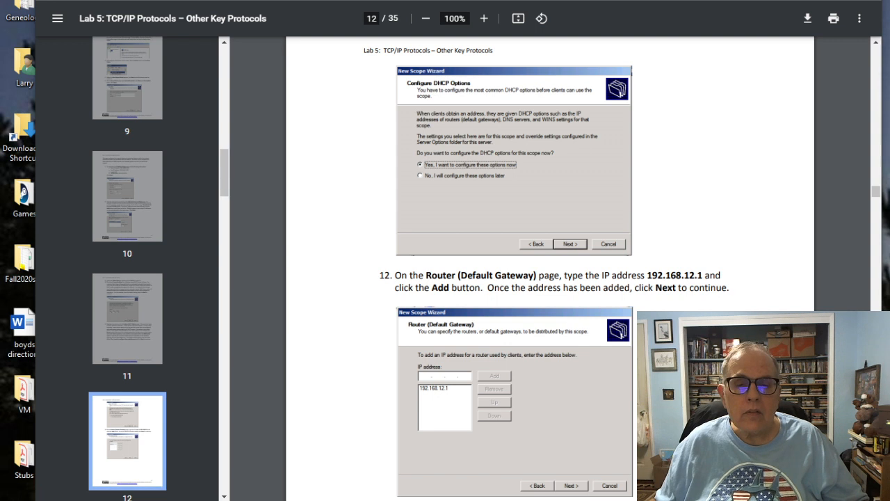
scroll(down, 3)
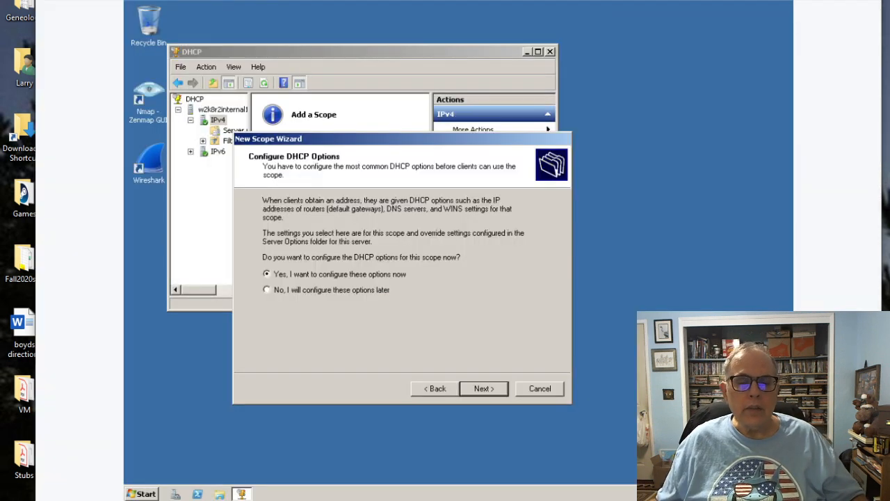
- Choose to configure DHCP options now and add 192.168.12.1 as the default gateway router
click(484, 388)
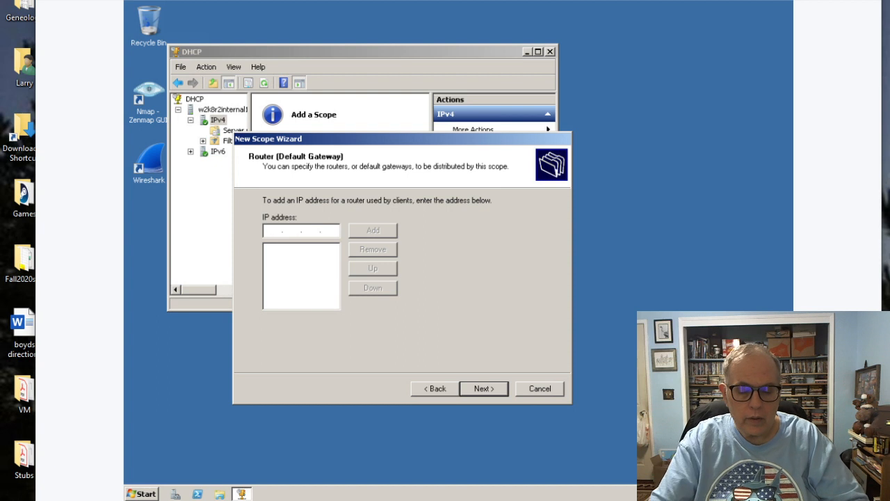
text(192.168)
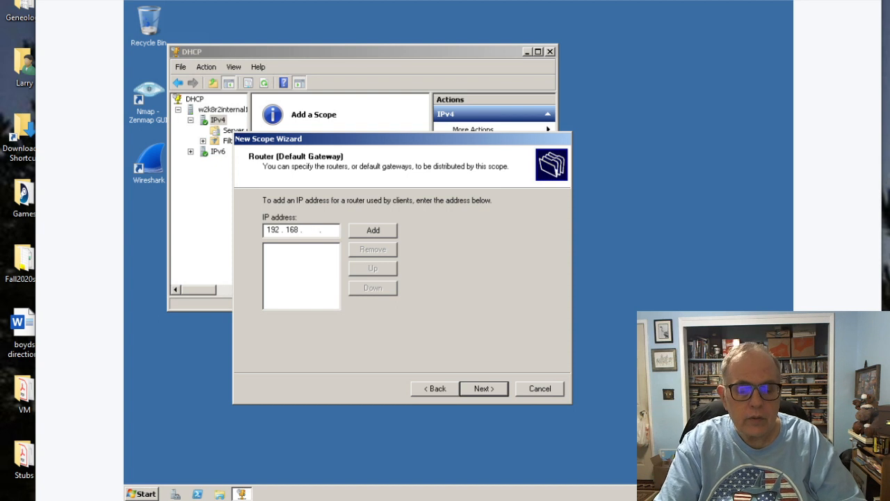
text(12)
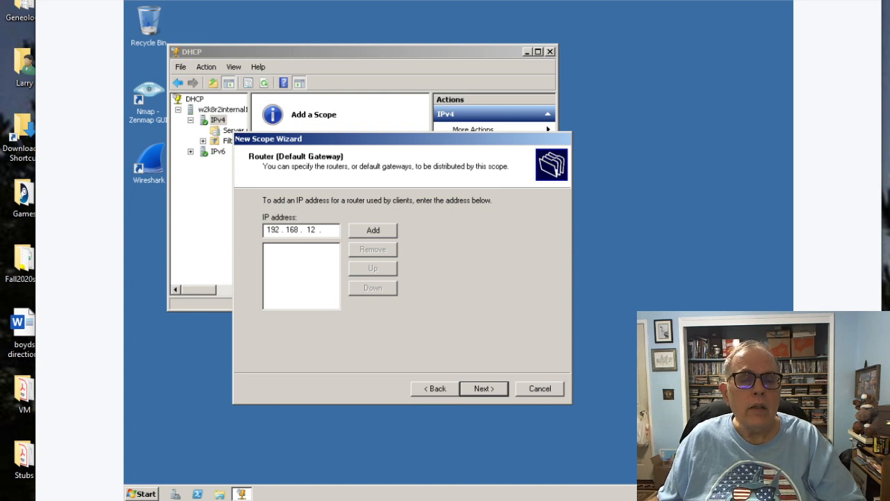
click(373, 229)
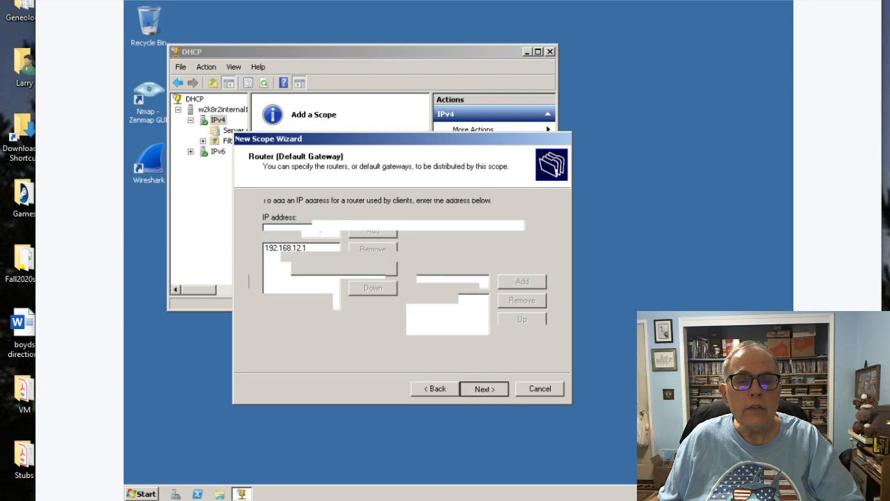
click(484, 389)
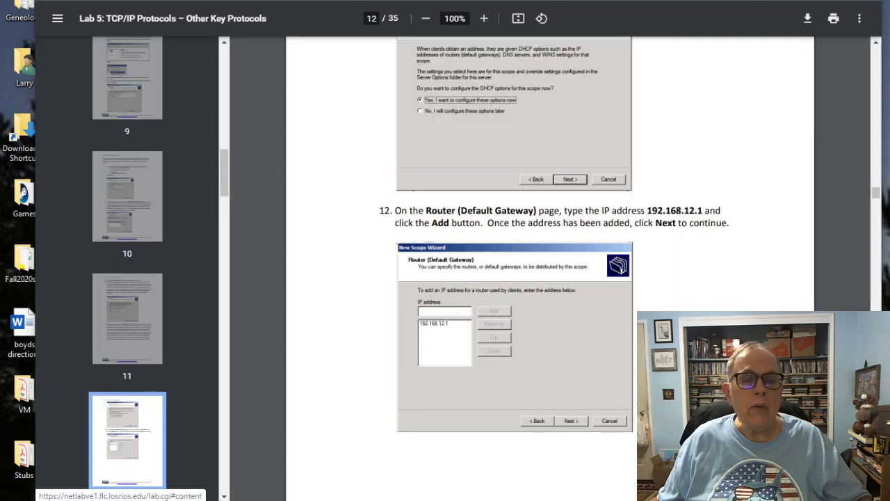
- Scroll the lab PDF through the DNS servers, WINS servers and scope activation steps
scroll(down, 3)
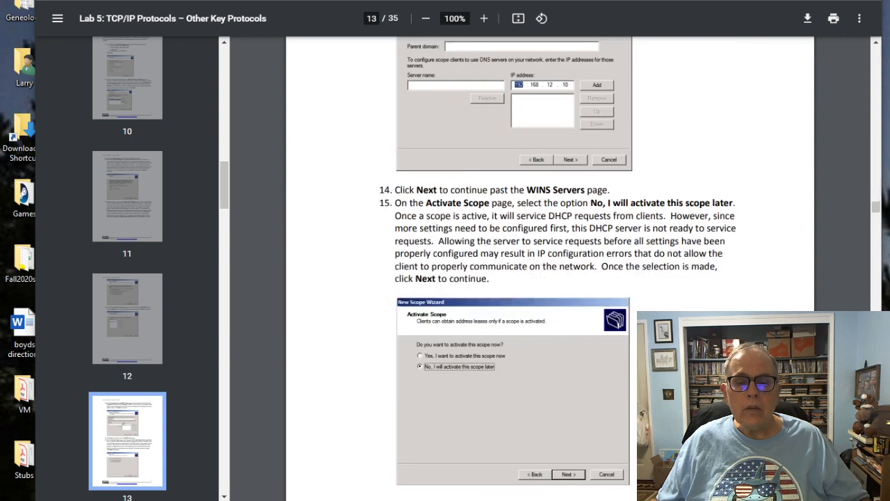
scroll(down, 3)
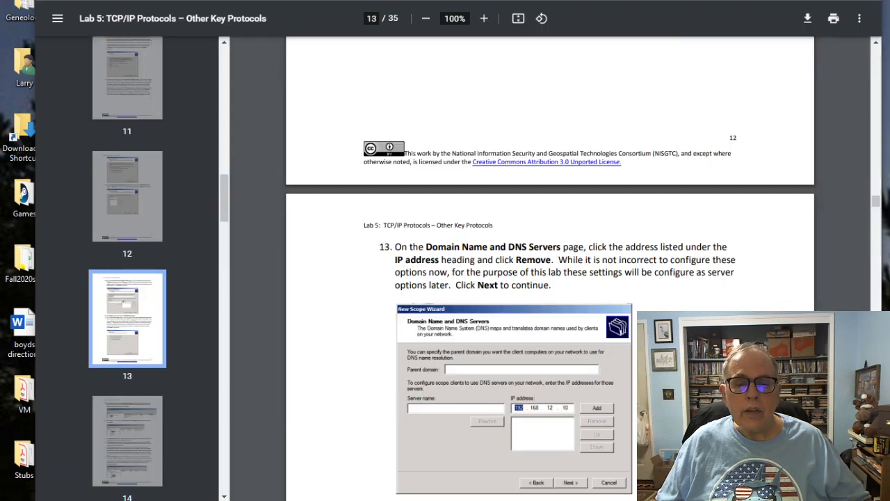
scroll(down, 3)
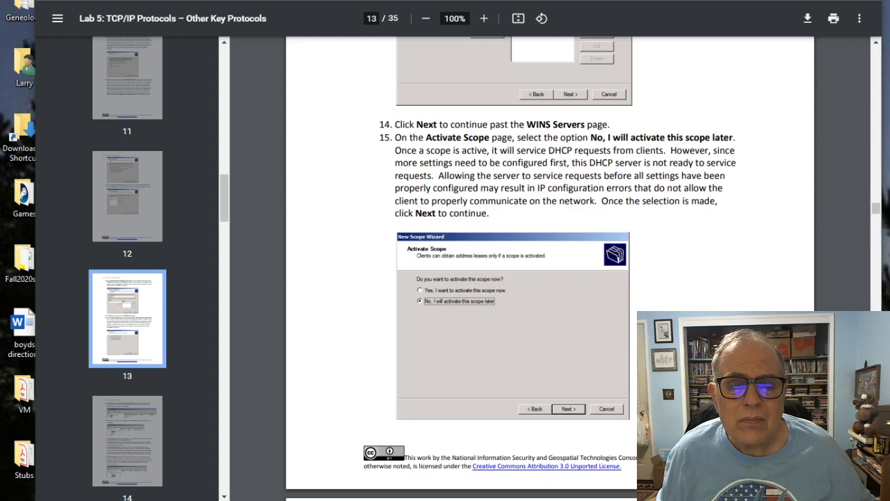
scroll(down, 3)
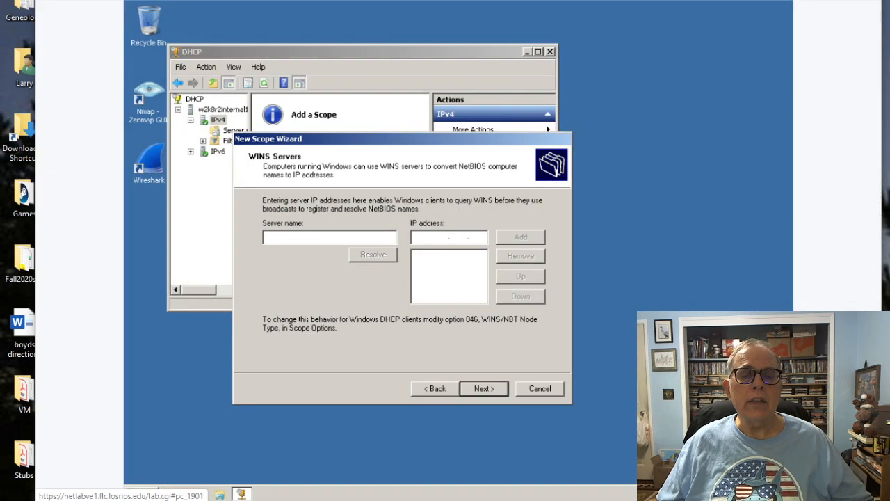
- Continue past WINS Servers and Activate Scope, then finish the New Scope Wizard
click(484, 388)
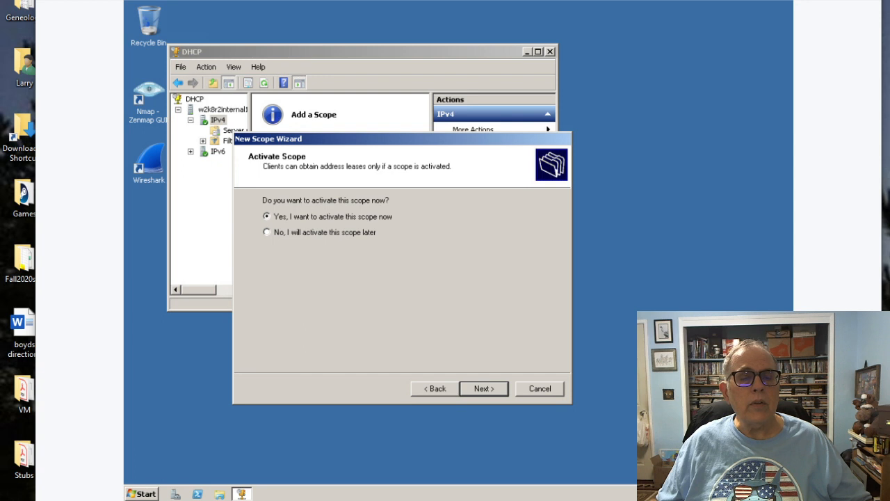
click(484, 388)
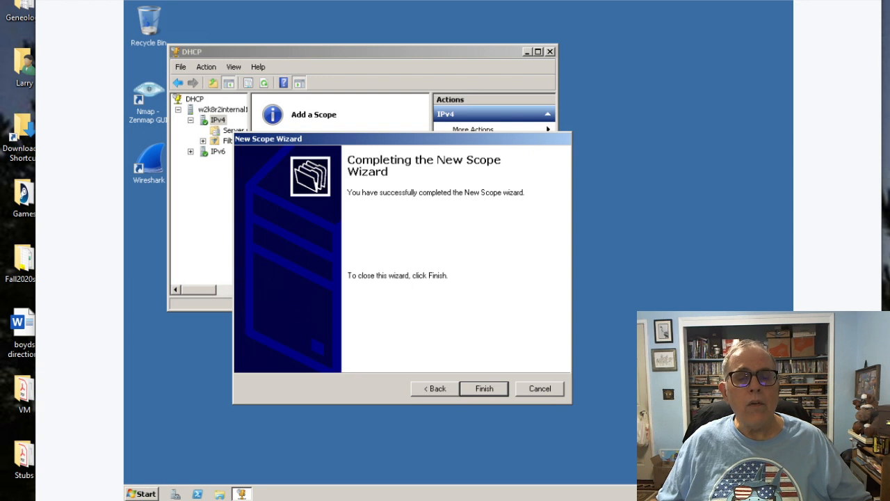
click(484, 388)
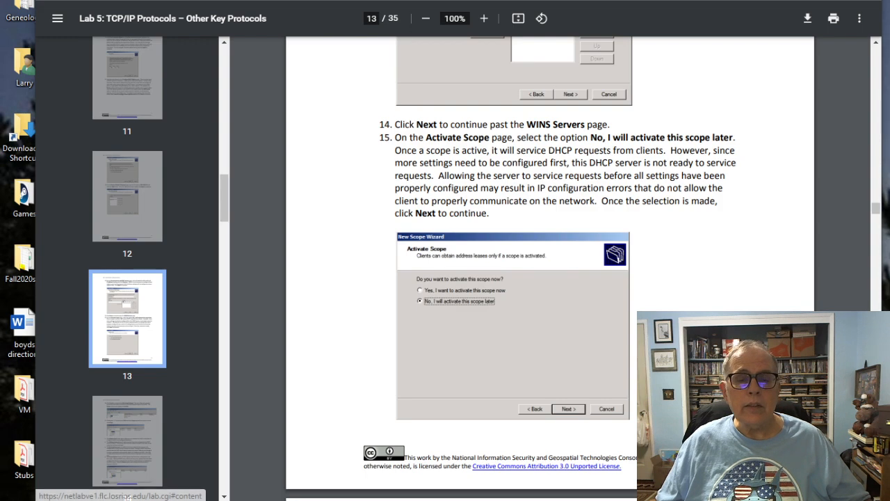
- Skim the lab PDF ahead to the Linux interfaces step, then scroll the Canvas Modules page
scroll(down, 3)
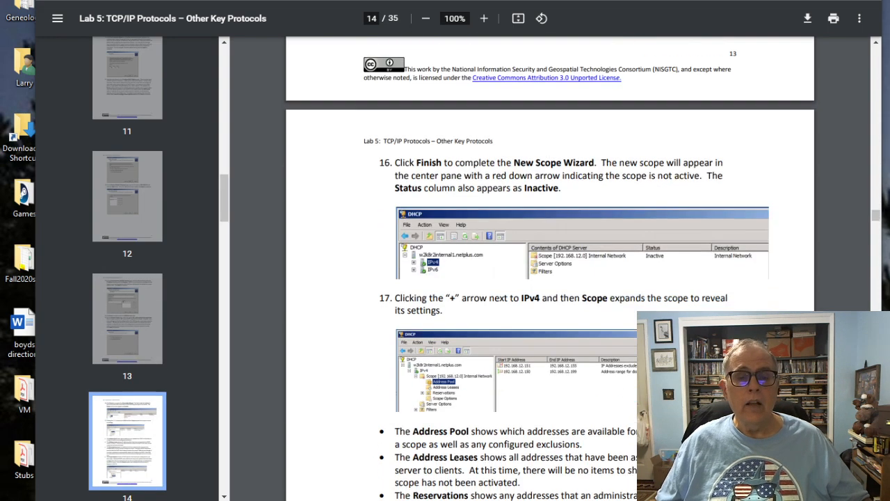
scroll(down, 3)
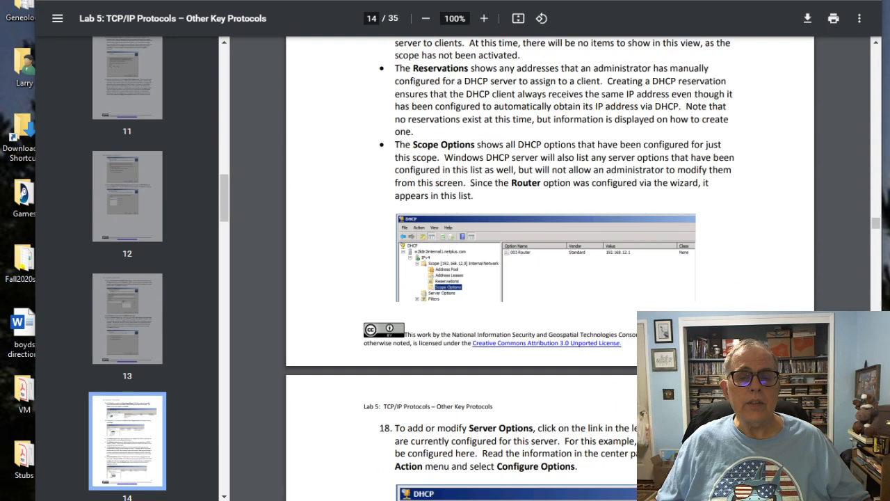
scroll(down, 3)
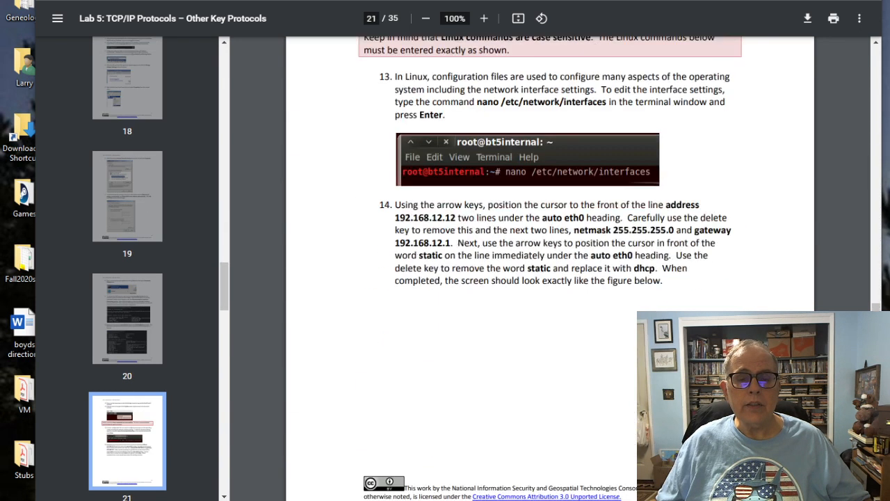
scroll(down, 3)
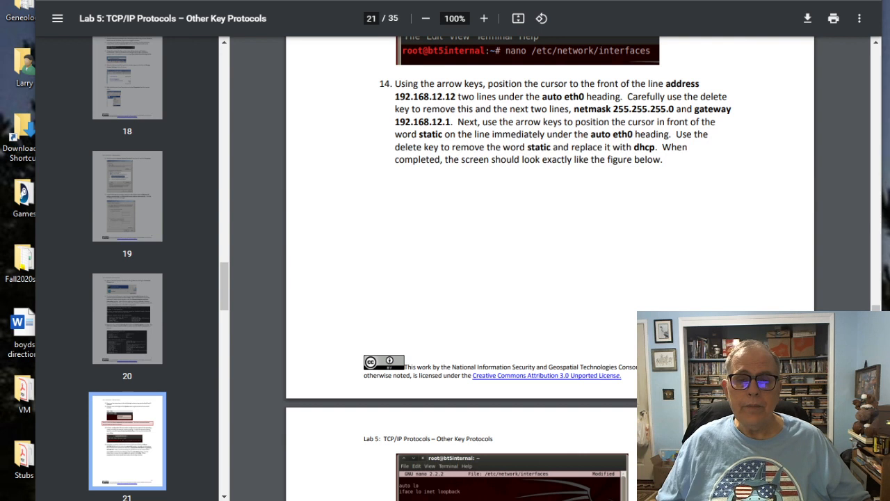
scroll(down, 3)
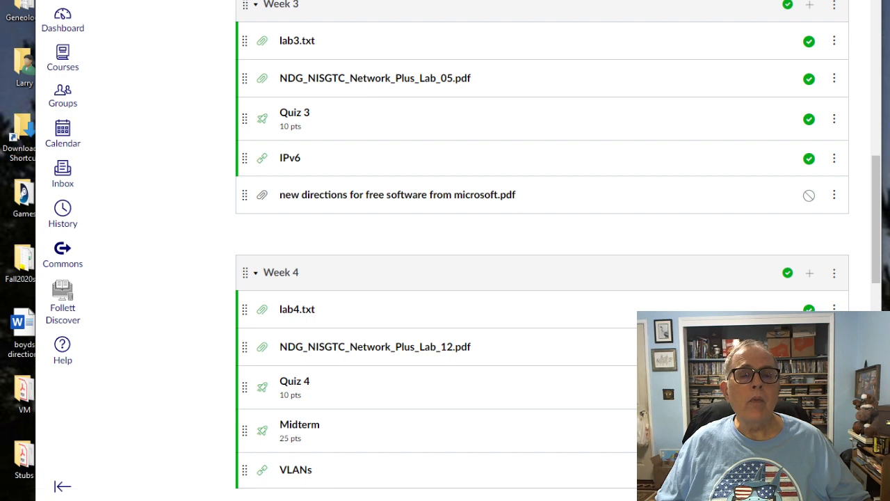
scroll(down, 3)
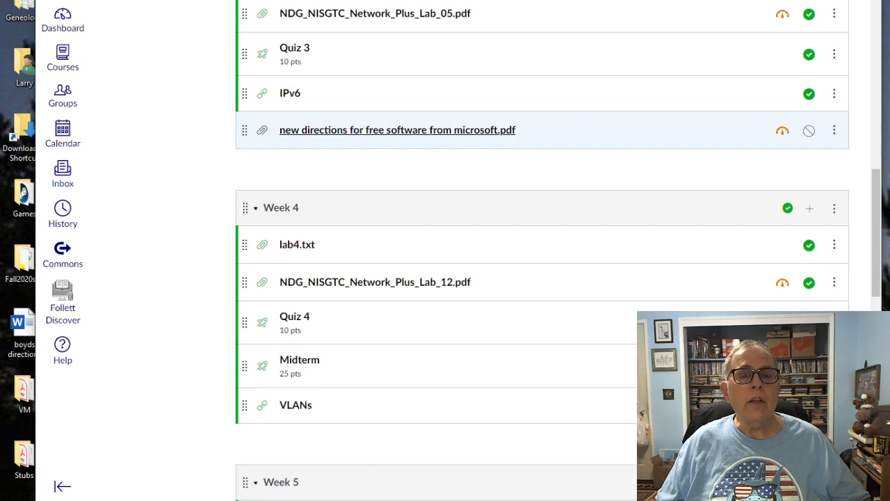